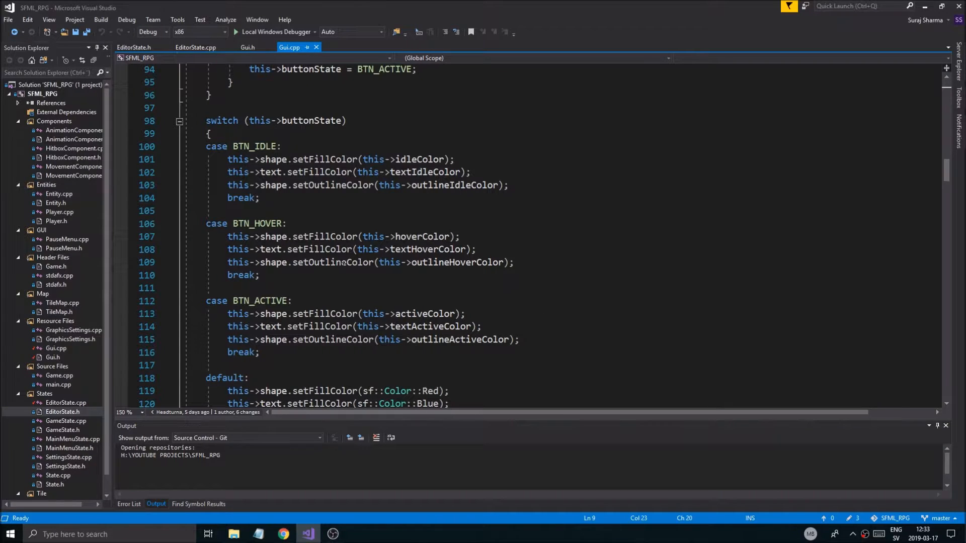
{"action": "mouse_move", "coordinate": [308, 275]}
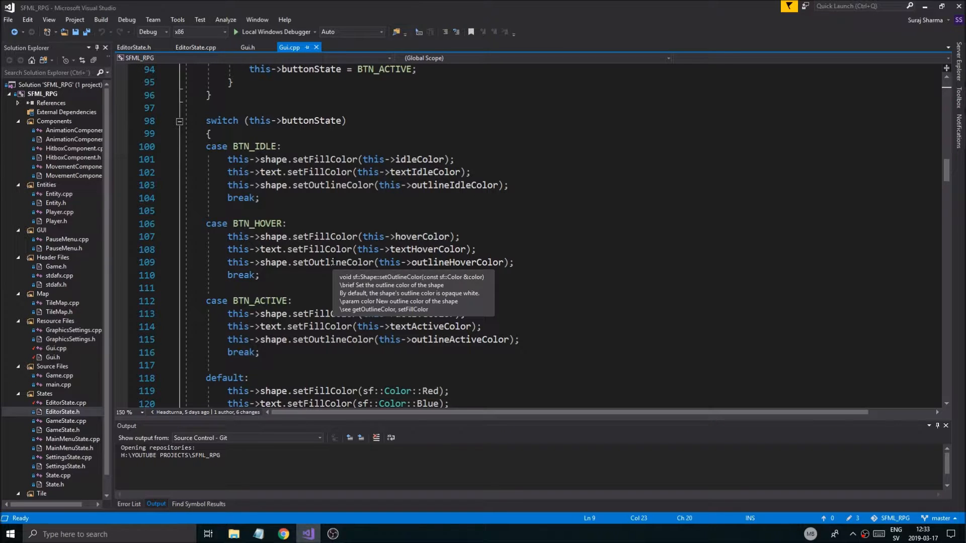
Step: Paste DropDownList::updateKeytime under //TEXTURE SELECTOR in Gui.cpp and rename its qualifier to TextureSelector
{"action": "scroll", "scroll_direction": "up", "scroll_amount": 3}
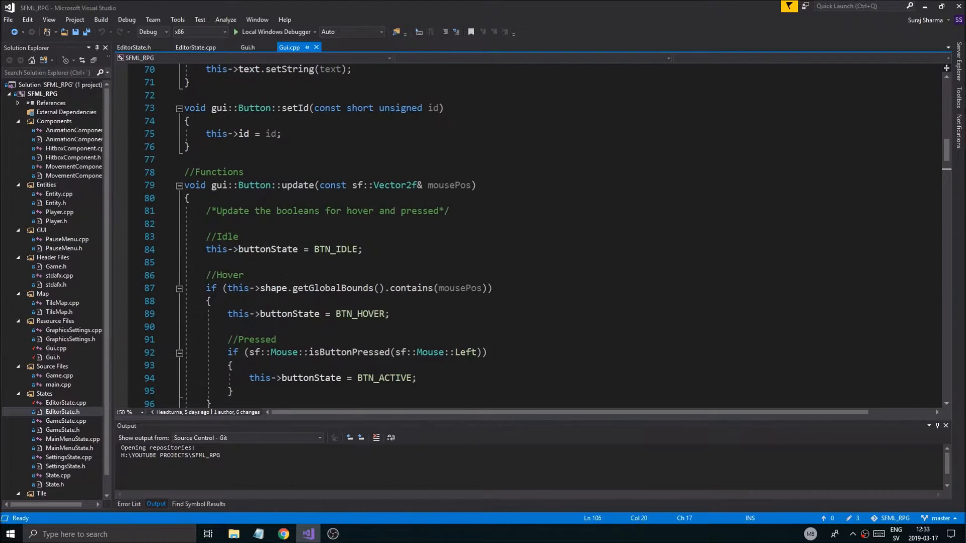
{"action": "scroll", "scroll_direction": "up", "scroll_amount": 3}
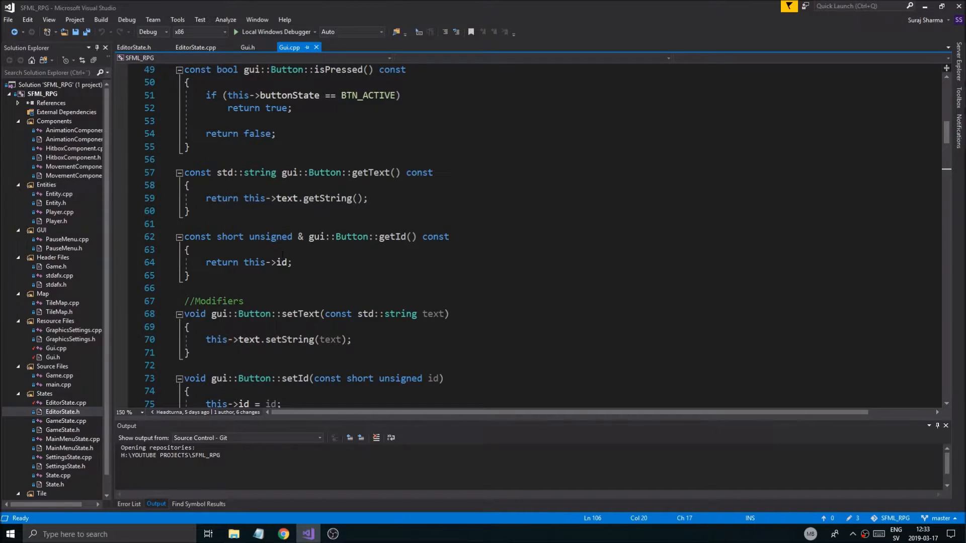
{"action": "scroll", "scroll_direction": "down", "scroll_amount": 3}
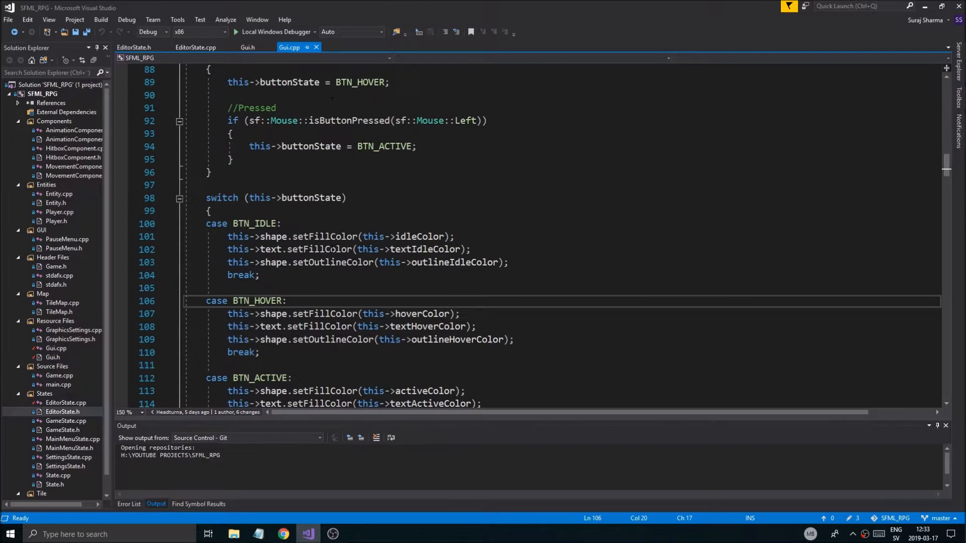
{"action": "scroll", "scroll_direction": "down", "scroll_amount": 3}
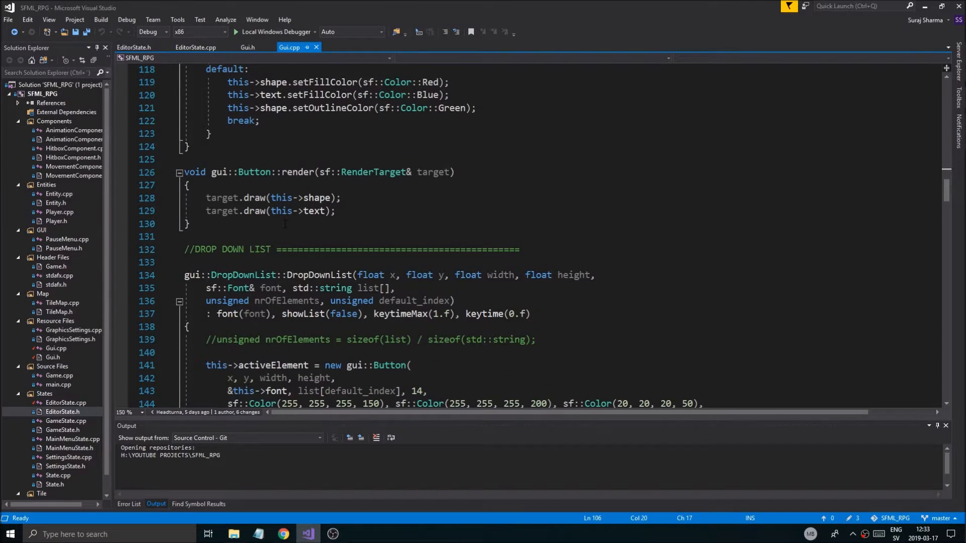
{"action": "scroll", "scroll_direction": "down", "scroll_amount": 3}
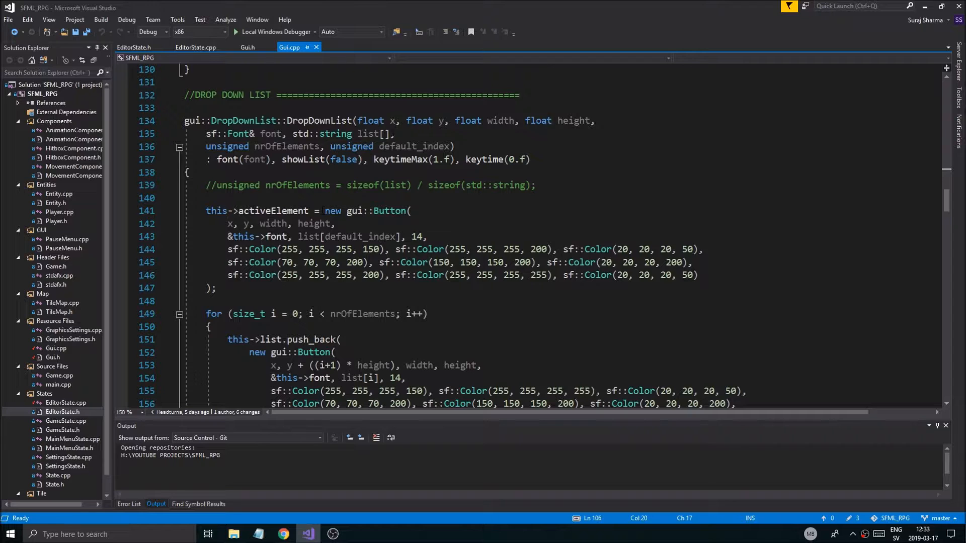
{"action": "scroll", "scroll_direction": "down", "scroll_amount": 3}
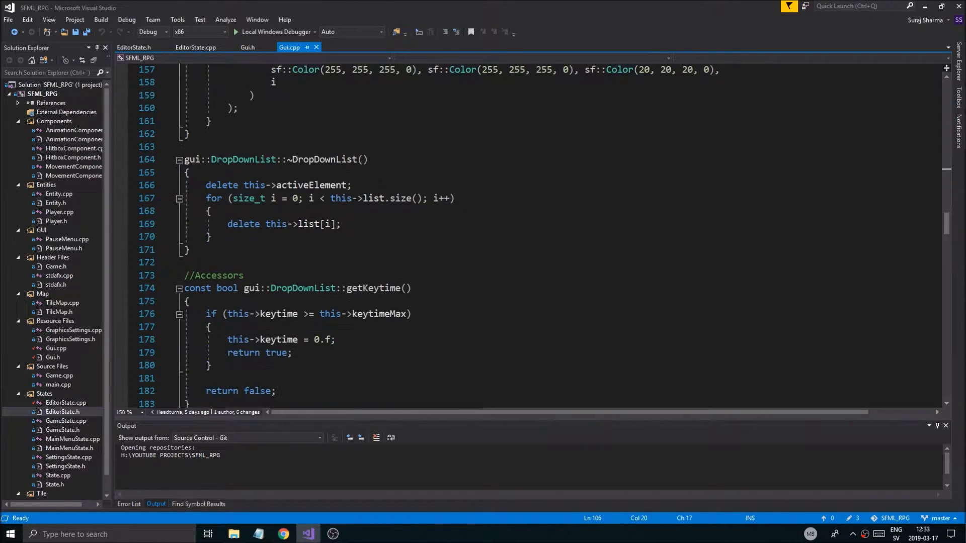
{"action": "scroll", "scroll_direction": "down", "scroll_amount": 3}
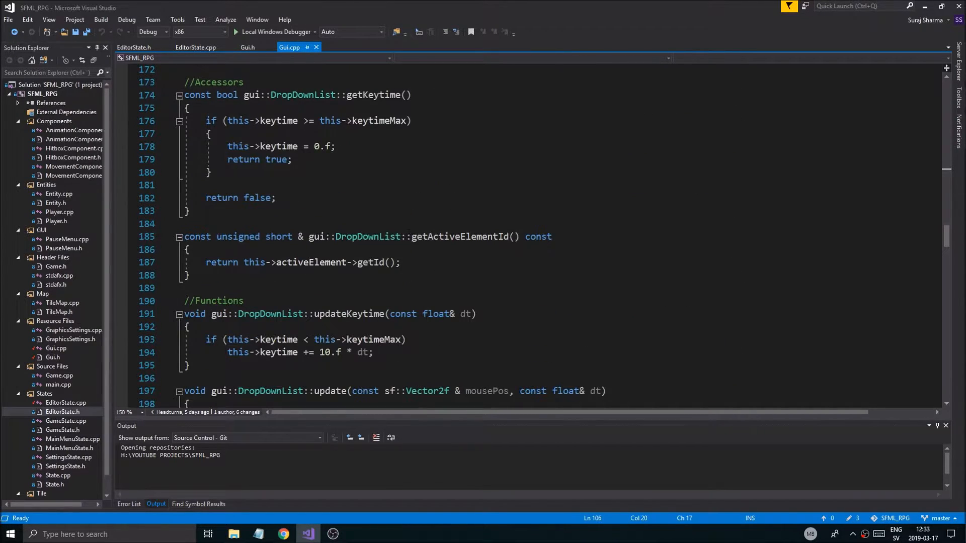
{"action": "scroll", "scroll_direction": "down", "scroll_amount": 3}
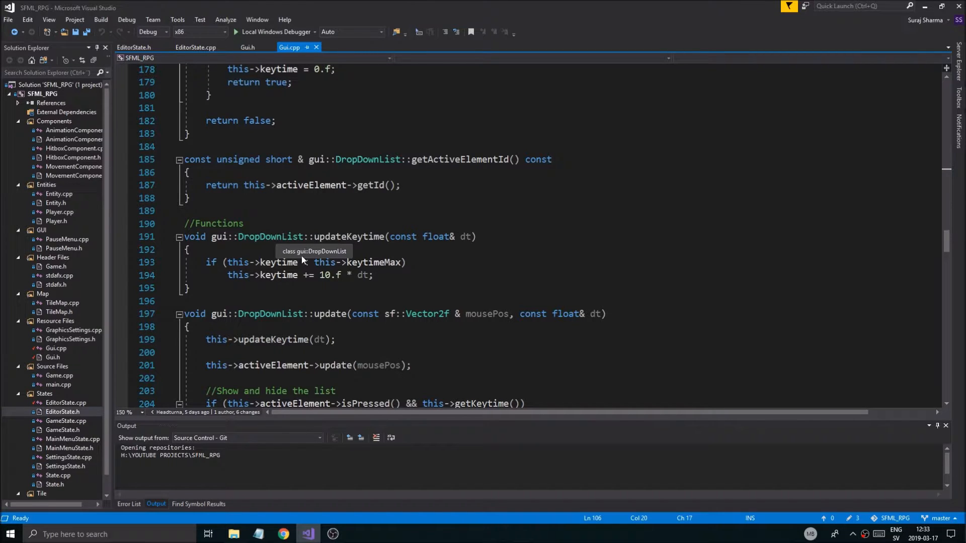
{"action": "scroll", "scroll_direction": "down", "scroll_amount": 3}
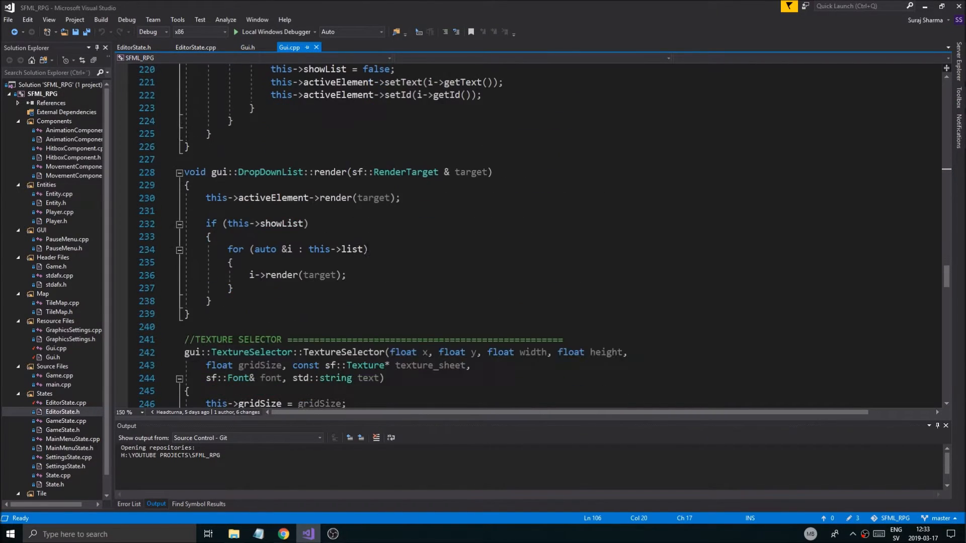
{"action": "scroll", "scroll_direction": "down", "scroll_amount": 3}
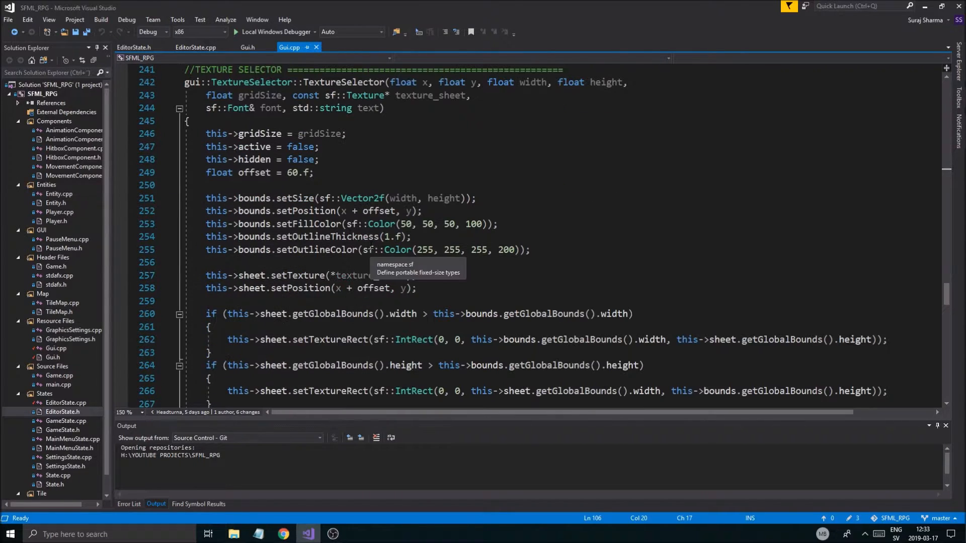
{"action": "scroll", "scroll_direction": "down", "scroll_amount": 3}
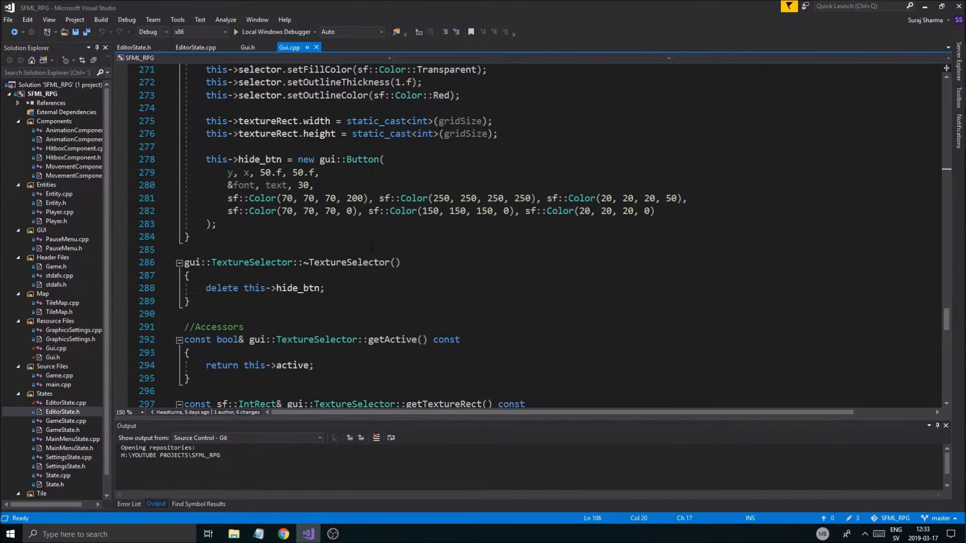
{"action": "scroll", "scroll_direction": "down", "scroll_amount": 3}
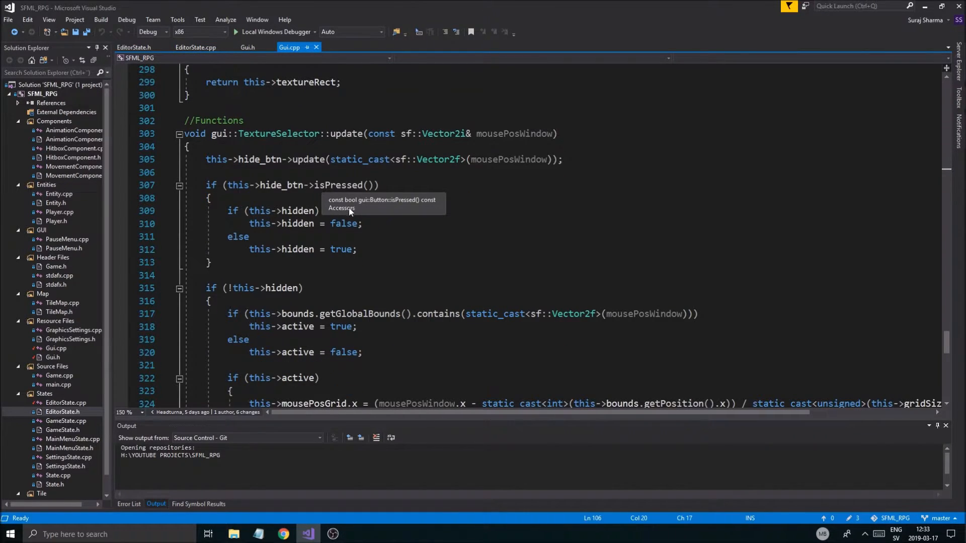
{"action": "scroll", "scroll_direction": "up", "scroll_amount": 3}
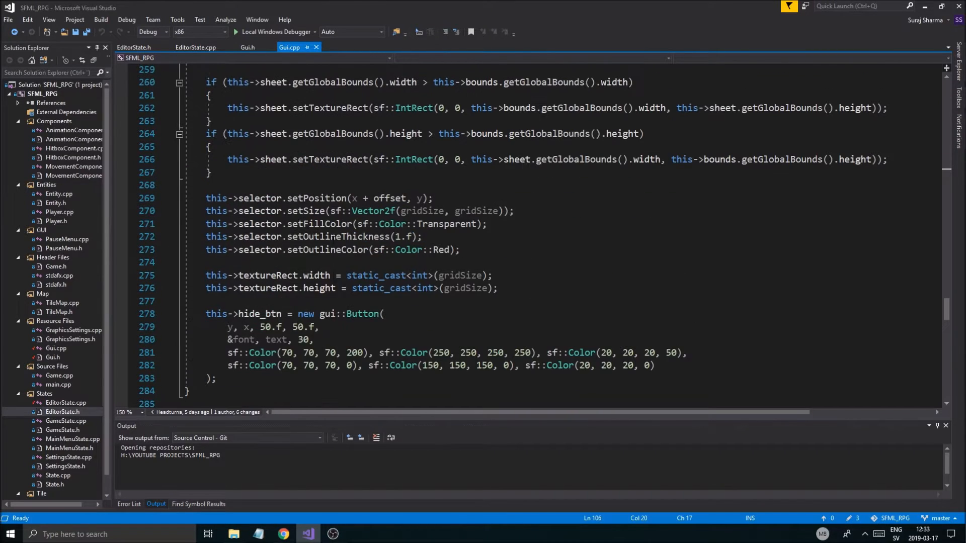
{"action": "scroll", "scroll_direction": "up", "scroll_amount": 3}
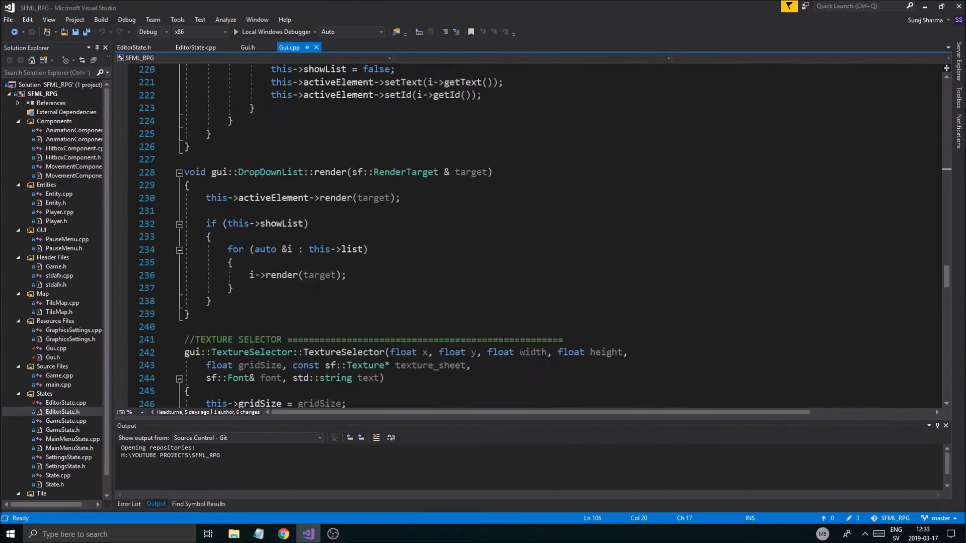
{"action": "scroll", "scroll_direction": "up", "scroll_amount": 3}
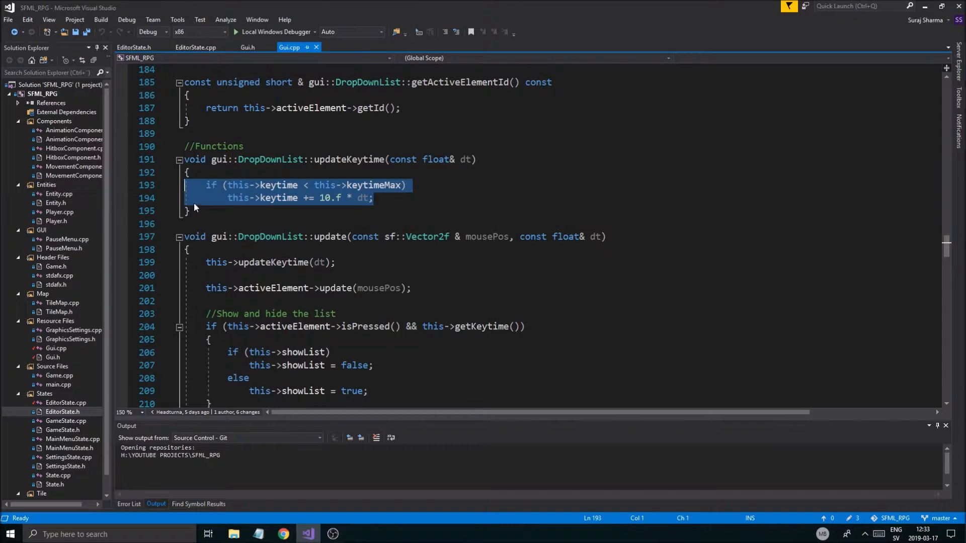
{"action": "scroll", "scroll_direction": "down", "scroll_amount": 3}
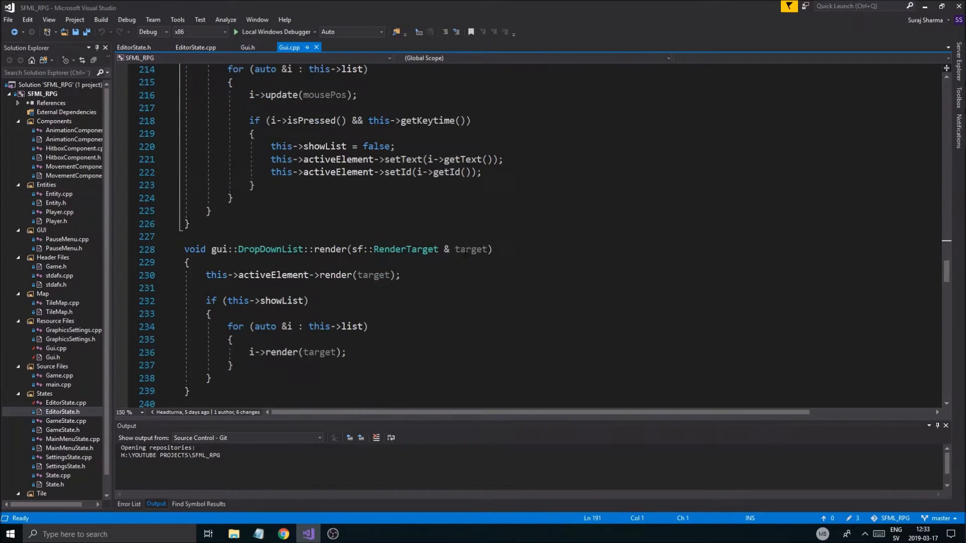
{"action": "scroll", "scroll_direction": "down", "scroll_amount": 3}
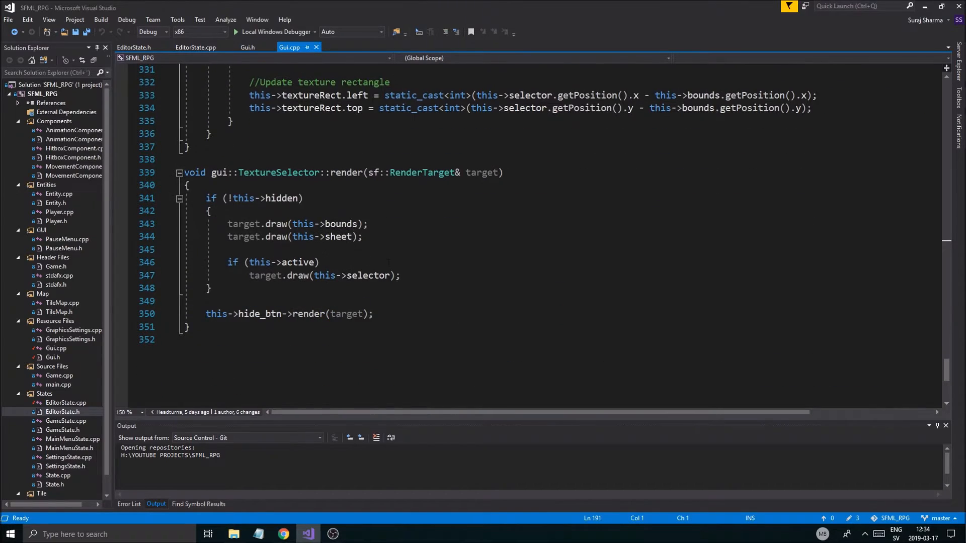
{"action": "scroll", "scroll_direction": "up", "scroll_amount": 3}
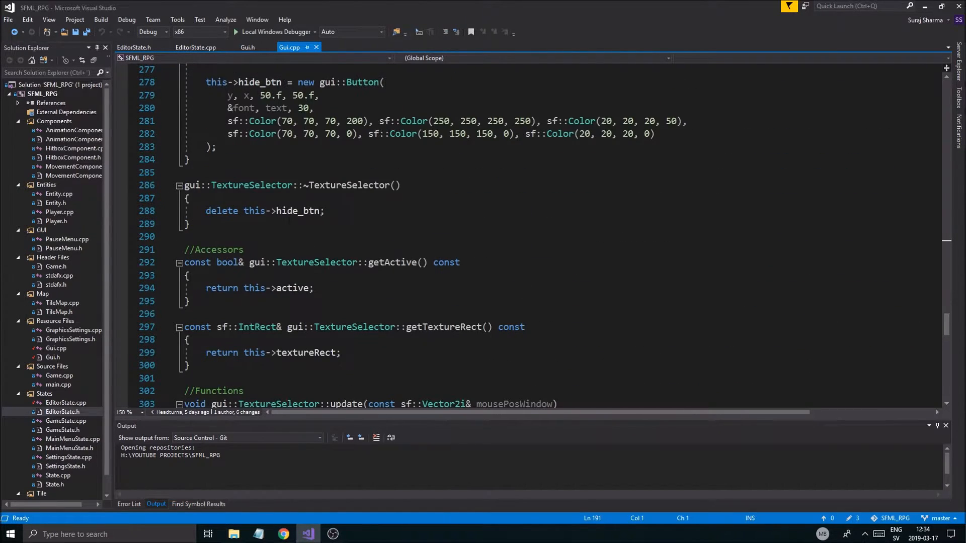
{"action": "scroll", "scroll_direction": "up", "scroll_amount": 3}
{"action": "type", "text": "void gui::DropDownList::updateKeytime(const float& dt)"}
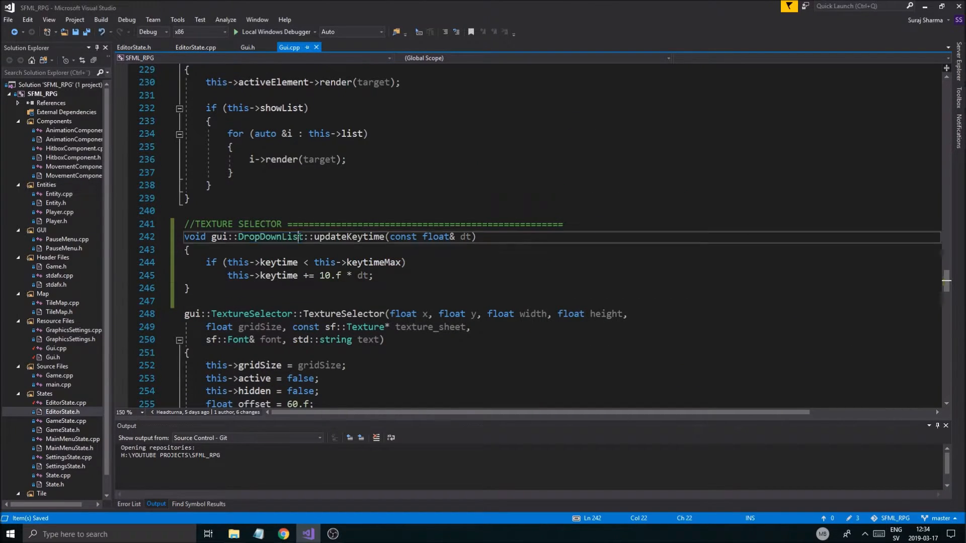
{"action": "left_click", "coordinate": [190, 250]}
{"action": "type", "text": "TextureSelector"}
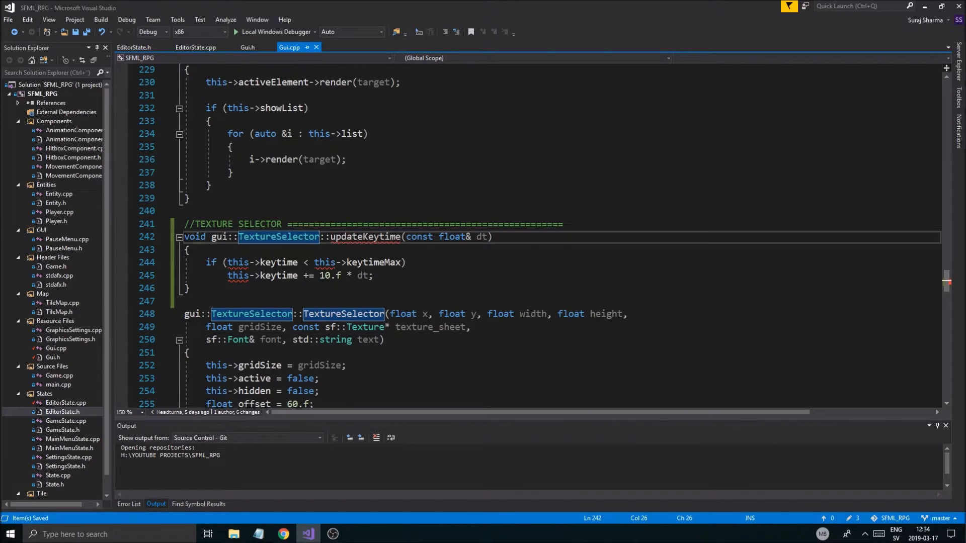
Step: Declare float keytime and keytimeMax in TextureSelector's private section of Gui.h and save
{"action": "left_click", "coordinate": [247, 47]}
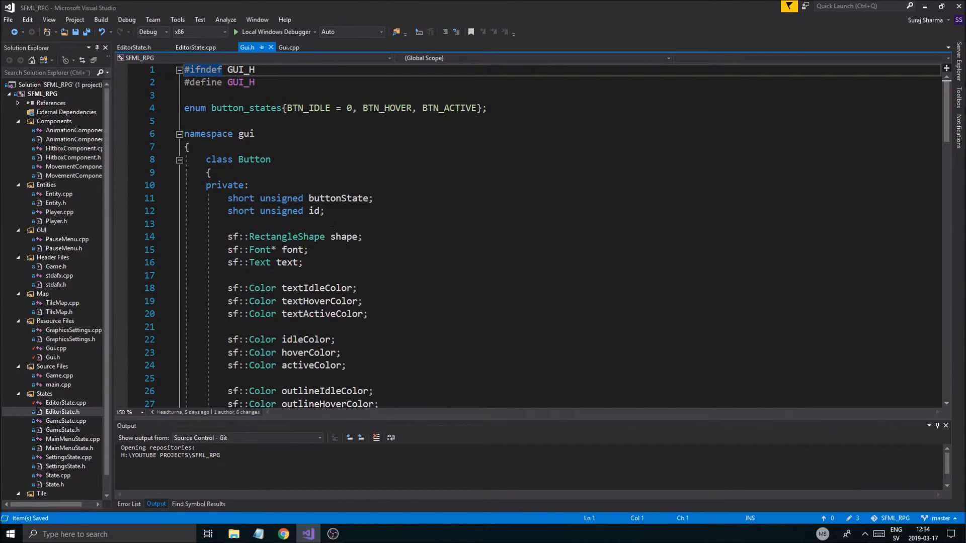
{"action": "scroll", "scroll_direction": "down", "scroll_amount": 3}
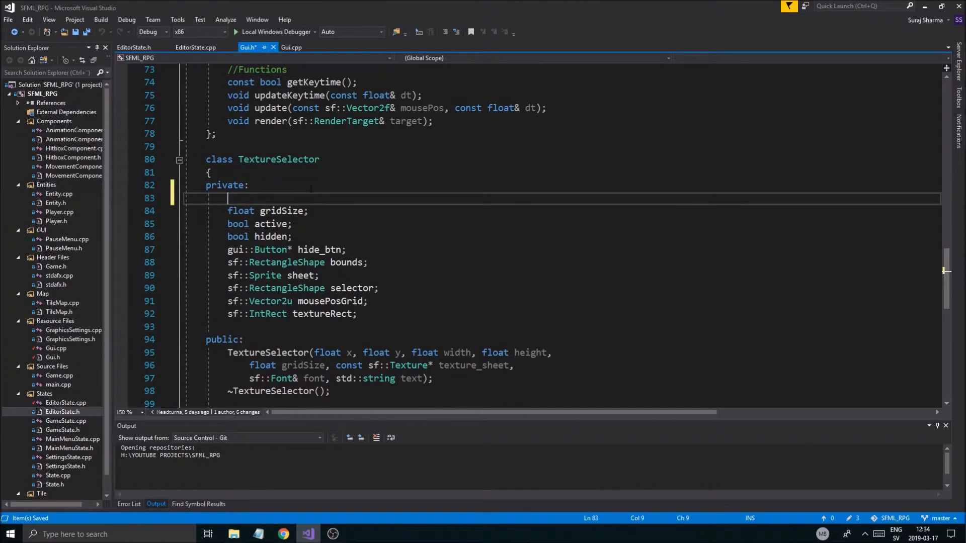
{"action": "type", "text": "float"}
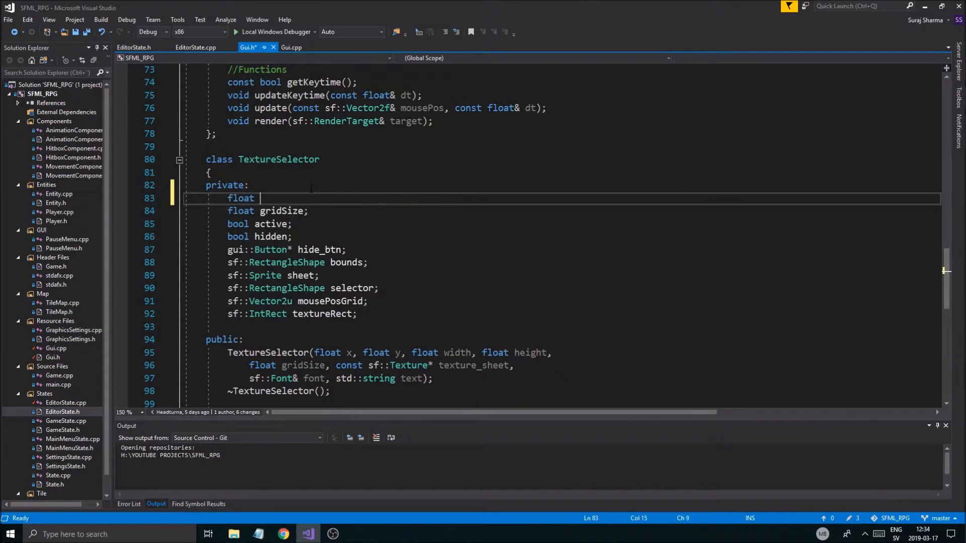
{"action": "type", "text": "keytime;"}
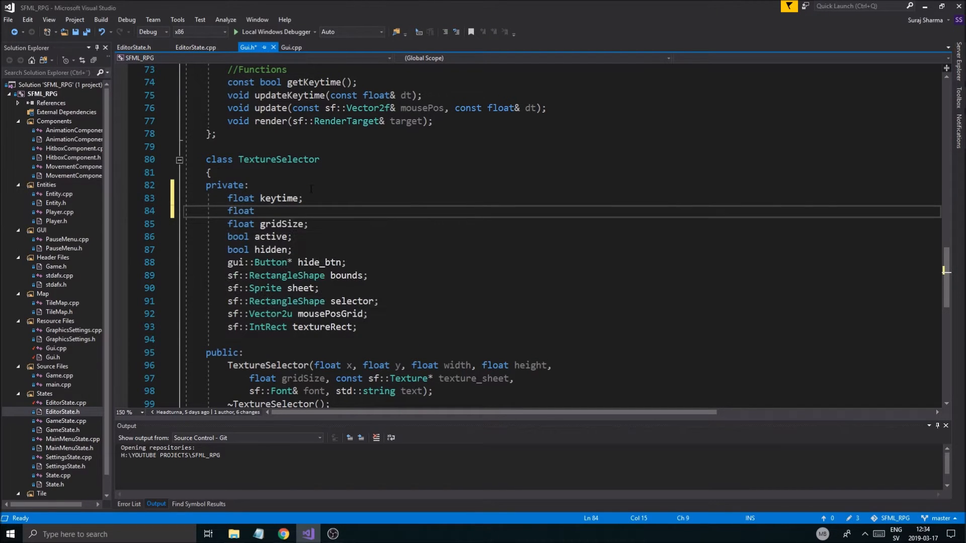
{"action": "type", "text": "keyt"}
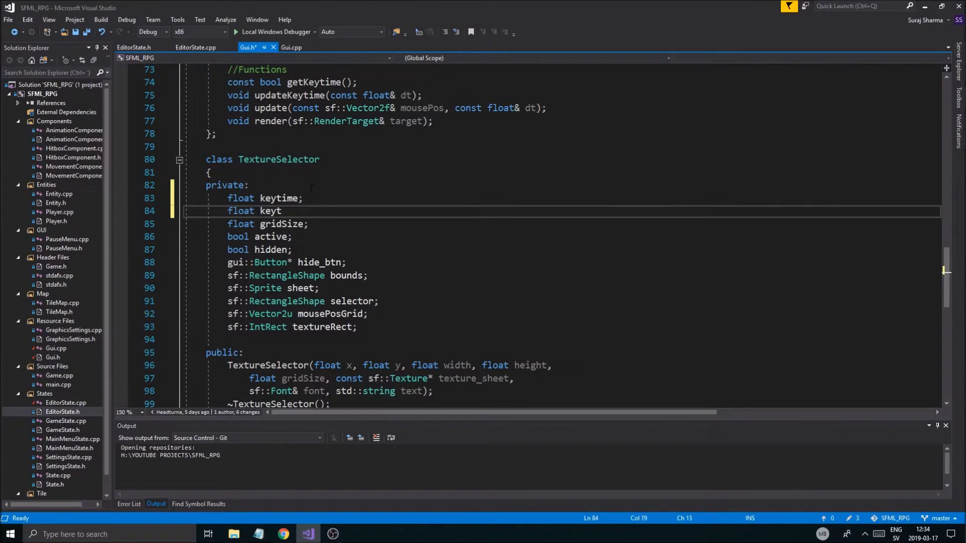
{"action": "key", "text": "ctrl+s"}
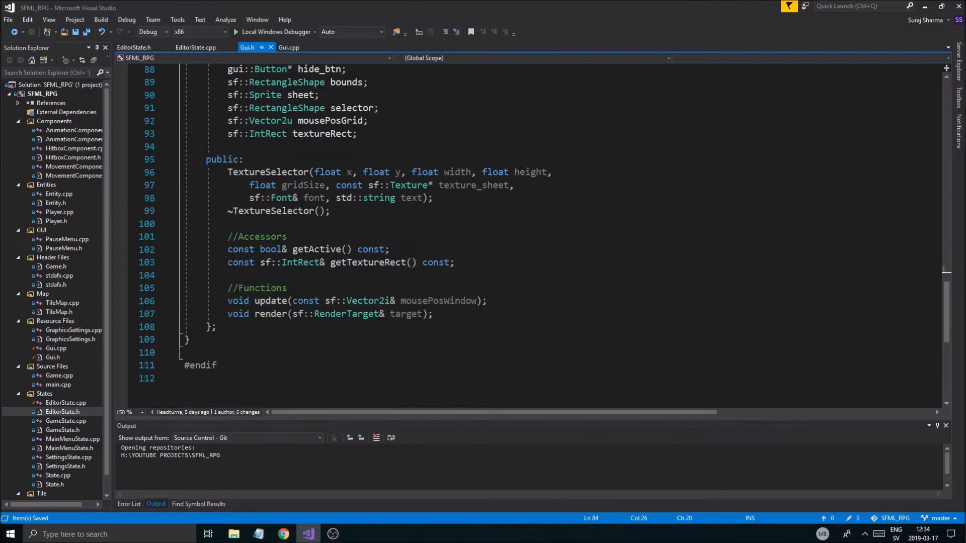
{"action": "scroll", "scroll_direction": "up", "scroll_amount": 3}
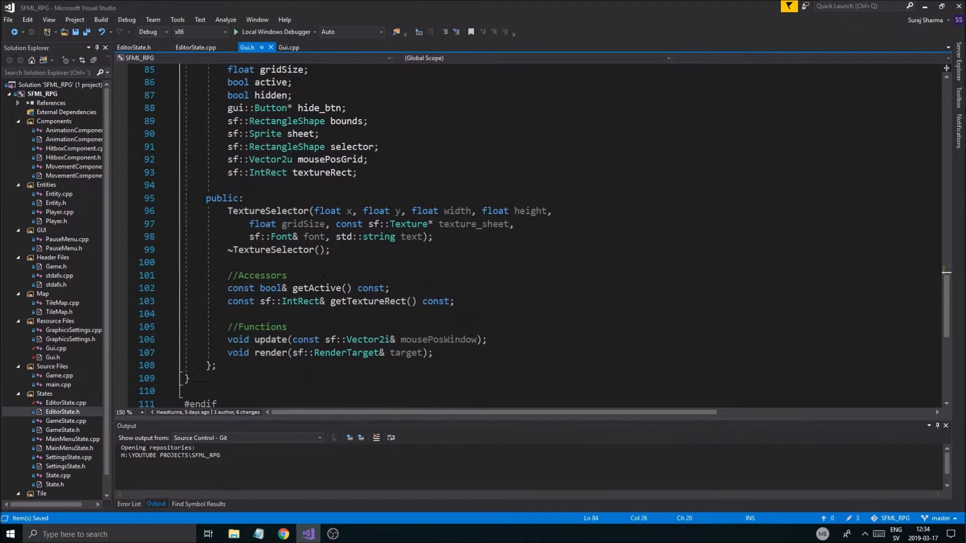
Step: Check the updateKeytime error in Gui.cpp and locate TextureSelector's Functions section in Gui.h
{"action": "left_click", "coordinate": [289, 47]}
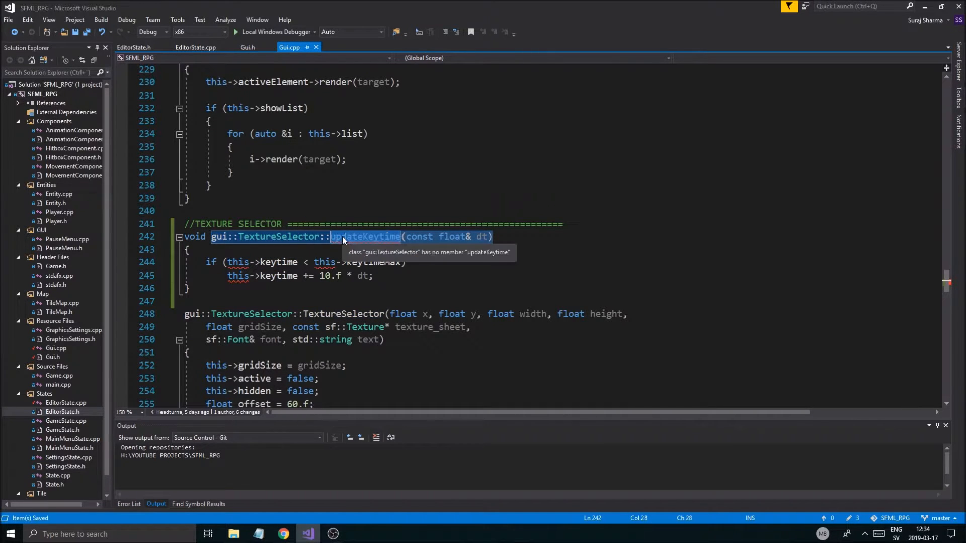
{"action": "left_click", "coordinate": [247, 47]}
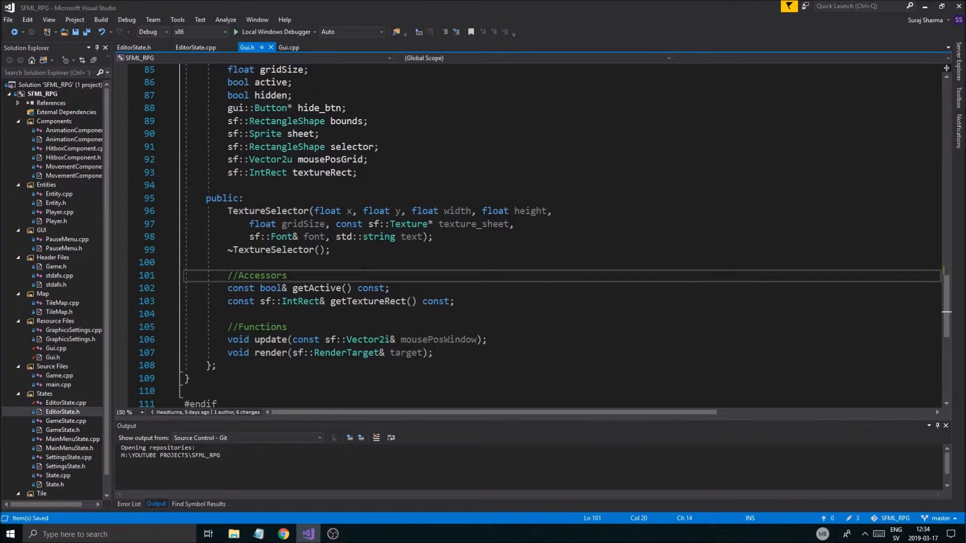
{"action": "scroll", "scroll_direction": "up", "scroll_amount": 3}
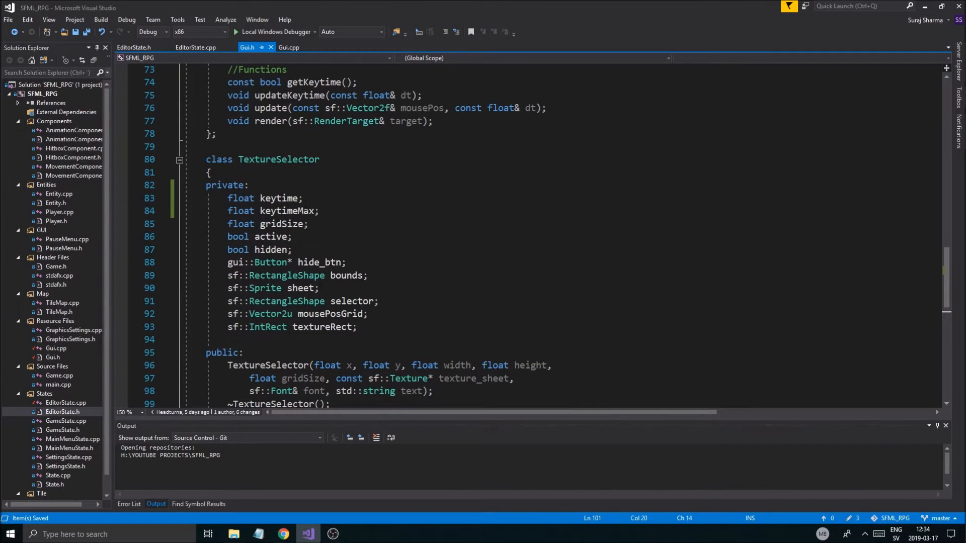
{"action": "scroll", "scroll_direction": "down", "scroll_amount": 3}
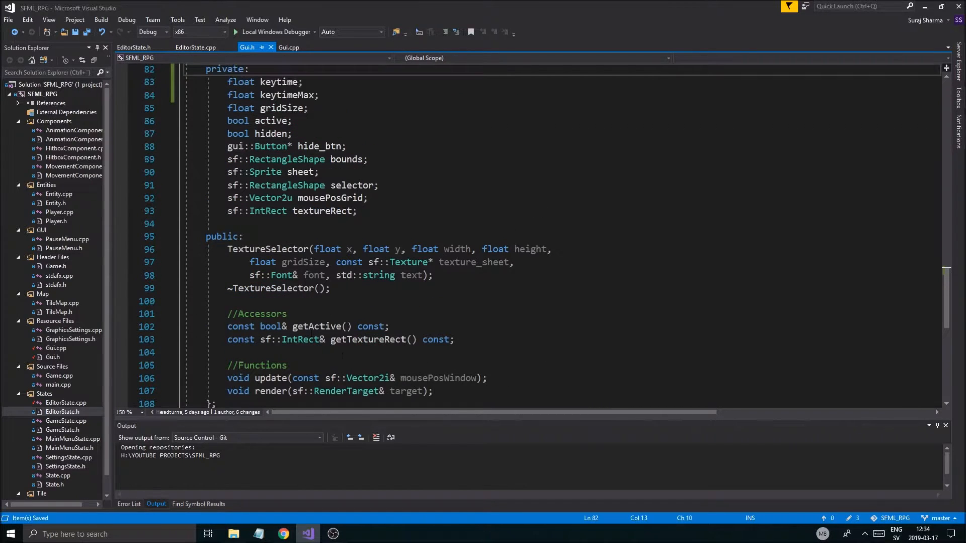
{"action": "scroll", "scroll_direction": "down", "scroll_amount": 3}
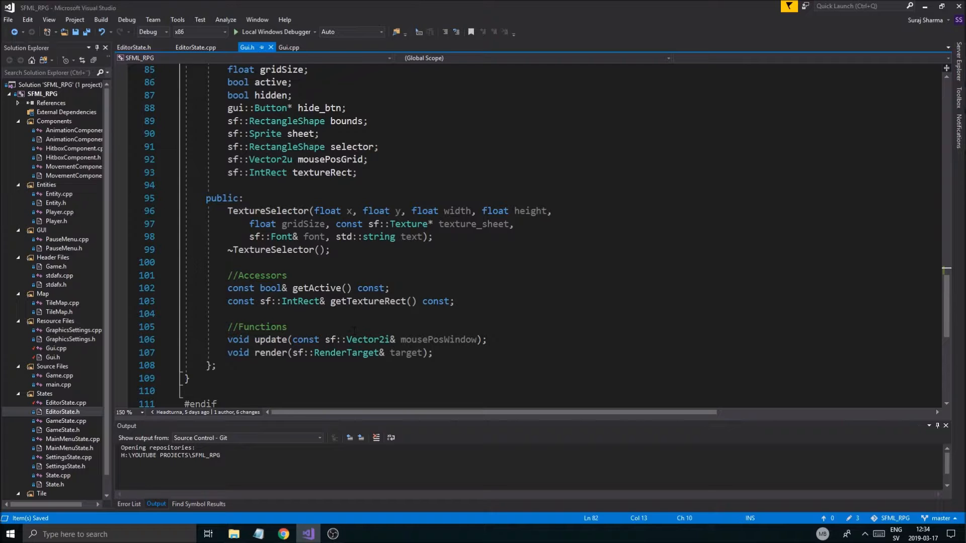
{"action": "left_click", "coordinate": [285, 327]}
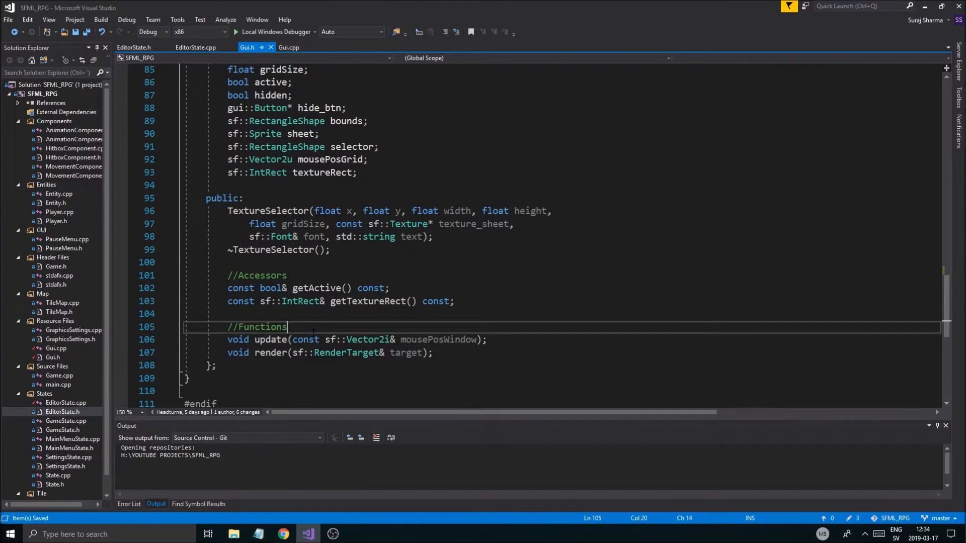
Step: Add 'const bool getKeytime();' under //Functions in the TextureSelector class
{"action": "scroll", "scroll_direction": "up", "scroll_amount": 3}
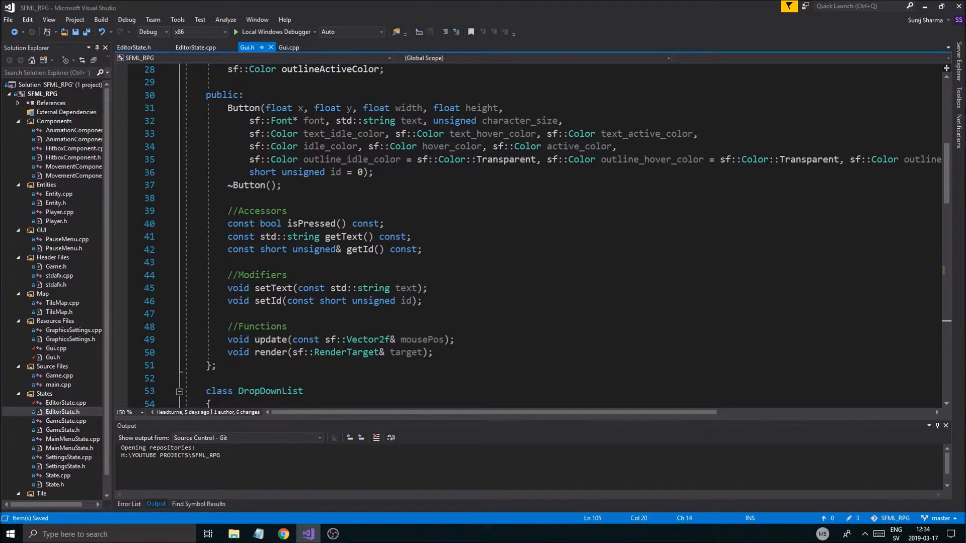
{"action": "scroll", "scroll_direction": "down", "scroll_amount": 3}
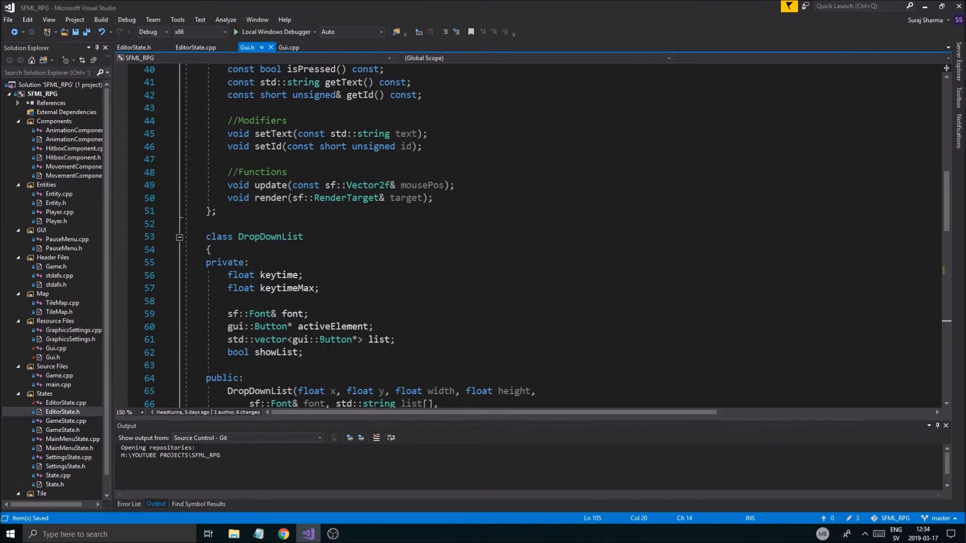
{"action": "scroll", "scroll_direction": "down", "scroll_amount": 3}
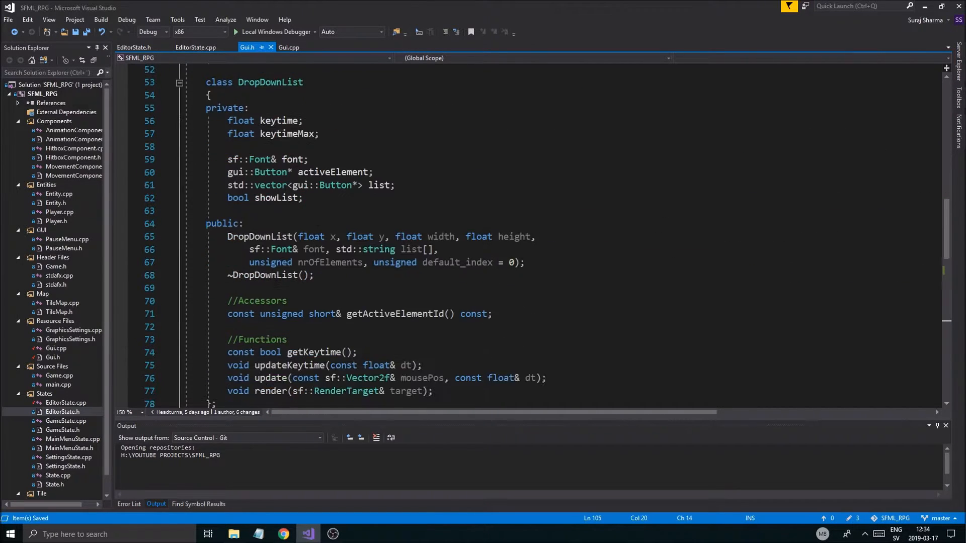
{"action": "scroll", "scroll_direction": "down", "scroll_amount": 3}
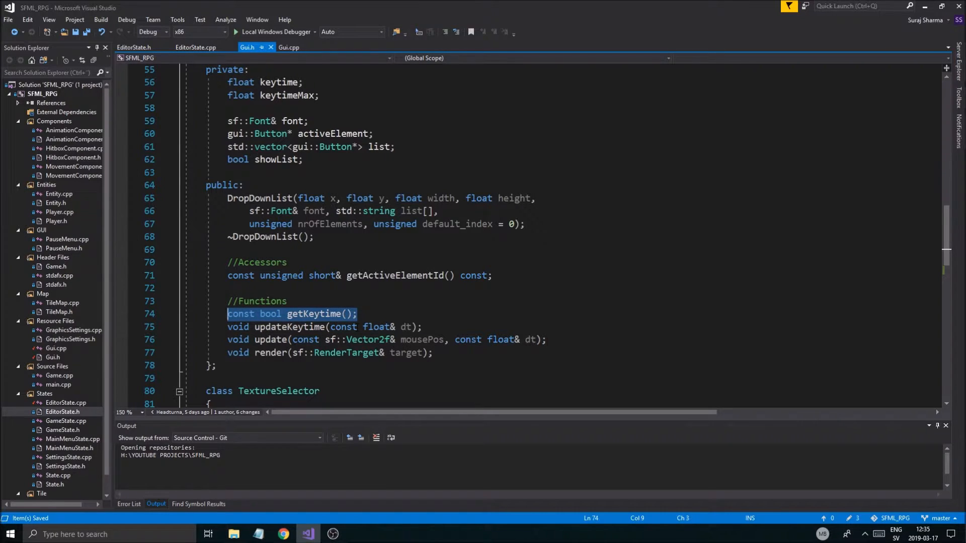
{"action": "scroll", "scroll_direction": "down", "scroll_amount": 3}
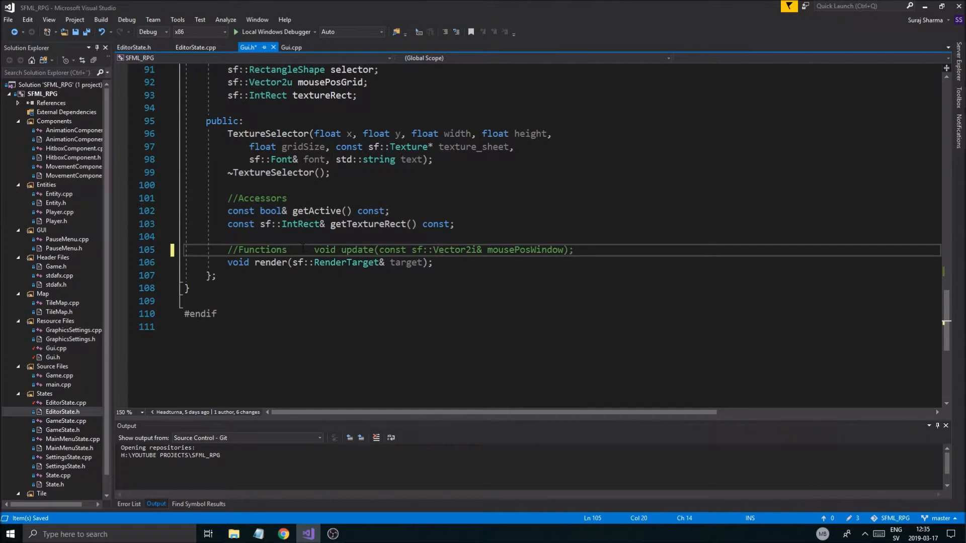
{"action": "type", "text": "const bool getKeytime();"}
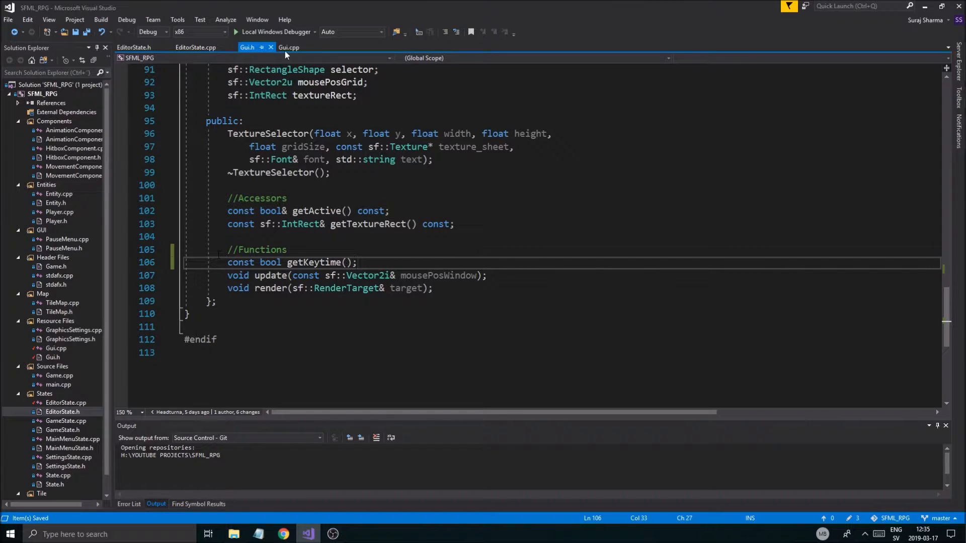
Step: Declare 'void updateKeytime(const float& dt);' below getKeytime in Gui.h's TextureSelector
{"action": "left_click", "coordinate": [288, 47]}
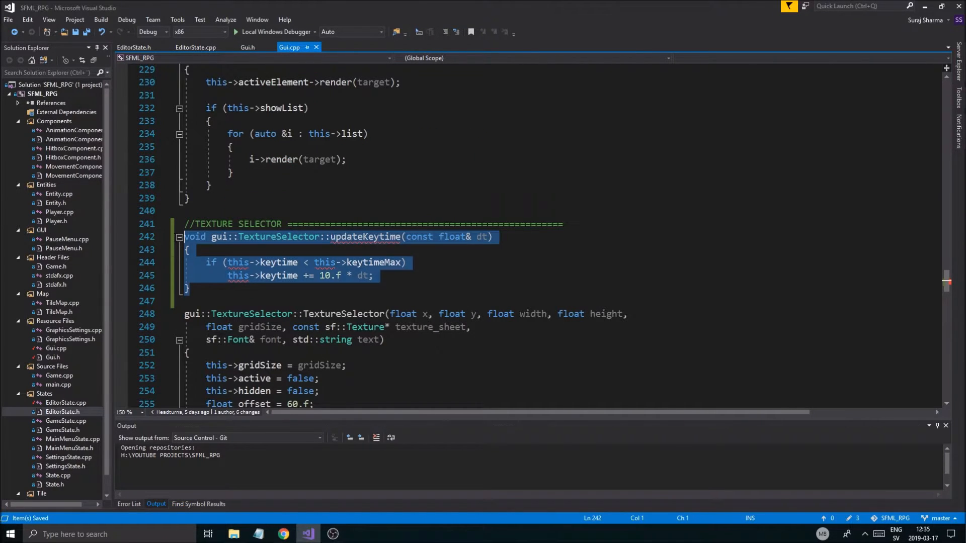
{"action": "mouse_move", "coordinate": [259, 65]}
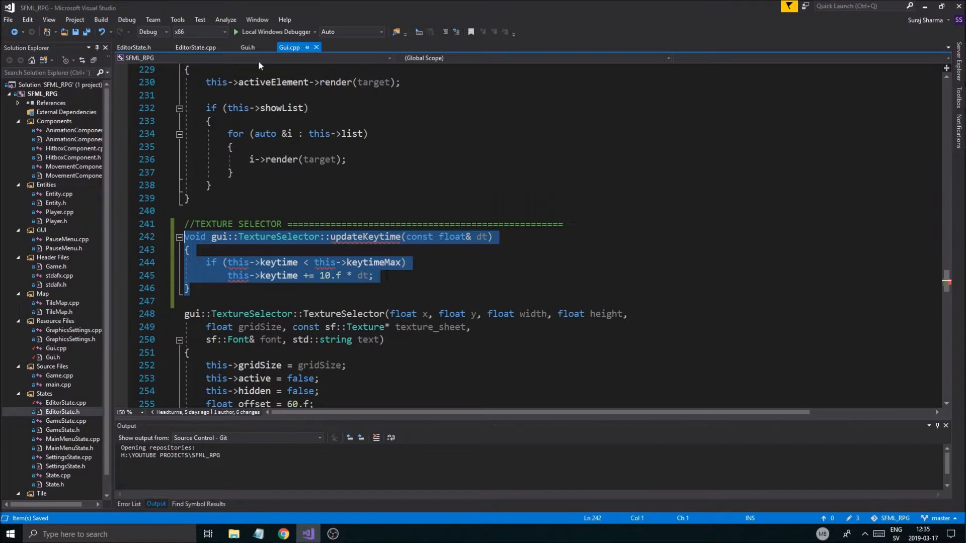
{"action": "left_click", "coordinate": [247, 47]}
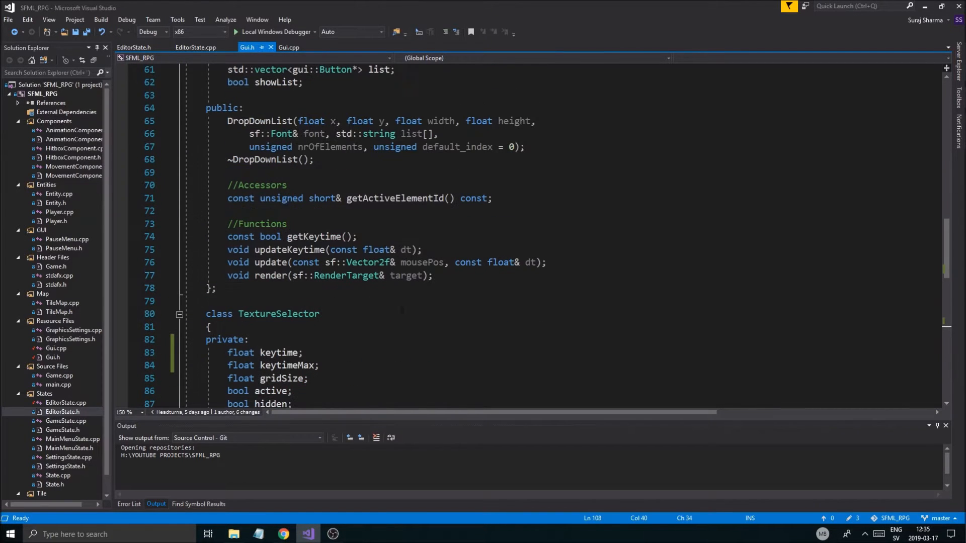
{"action": "scroll", "scroll_direction": "up", "scroll_amount": 3}
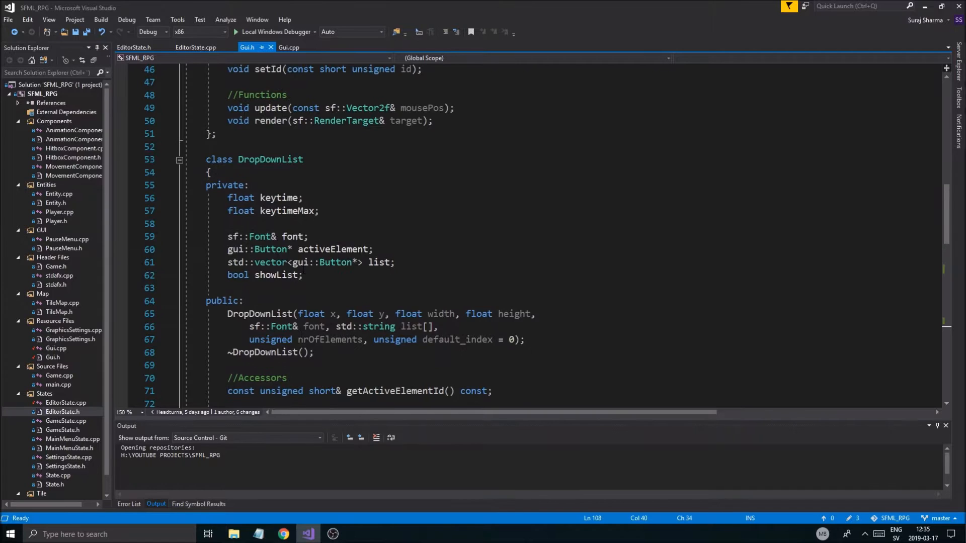
{"action": "scroll", "scroll_direction": "down", "scroll_amount": 3}
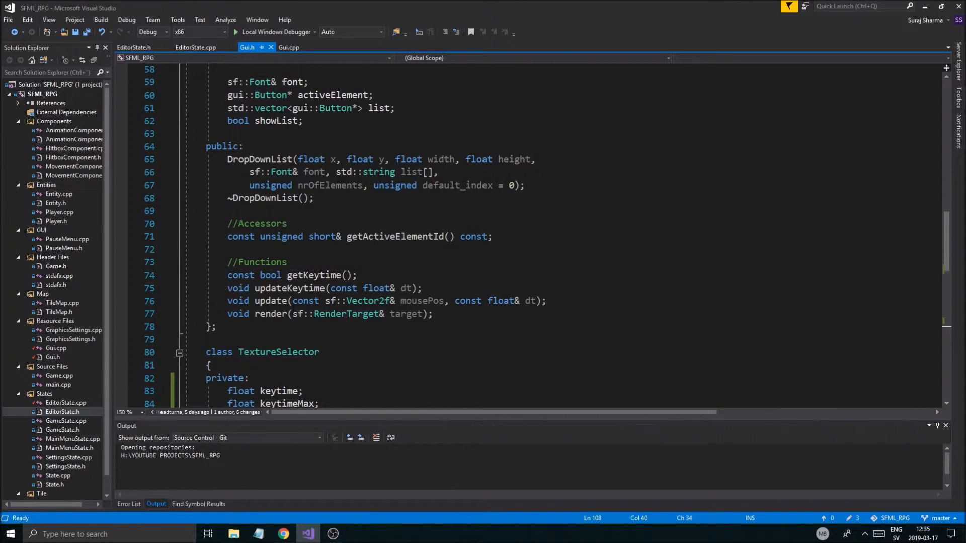
{"action": "scroll", "scroll_direction": "down", "scroll_amount": 3}
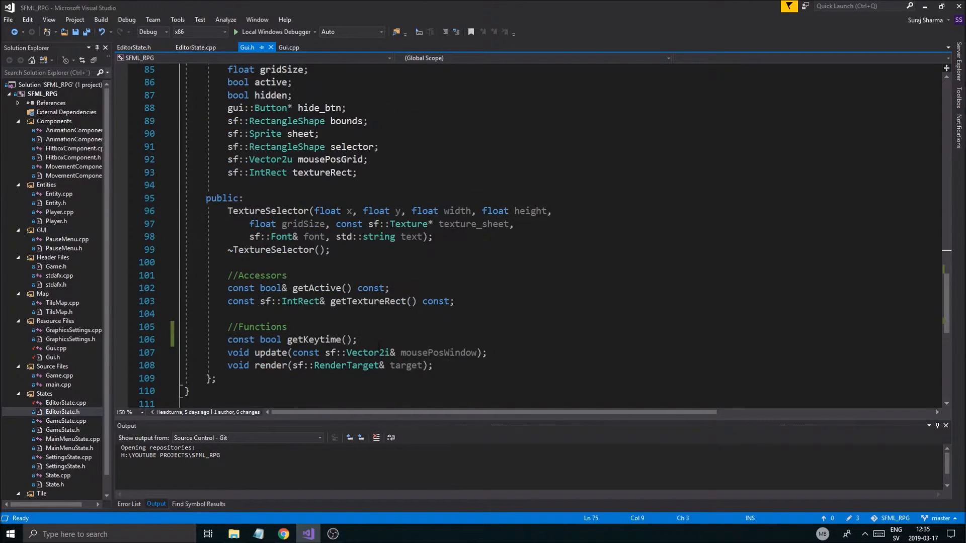
{"action": "key", "text": "enter"}
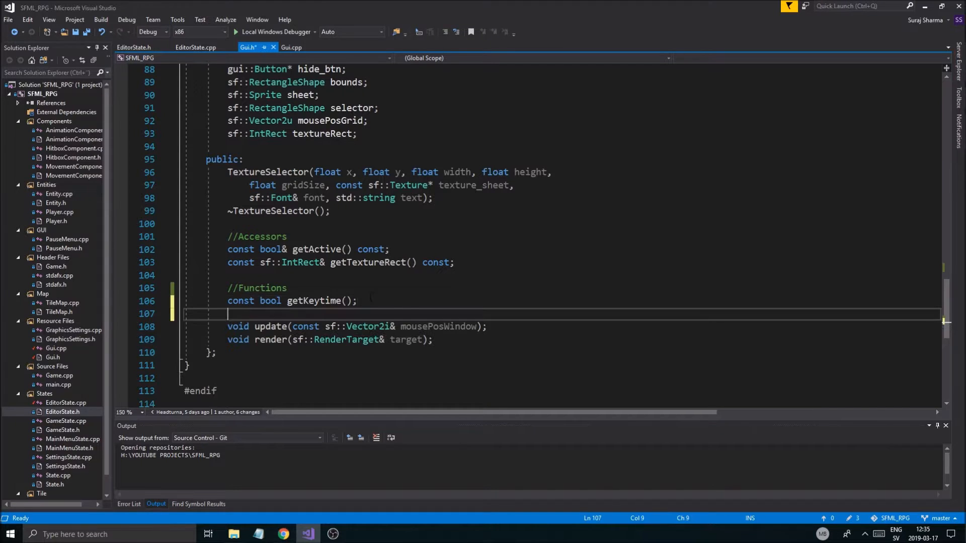
{"action": "type", "text": "void updateKeytime(const float& dt);"}
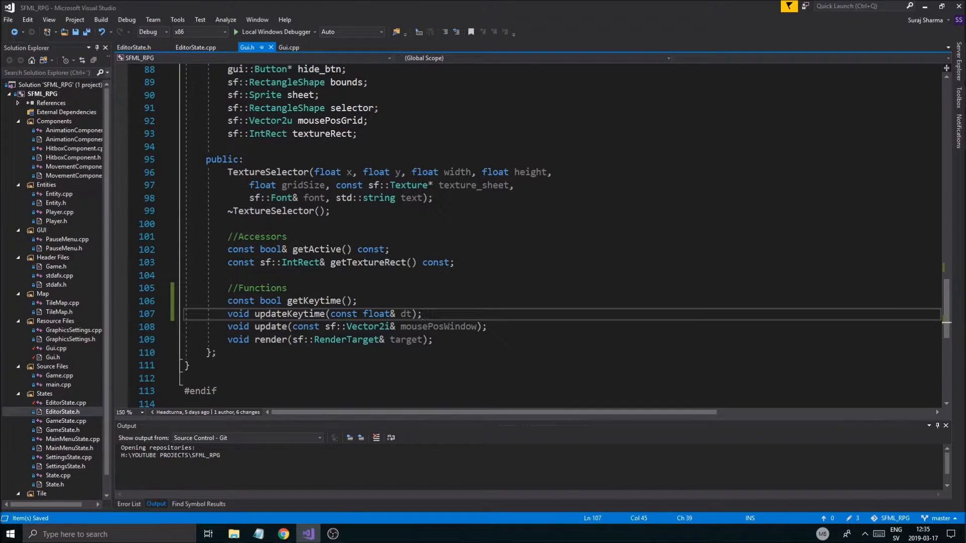
{"action": "scroll", "scroll_direction": "up", "scroll_amount": 3}
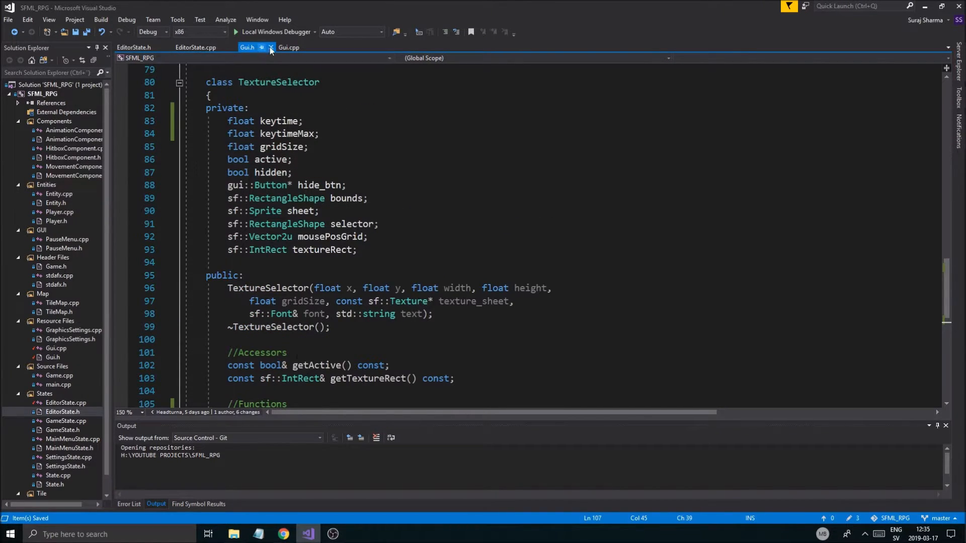
Step: Paste a copied getKeytime definition after the TextureSelector accessors in Gui.cpp
{"action": "left_click", "coordinate": [288, 47]}
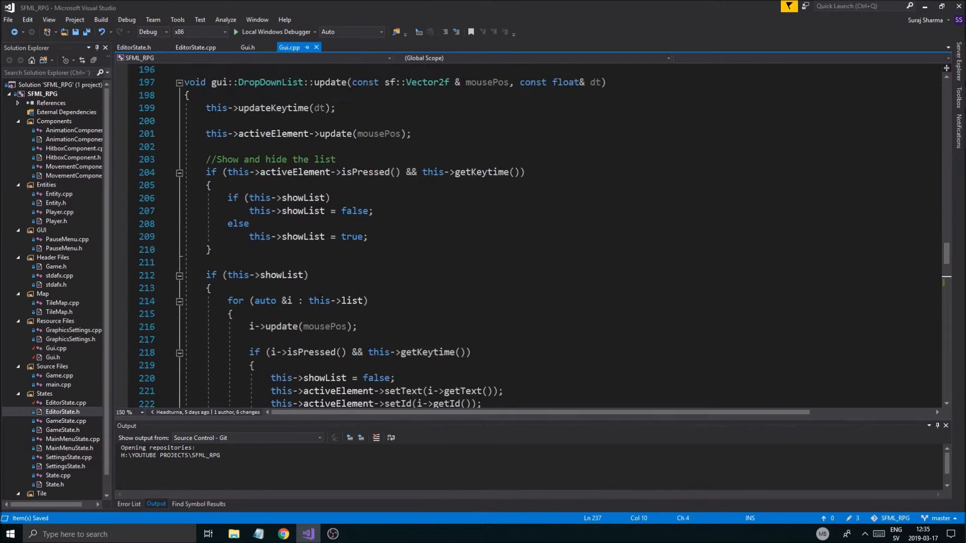
{"action": "scroll", "scroll_direction": "up", "scroll_amount": 3}
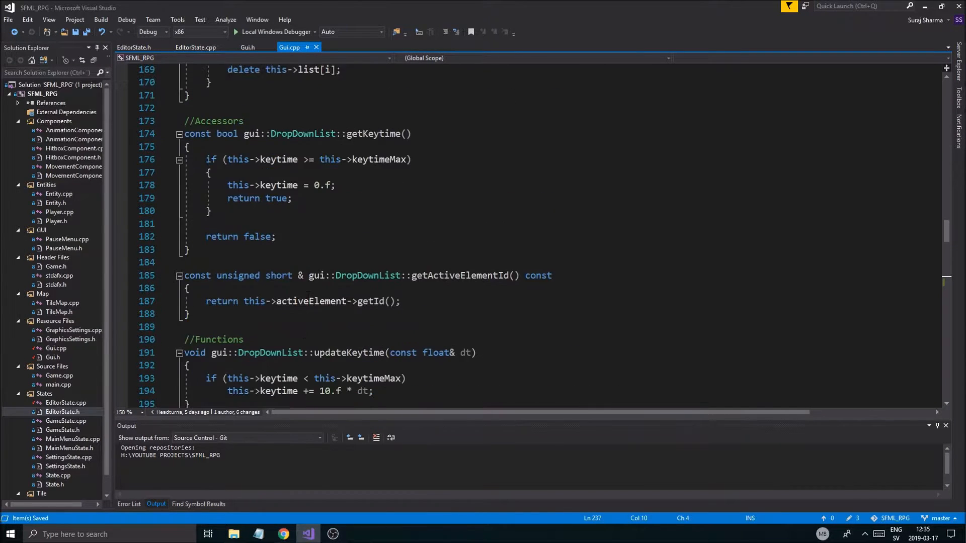
{"action": "scroll", "scroll_direction": "up", "scroll_amount": 3}
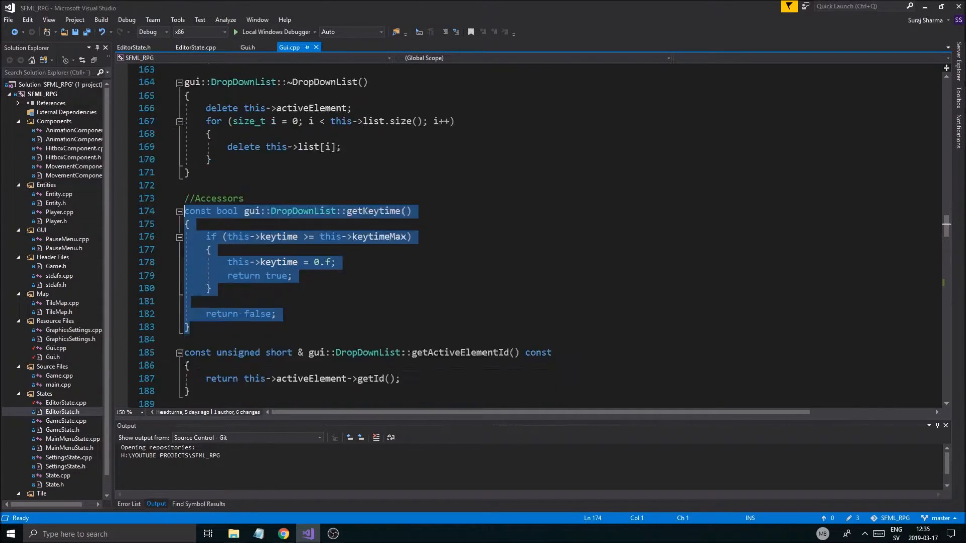
{"action": "scroll", "scroll_direction": "down", "scroll_amount": 3}
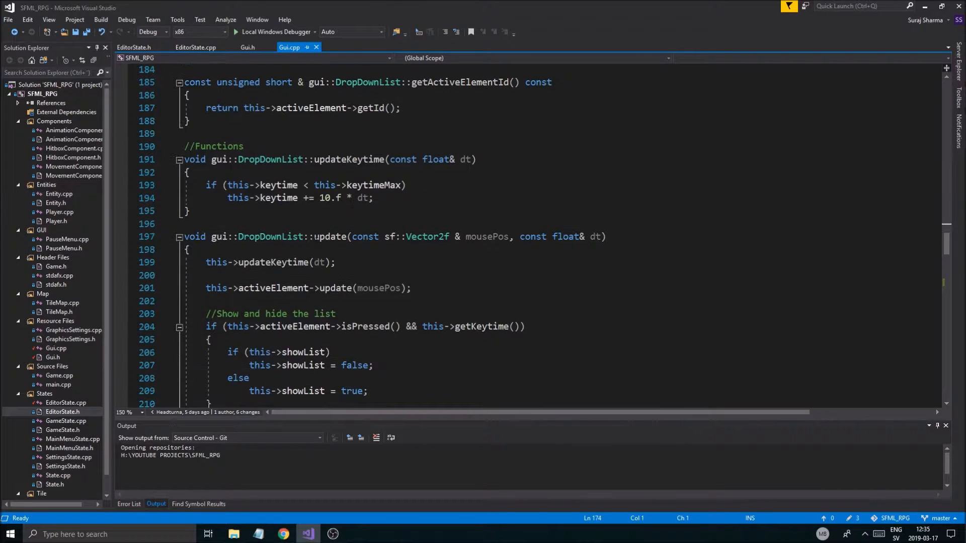
{"action": "scroll", "scroll_direction": "down", "scroll_amount": 3}
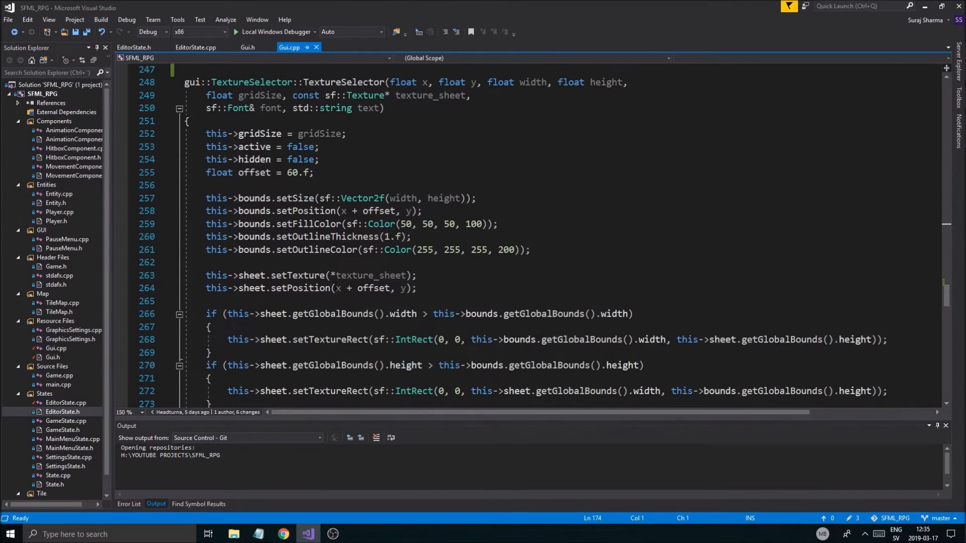
{"action": "scroll", "scroll_direction": "down", "scroll_amount": 3}
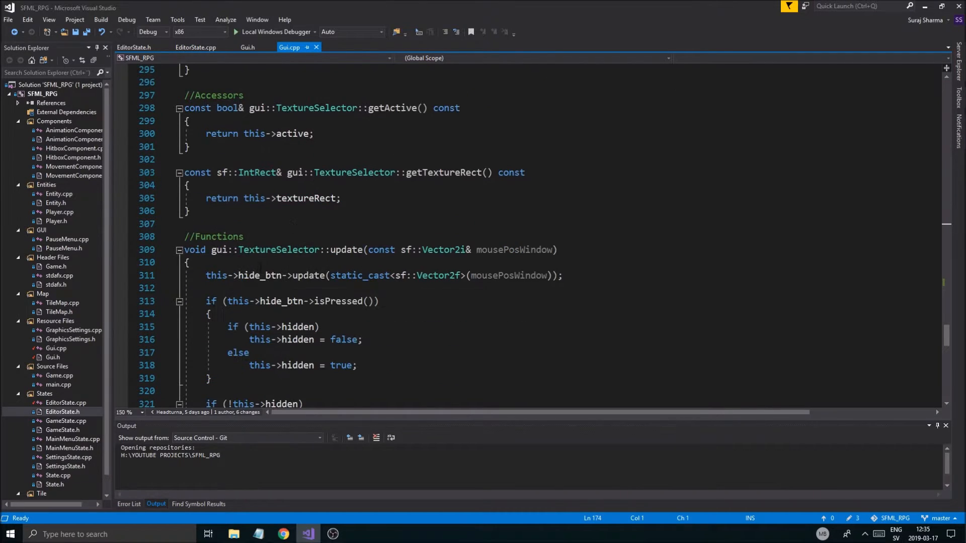
{"action": "left_click", "coordinate": [242, 236]}
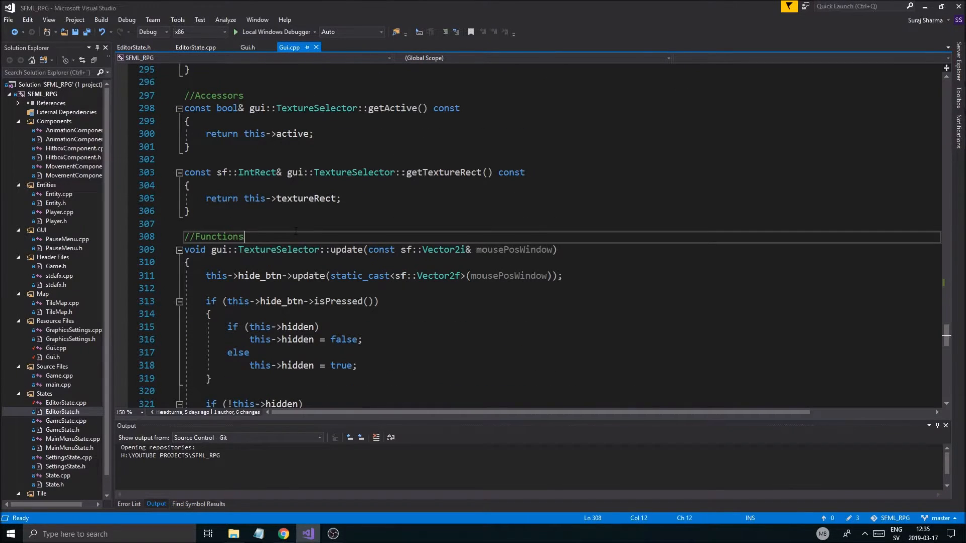
Step: Move TextureSelector::updateKeytime's definition under the //Functions comment
{"action": "left_click", "coordinate": [190, 211]}
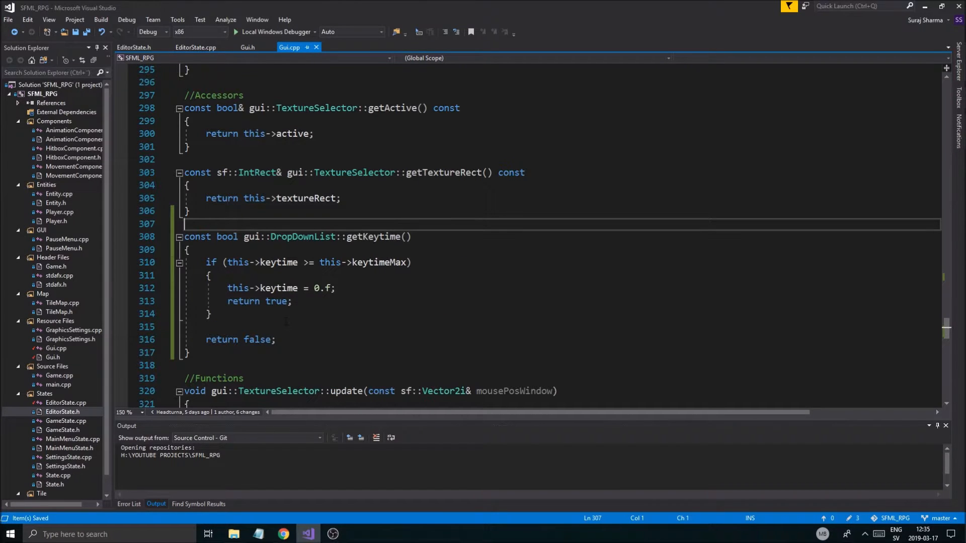
{"action": "scroll", "scroll_direction": "up", "scroll_amount": 3}
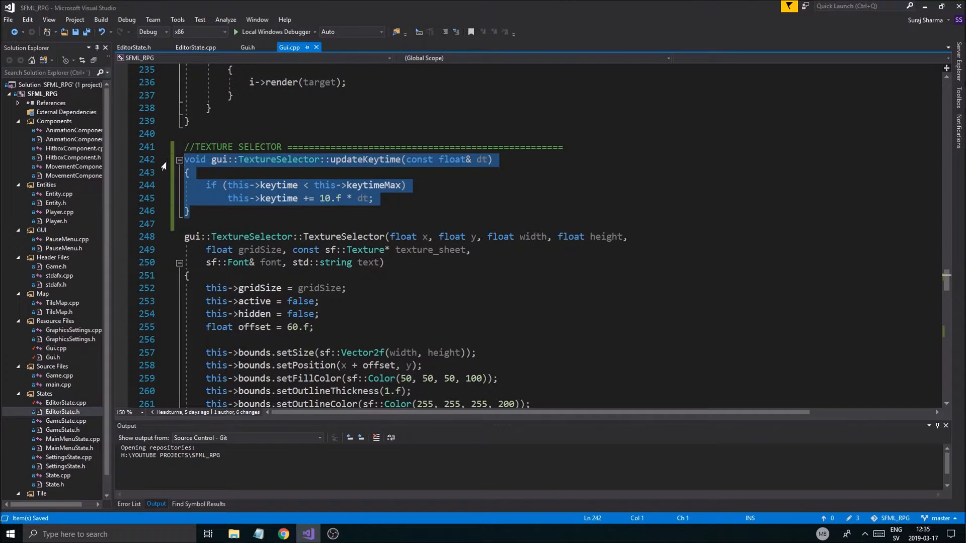
{"action": "key", "text": "Delete"}
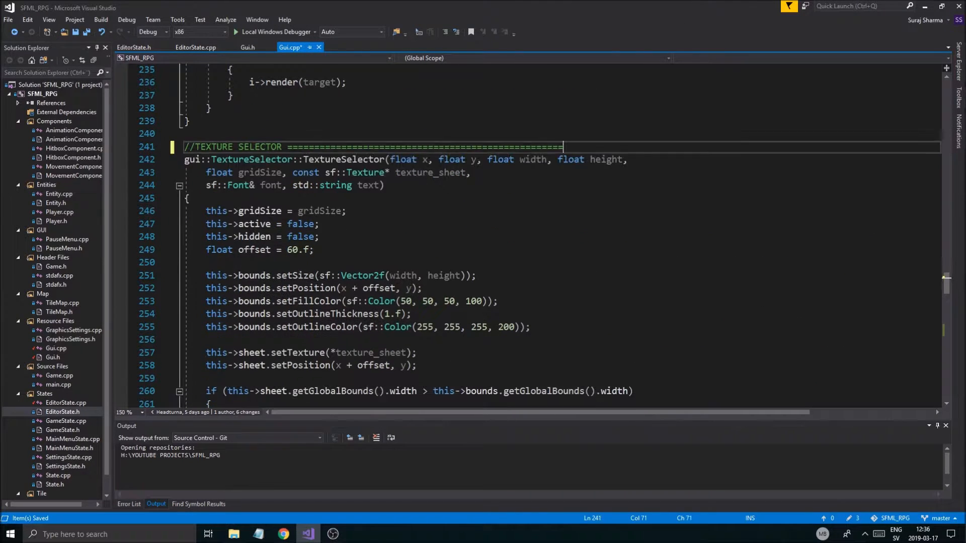
{"action": "scroll", "scroll_direction": "down", "scroll_amount": 3}
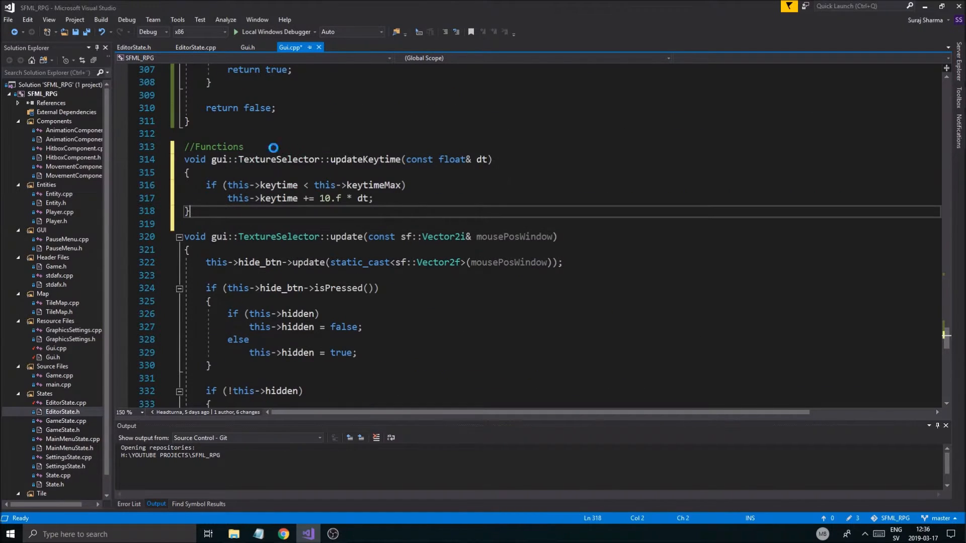
Step: Call this->updateKeytime(dt) in TextureSelector::update and append ', const float& dt' to its parameters
{"action": "key", "text": "ctrl+s"}
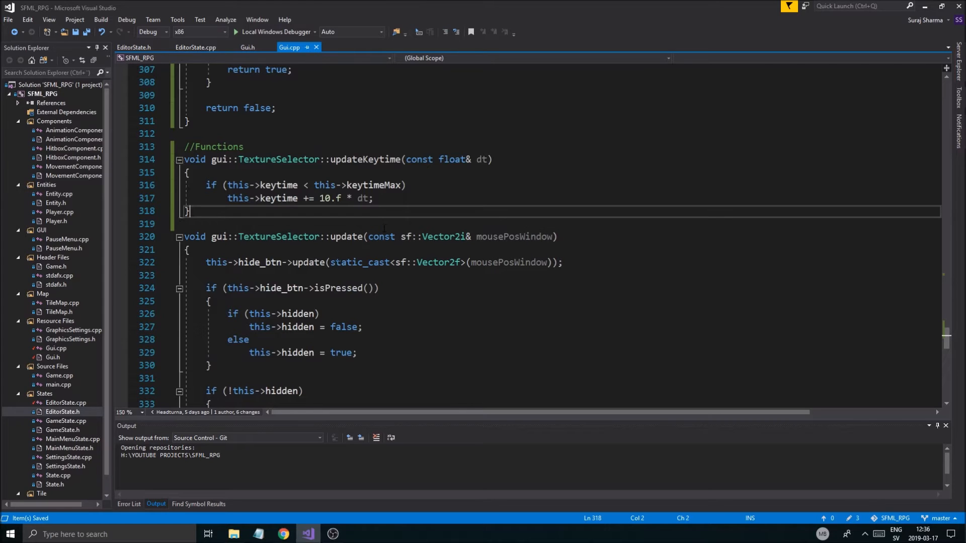
{"action": "type", "text": "this->updateKeytime"}
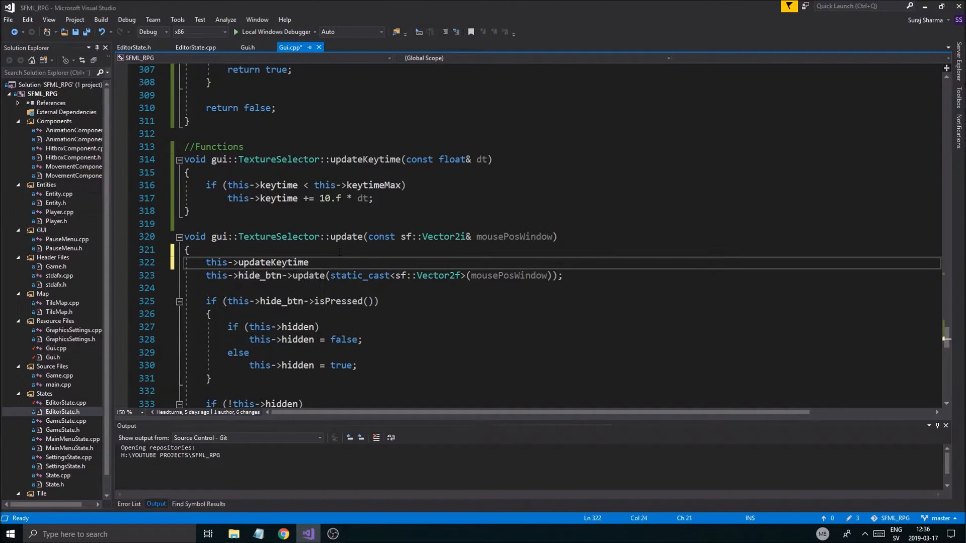
{"action": "type", "text": "(dt);"}
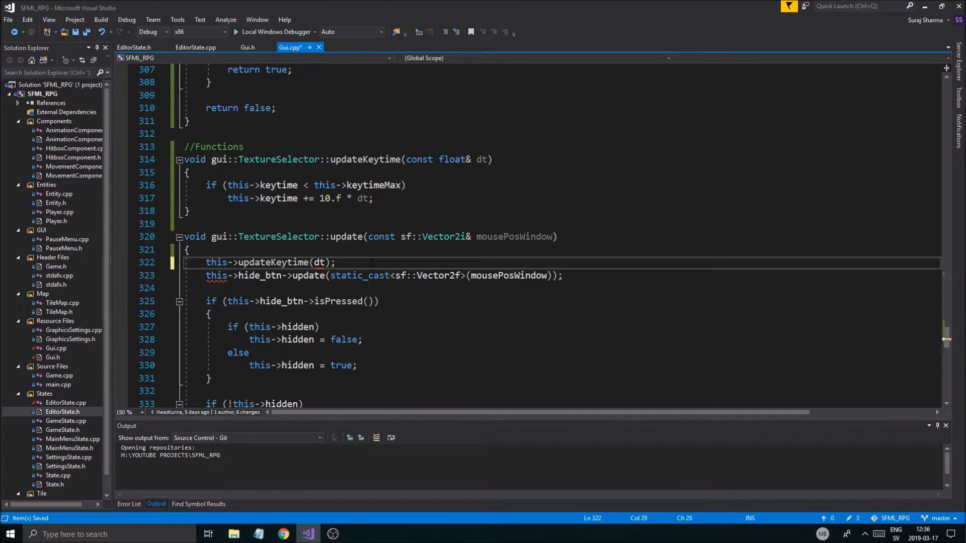
{"action": "double_click", "coordinate": [513, 236]}
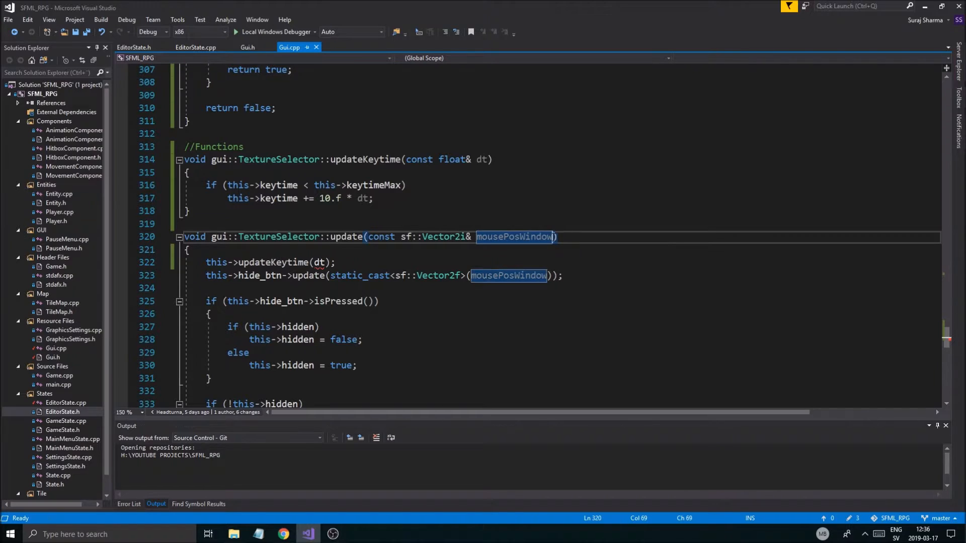
{"action": "type", "text": ", const float& dt"}
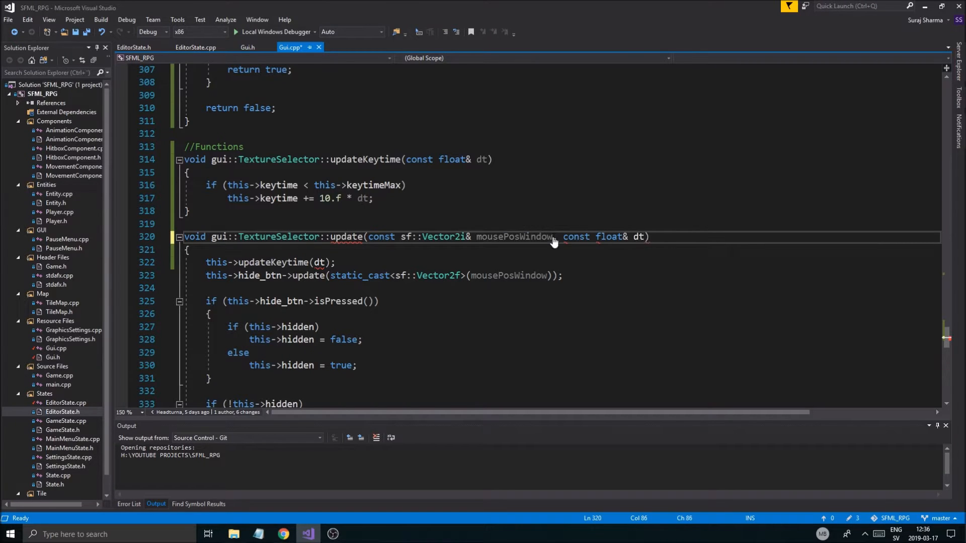
Step: Copy update's full parameter list and match the declaration in Gui.h
{"action": "double_click", "coordinate": [346, 236]}
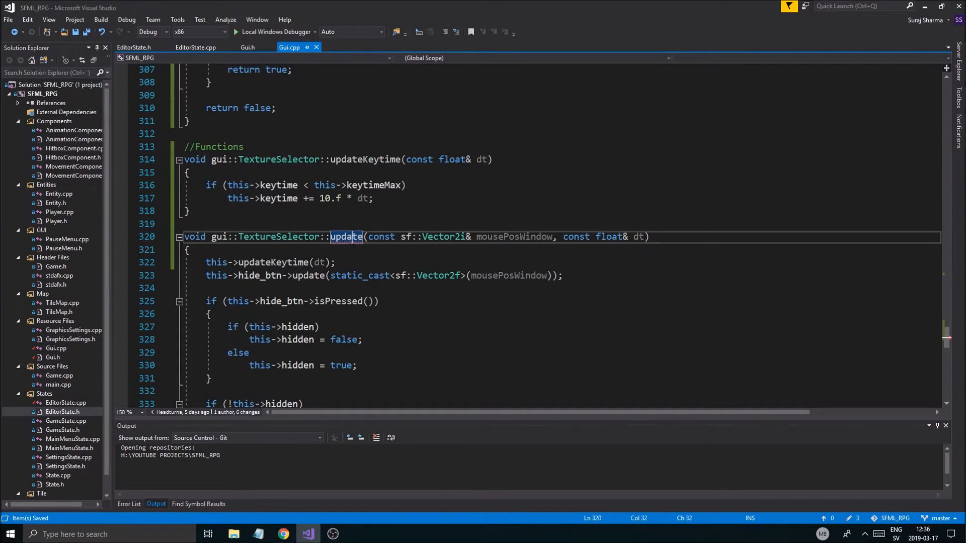
{"action": "left_click", "coordinate": [188, 250]}
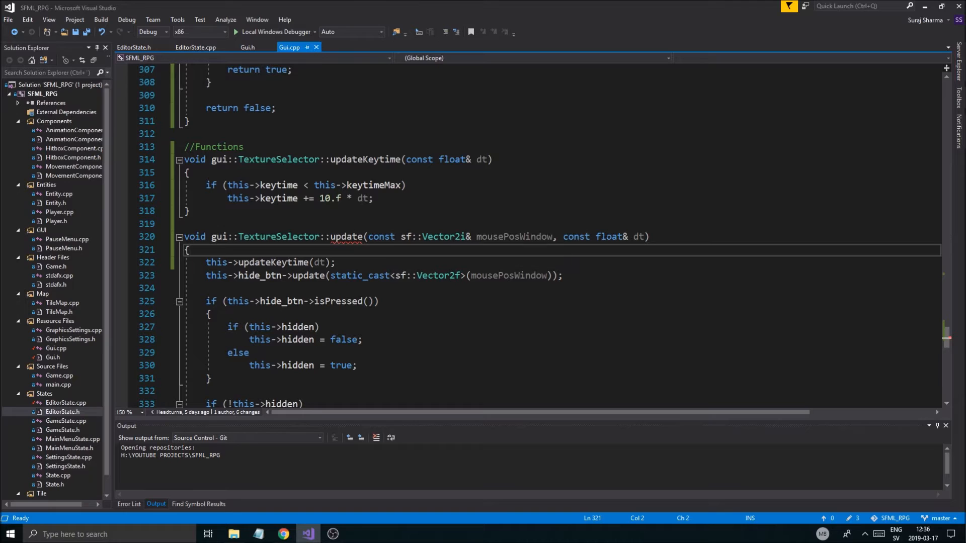
{"action": "double_click", "coordinate": [511, 236]}
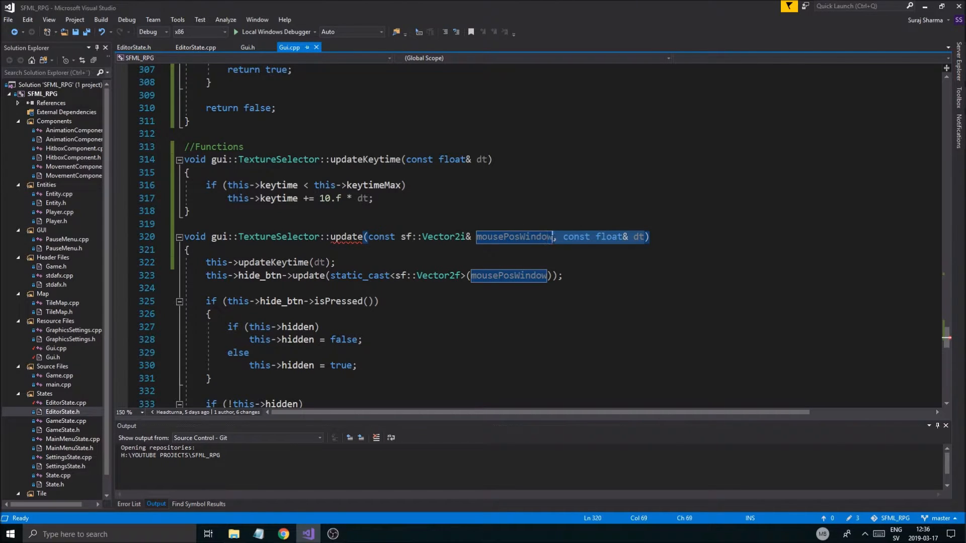
{"action": "left_click", "coordinate": [247, 47]}
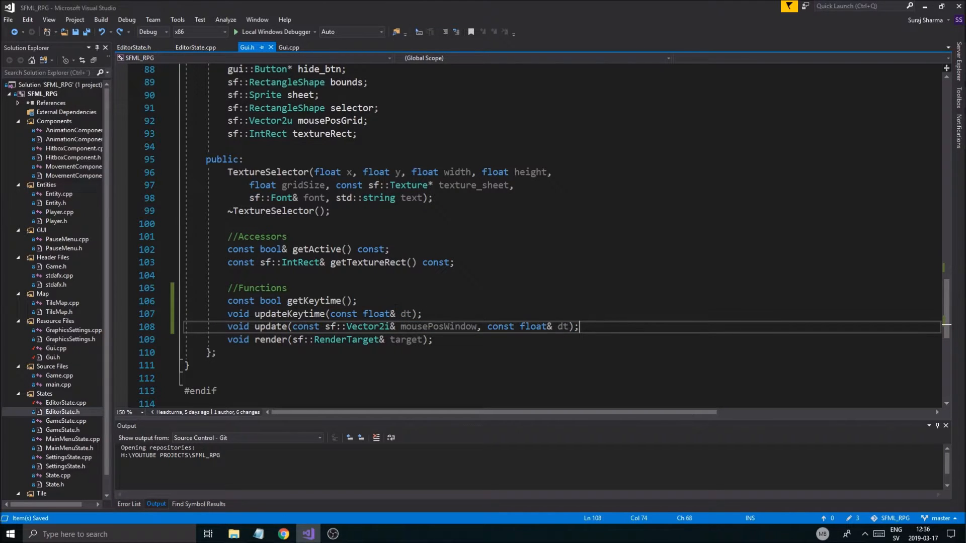
{"action": "mouse_move", "coordinate": [301, 314]}
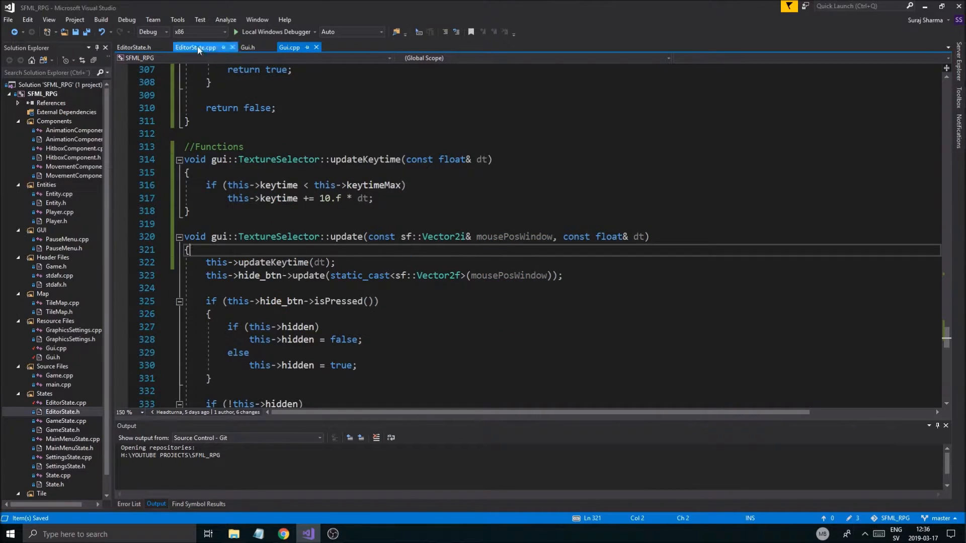
Step: Pass dt into the textureSelector->update call in EditorState.cpp and save
{"action": "left_click", "coordinate": [195, 47]}
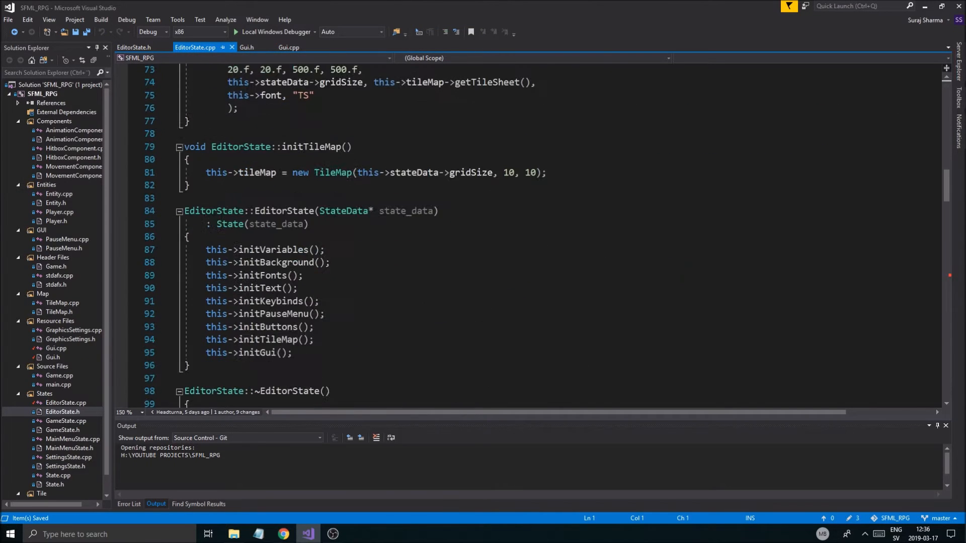
{"action": "scroll", "scroll_direction": "down", "scroll_amount": 3}
{"action": "type", "text": "this->textureSelector->update(this->mousePosWindow, this);"}
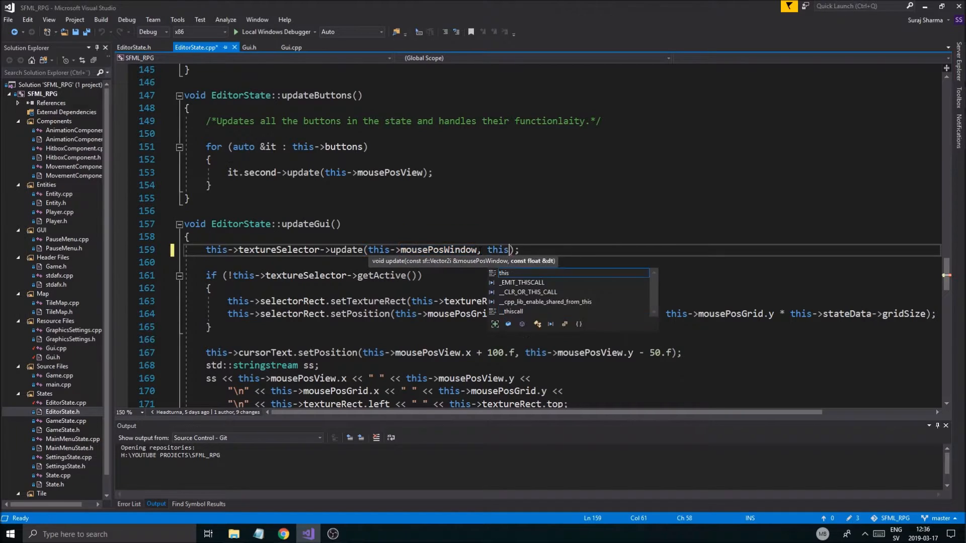
{"action": "type", "text": "dt"}
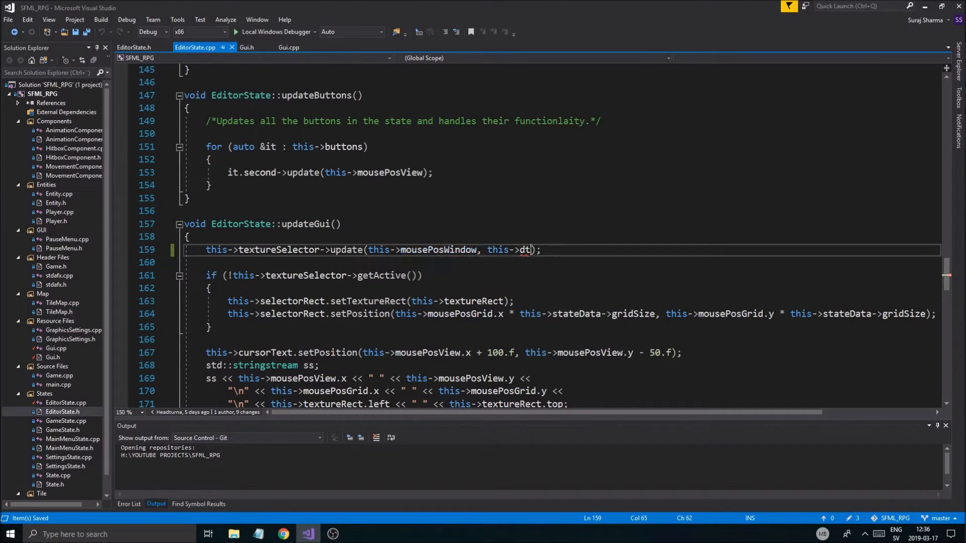
{"action": "type", "text": "de"}
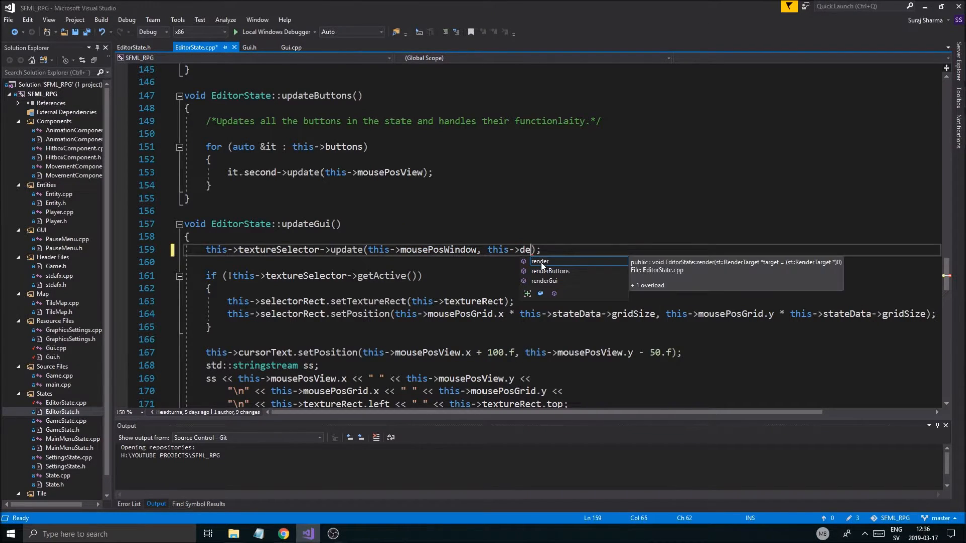
{"action": "type", "text": "l"}
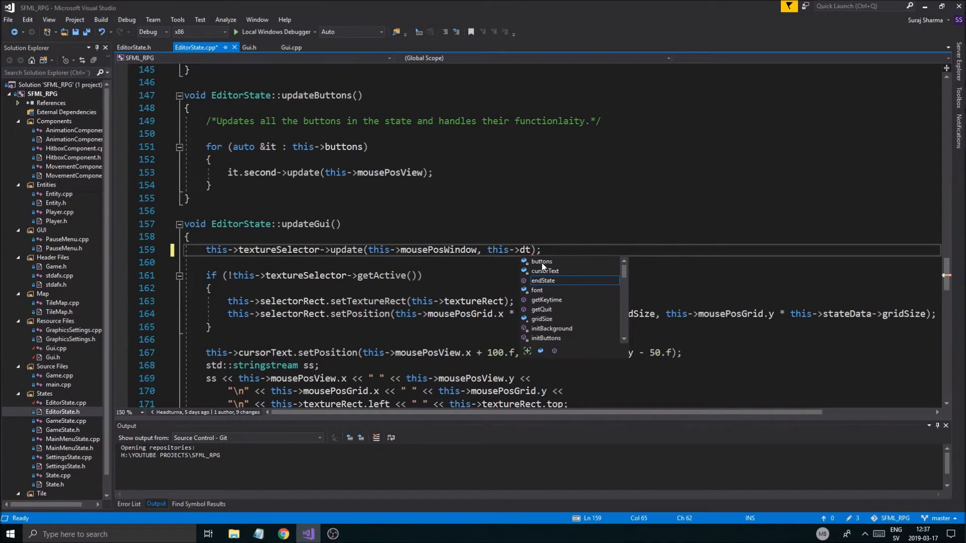
{"action": "mouse_move", "coordinate": [543, 280]}
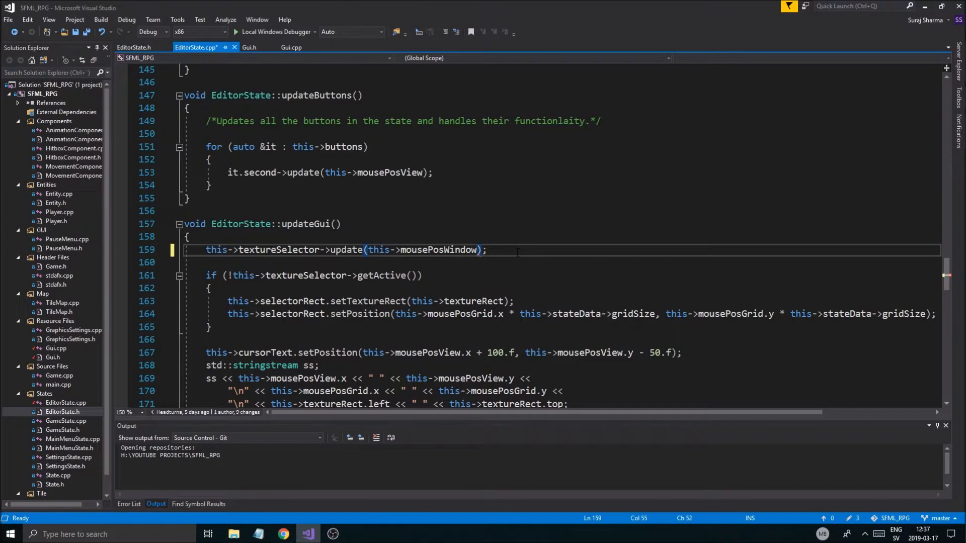
{"action": "key", "text": "ctrl+s"}
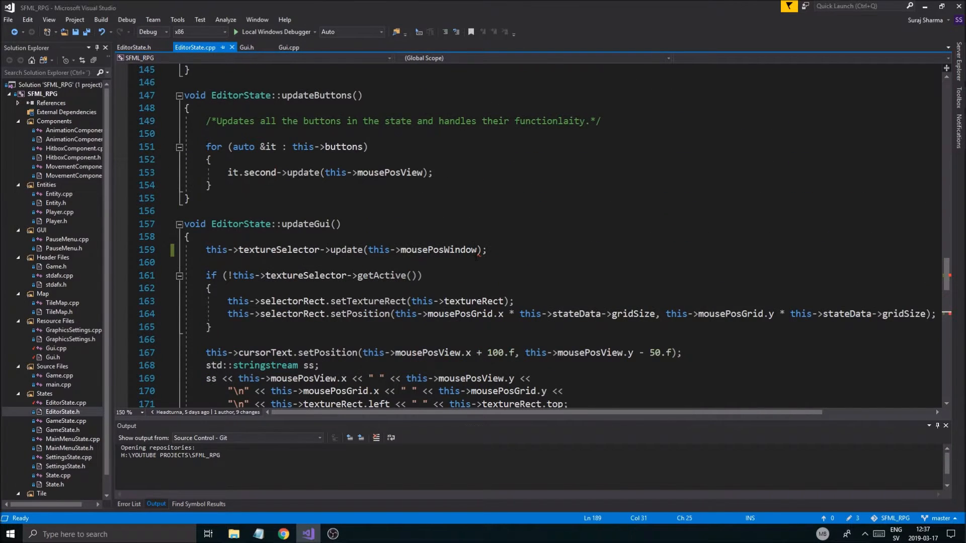
Step: Add 'const float& dt' to updateGui in EditorState.cpp and its EditorState.h declaration
{"action": "left_click", "coordinate": [476, 250]}
{"action": "type", "text": "const float& dt"}
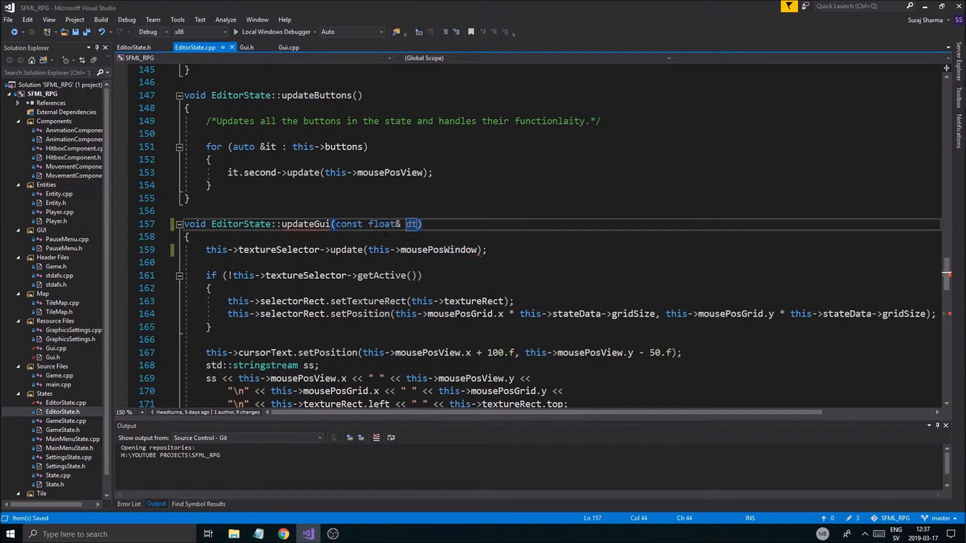
{"action": "type", "text": ", d"}
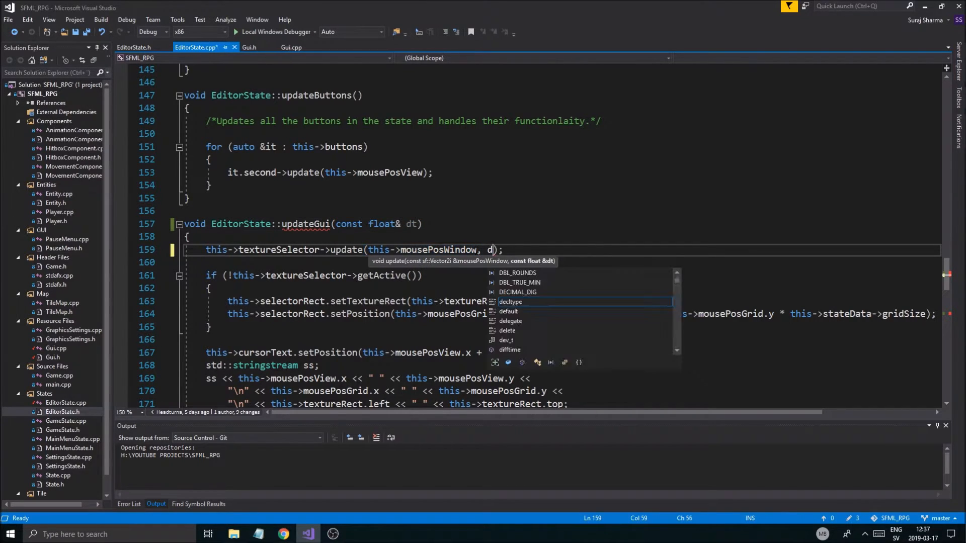
{"action": "left_click", "coordinate": [133, 48]}
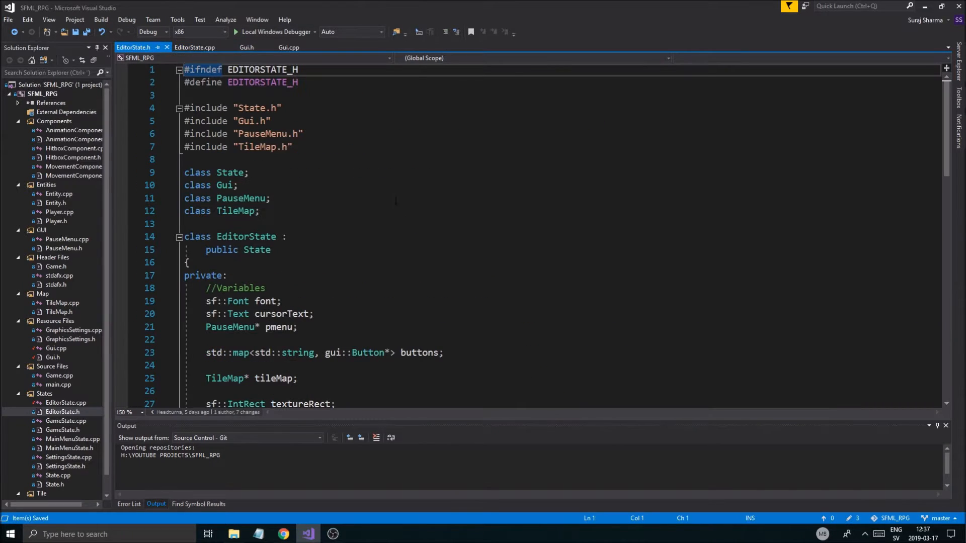
{"action": "scroll", "scroll_direction": "down", "scroll_amount": 3}
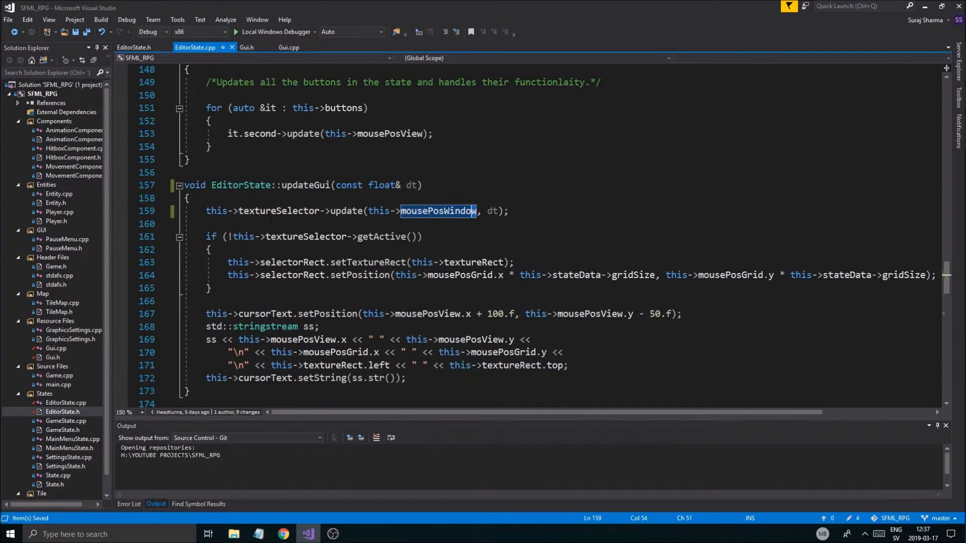
{"action": "left_click", "coordinate": [479, 211]}
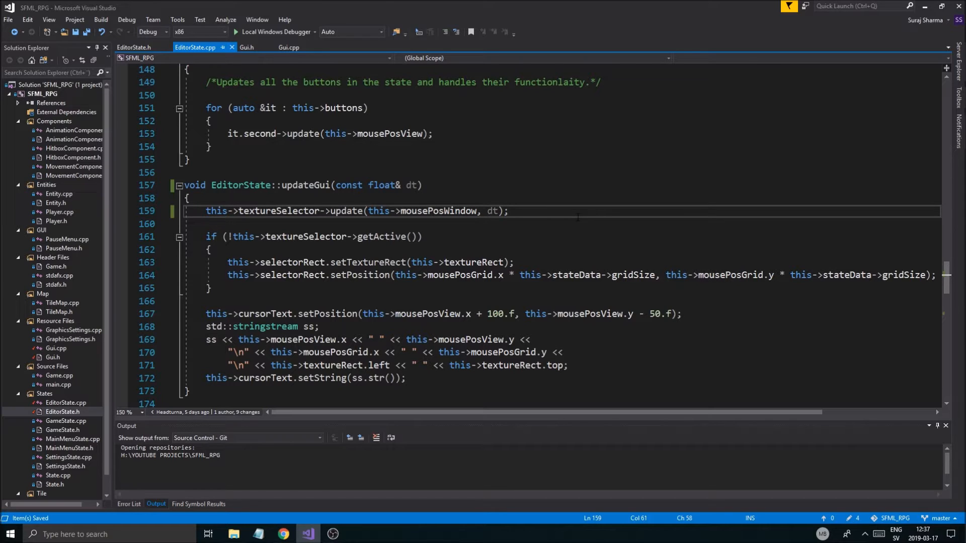
{"action": "left_click", "coordinate": [288, 47]}
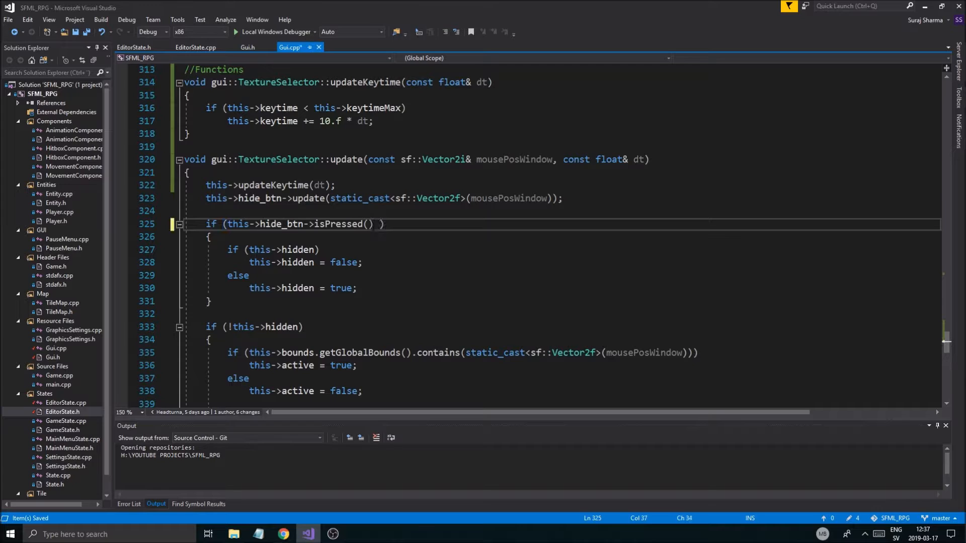
Step: Change the hide condition to 'this->hide_btn->isPressed() && this->getKeytime()' and save
{"action": "type", "text": "&& this->getKeytime("}
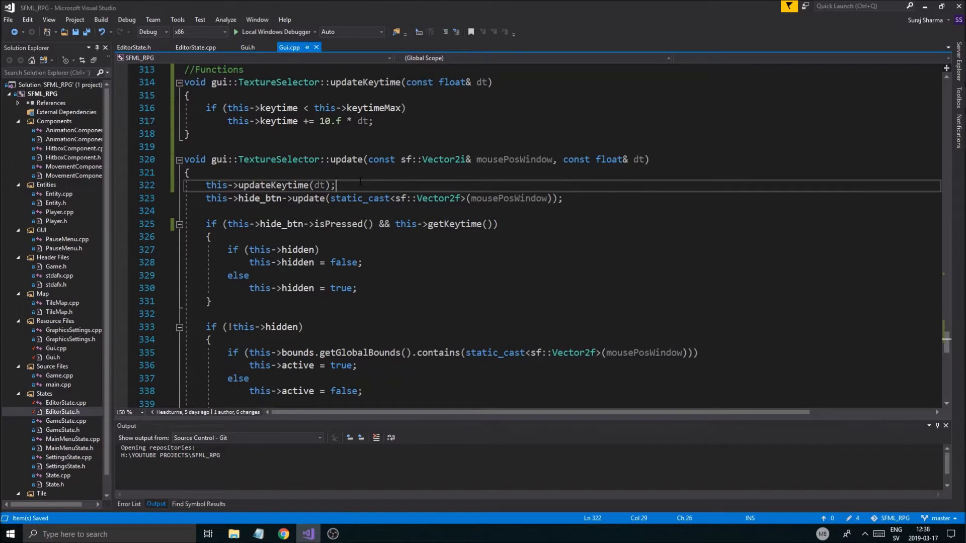
{"action": "scroll", "scroll_direction": "up", "scroll_amount": 3}
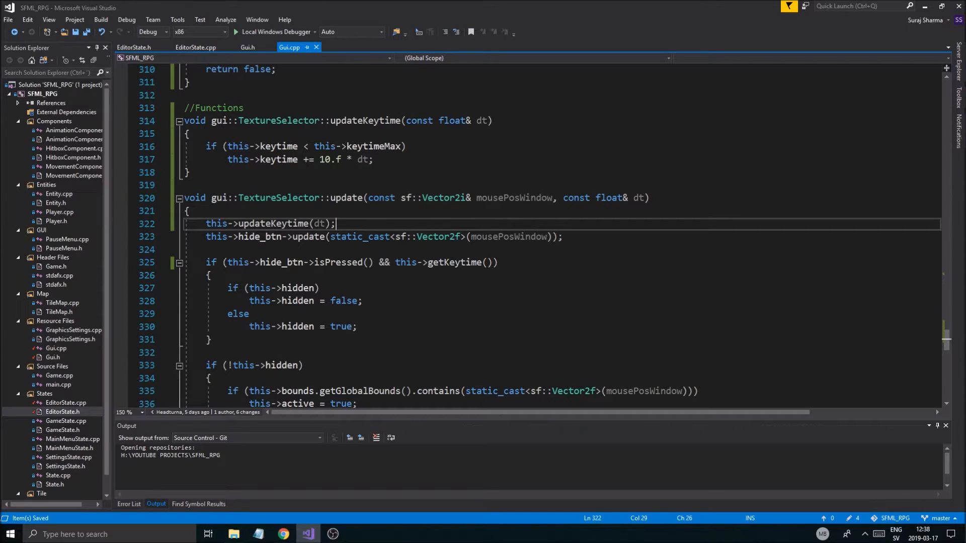
{"action": "scroll", "scroll_direction": "up", "scroll_amount": 3}
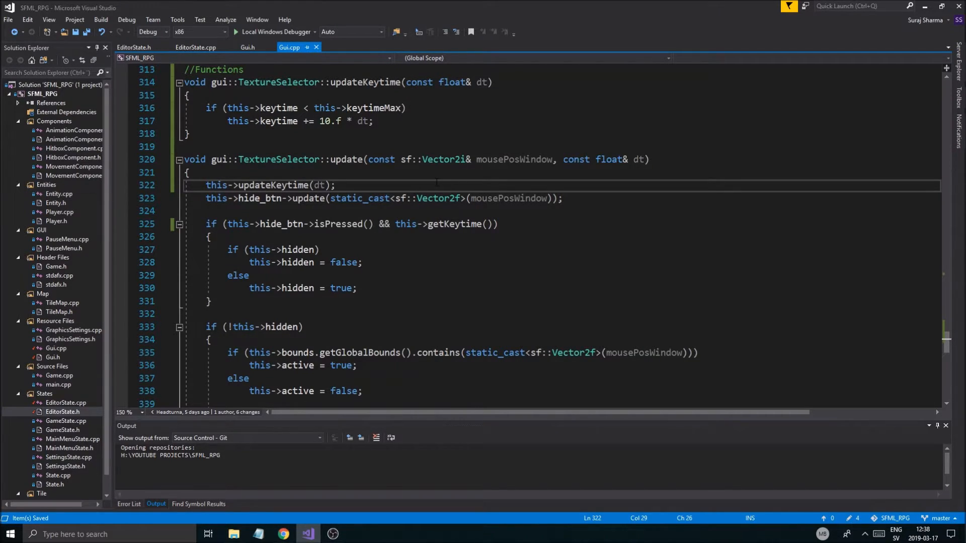
{"action": "scroll", "scroll_direction": "down", "scroll_amount": 3}
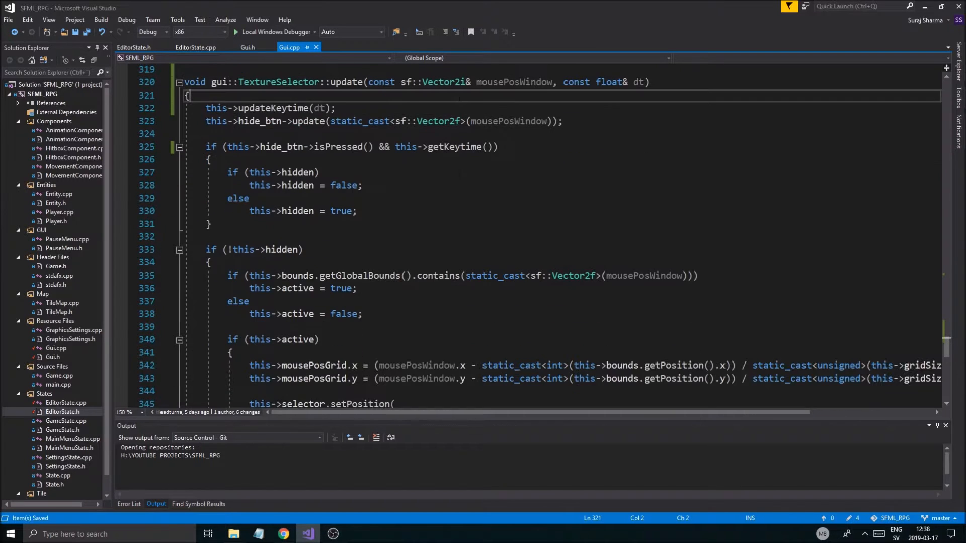
{"action": "scroll", "scroll_direction": "up", "scroll_amount": 3}
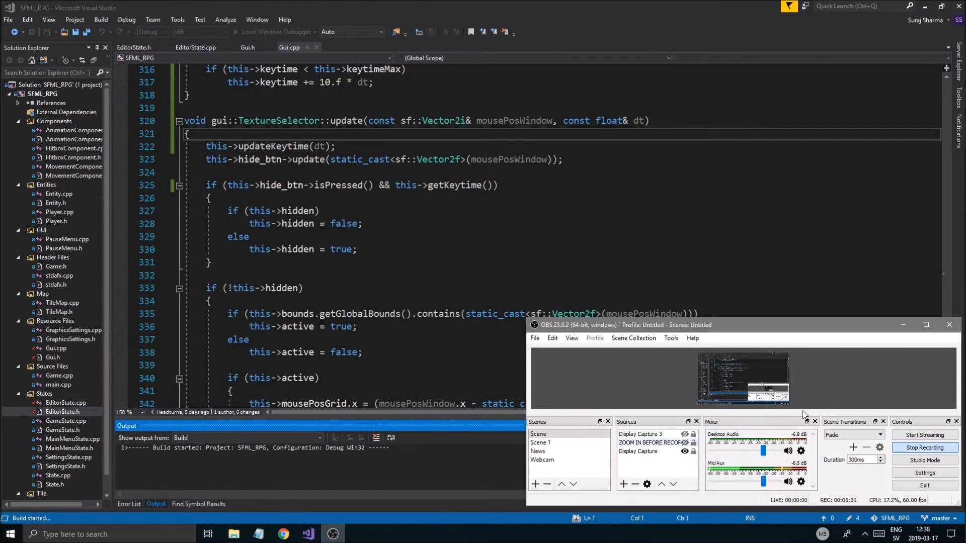
Step: Run the build, decline the last successful build, and show the C2084 getKeytime error in the Error List
{"action": "left_click", "coordinate": [947, 324]}
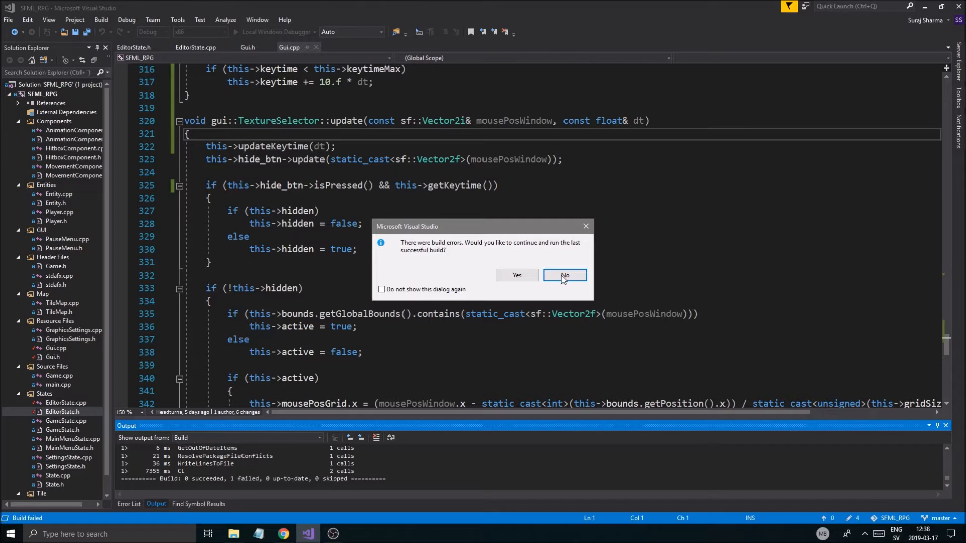
{"action": "left_click", "coordinate": [563, 275]}
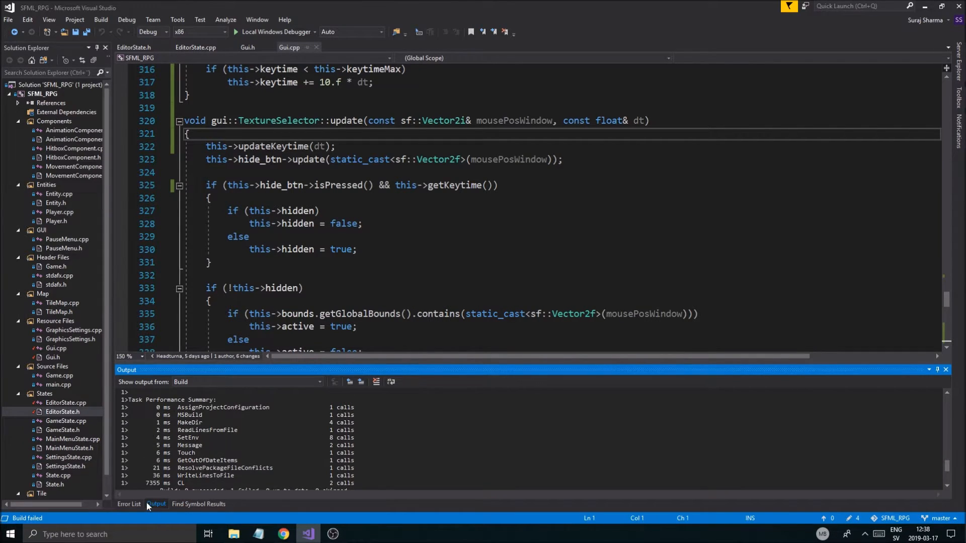
{"action": "left_click", "coordinate": [129, 504]}
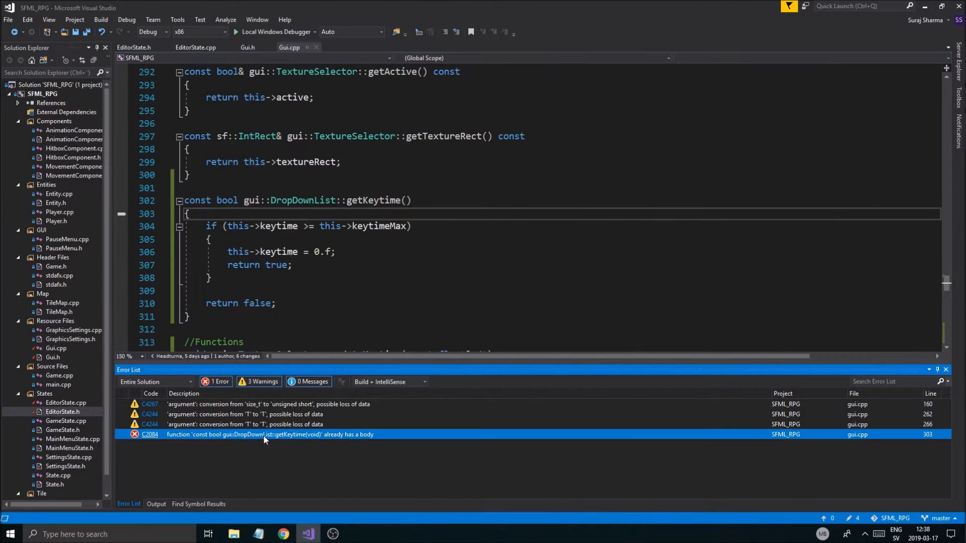
Step: Rename the duplicate DropDownList::getKeytime on line 302 to TextureSelector and rerun with F5
{"action": "double_click", "coordinate": [302, 200]}
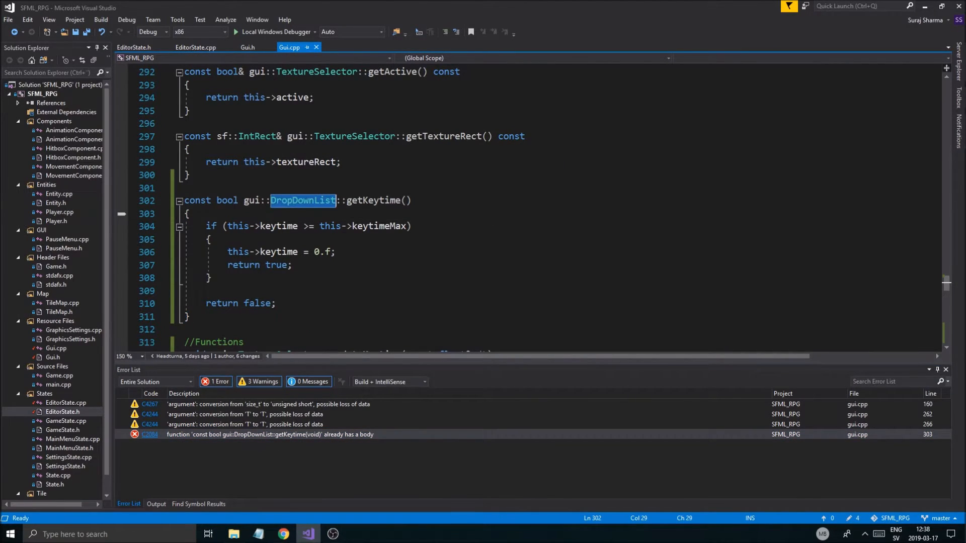
{"action": "type", "text": "Text"}
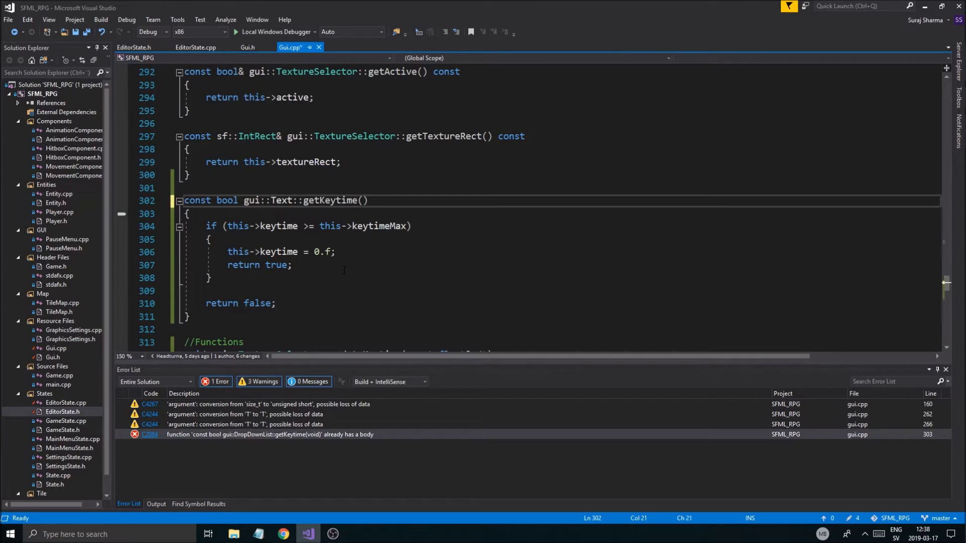
{"action": "type", "text": "TextureSeke"}
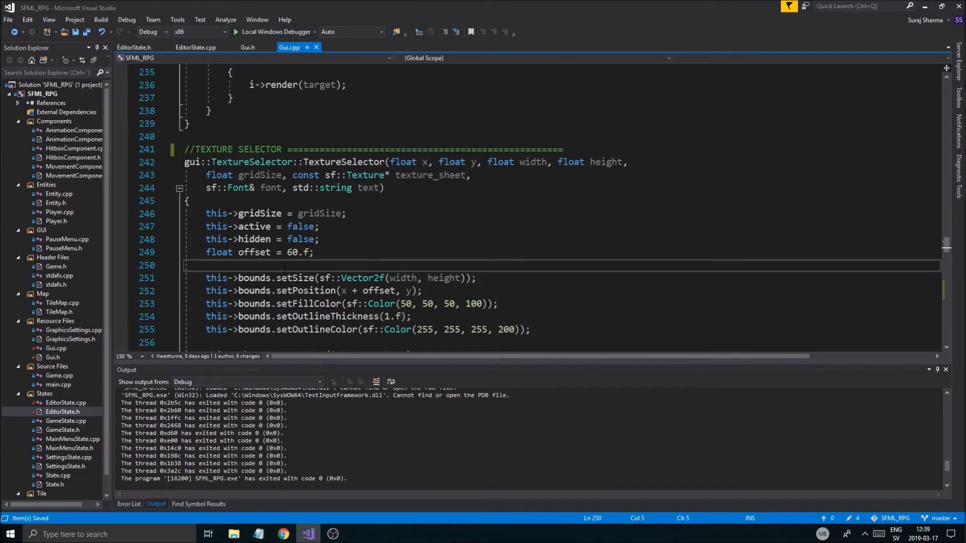
{"action": "scroll", "scroll_direction": "up", "scroll_amount": 3}
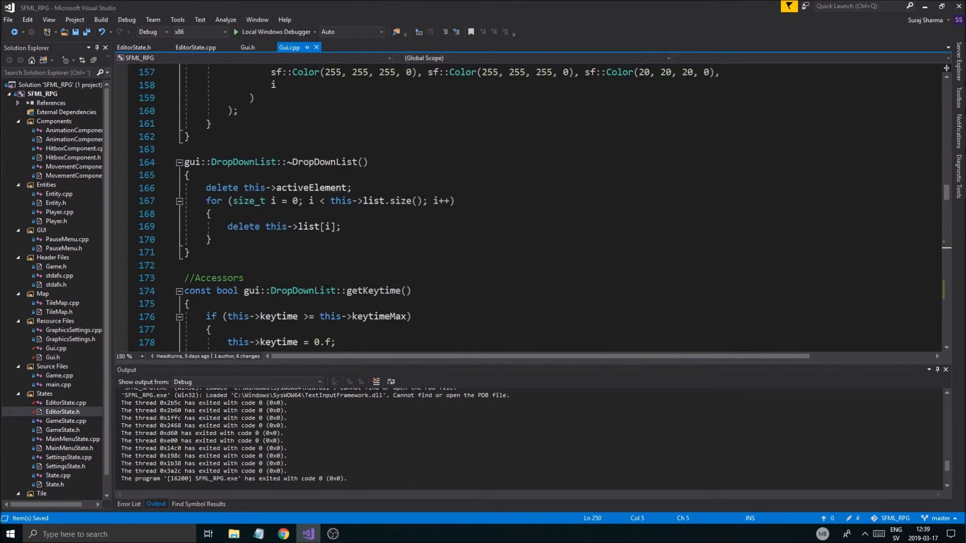
{"action": "scroll", "scroll_direction": "up", "scroll_amount": 3}
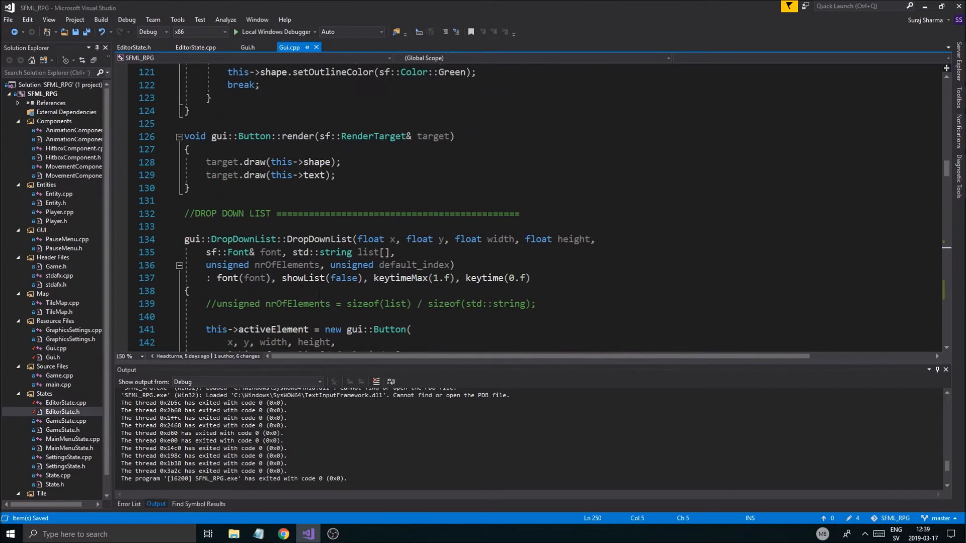
{"action": "scroll", "scroll_direction": "down", "scroll_amount": 3}
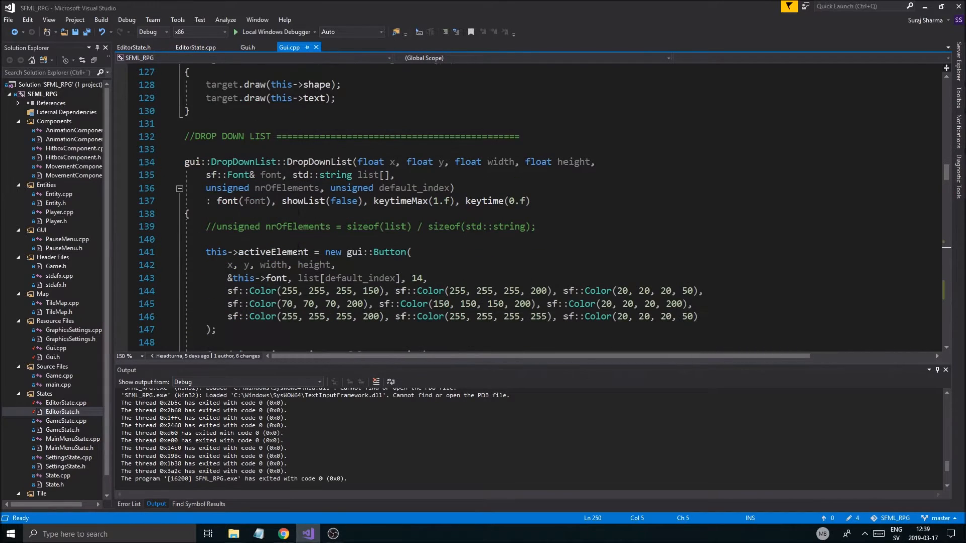
{"action": "scroll", "scroll_direction": "down", "scroll_amount": 3}
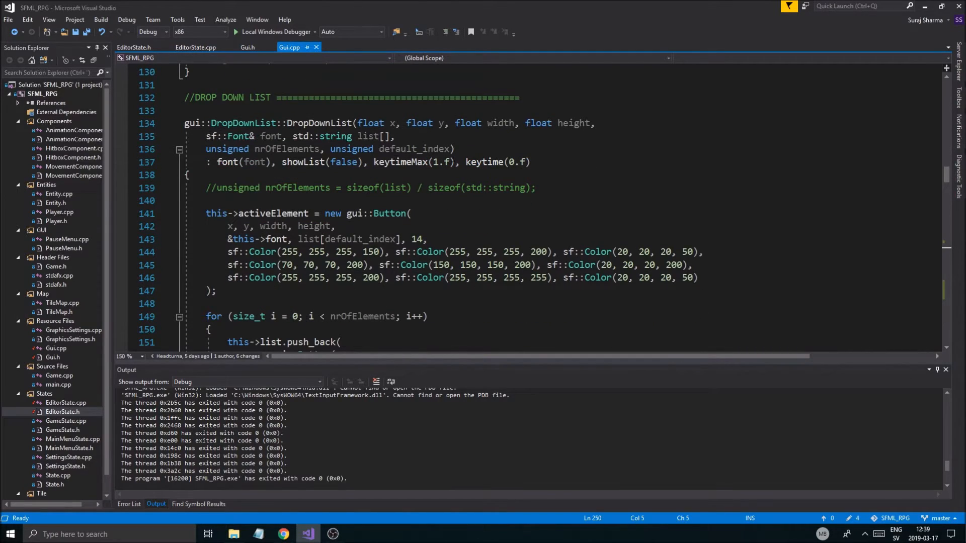
{"action": "double_click", "coordinate": [401, 162]}
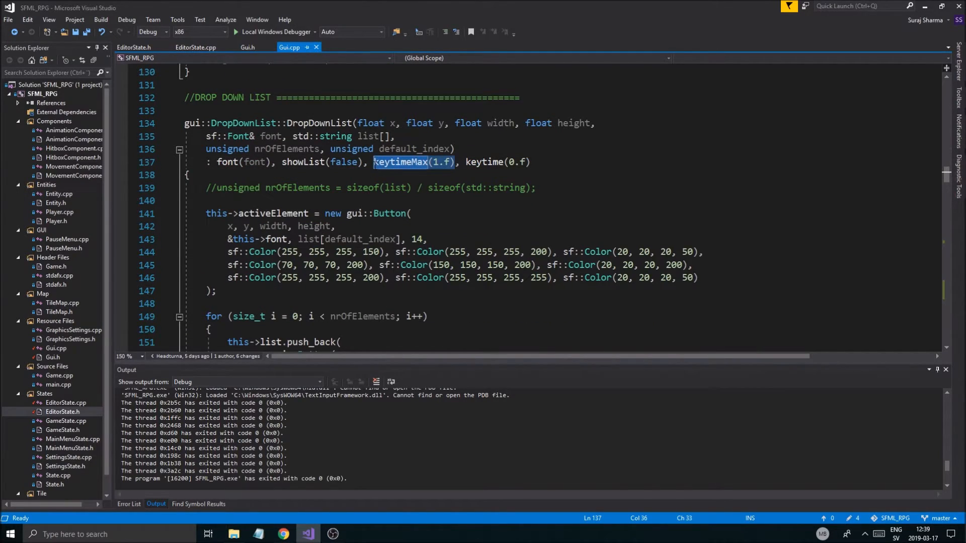
{"action": "scroll", "scroll_direction": "down", "scroll_amount": 3}
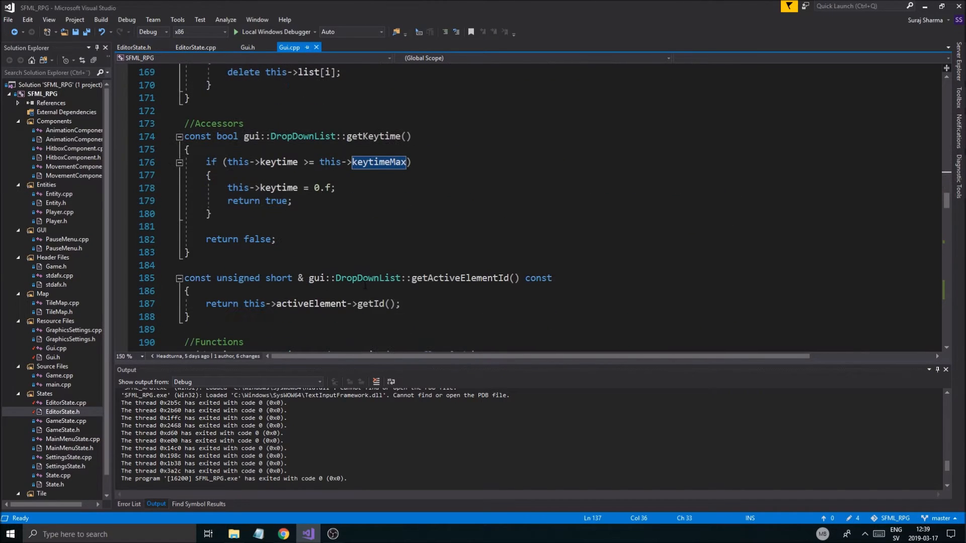
{"action": "scroll", "scroll_direction": "down", "scroll_amount": 3}
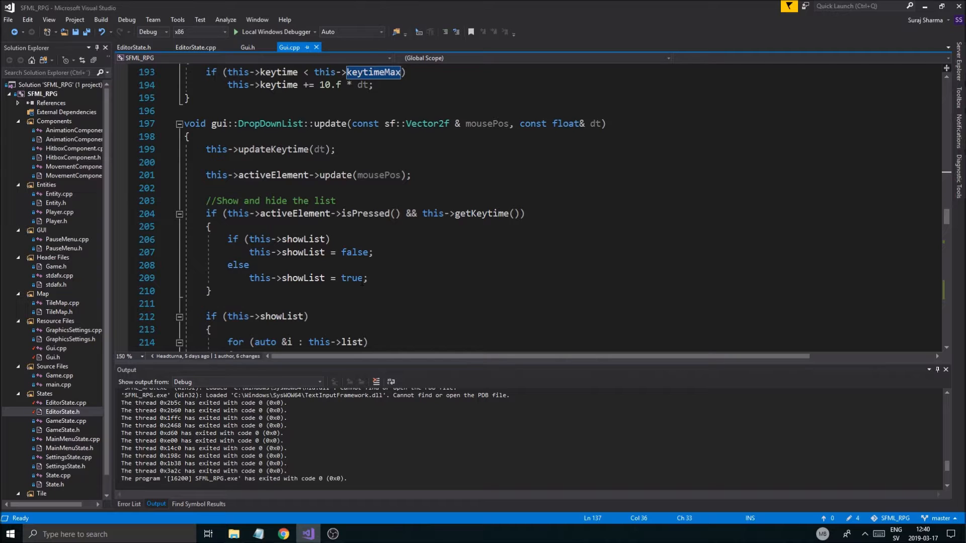
{"action": "scroll", "scroll_direction": "up", "scroll_amount": 3}
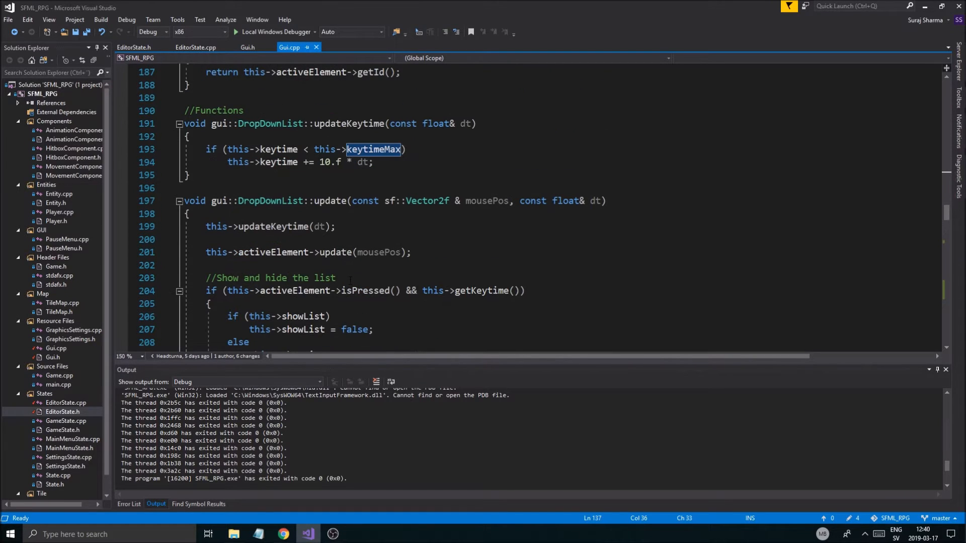
{"action": "scroll", "scroll_direction": "down", "scroll_amount": 3}
{"action": "type", "text": "keytimeMax(1.f"}
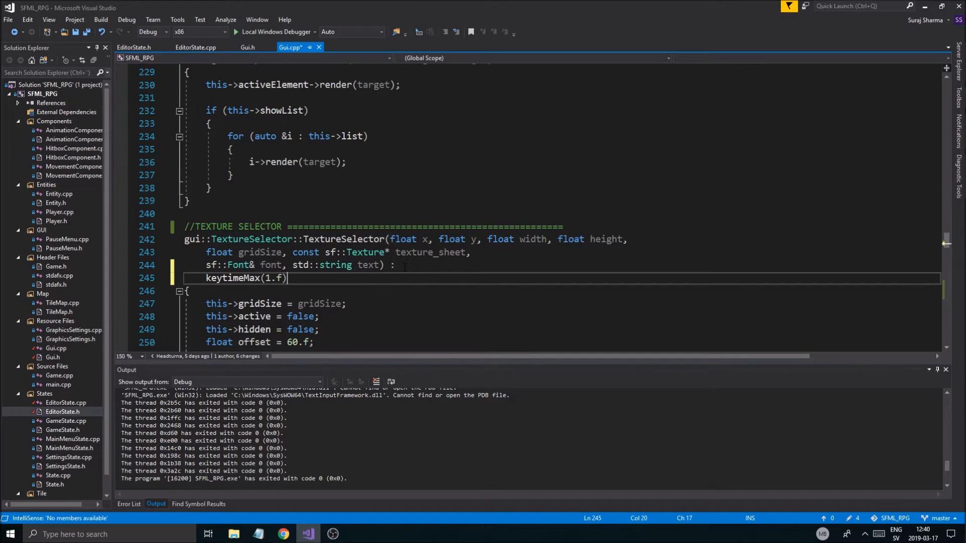
Step: Add keytime(0.f) after keytimeMax(1.f) in the TextureSelector initializer list and save Gui.cpp
{"action": "type", "text": ", key"}
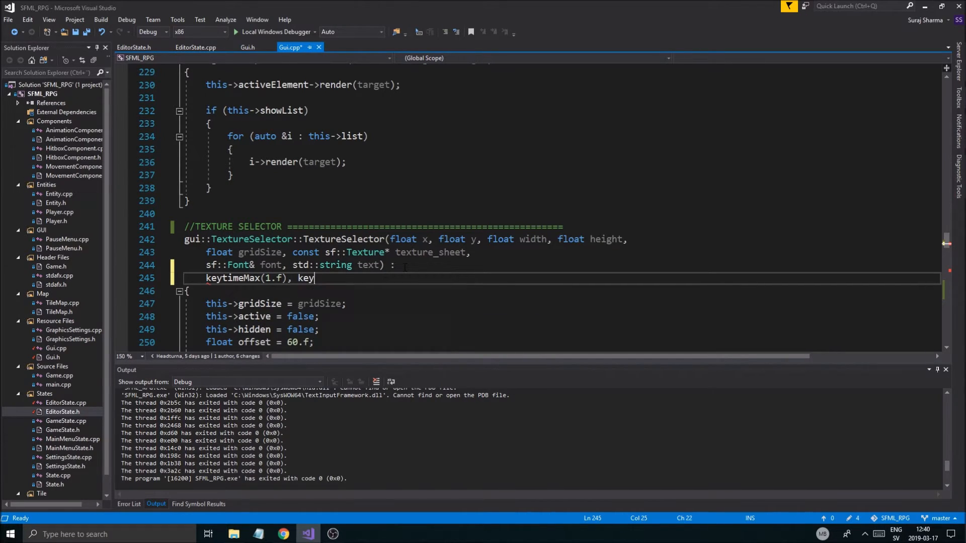
{"action": "type", "text": "time(0.f)"}
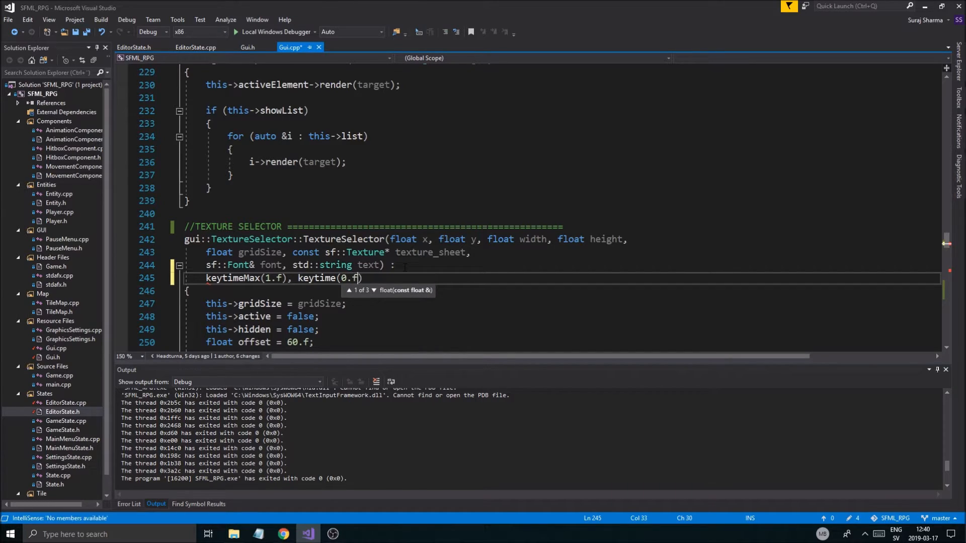
{"action": "key", "text": "ctrl+s"}
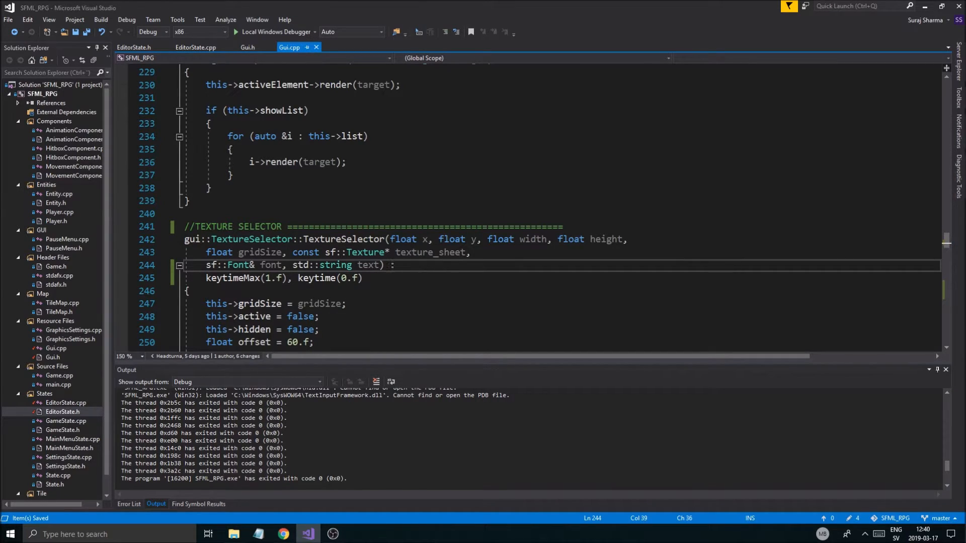
{"action": "key", "text": "Enter"}
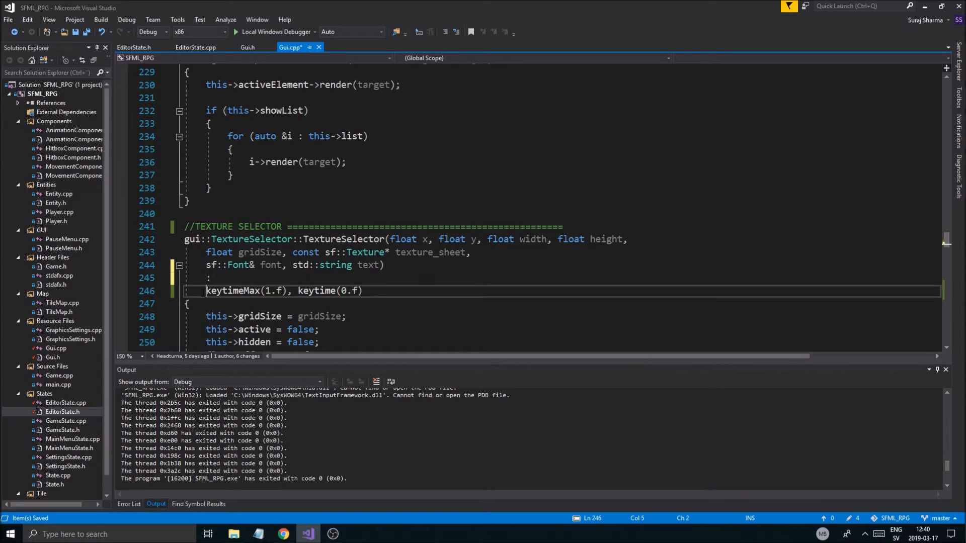
Step: Move over to Gui.h to reach the TextureSelector keytime member declarations
{"action": "scroll", "scroll_direction": "up", "scroll_amount": 3}
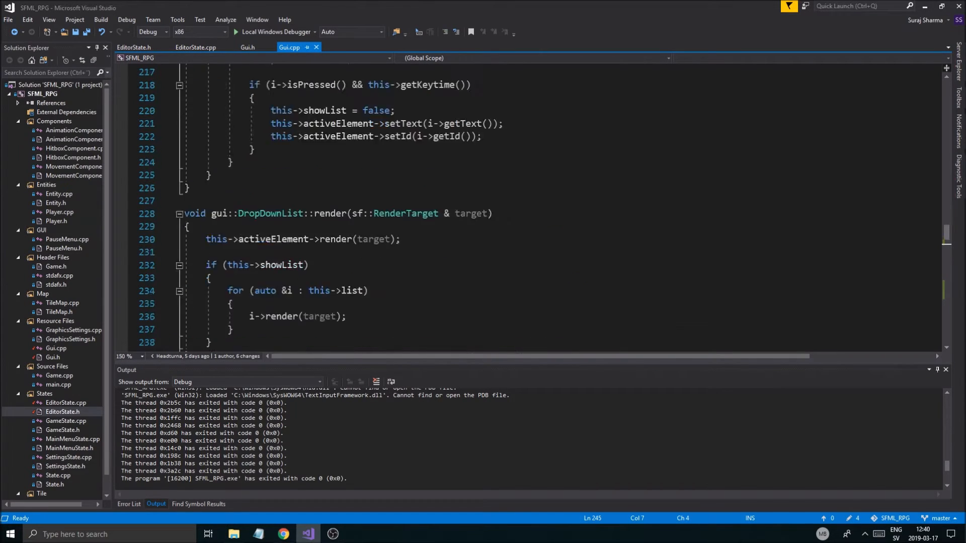
{"action": "scroll", "scroll_direction": "up", "scroll_amount": 3}
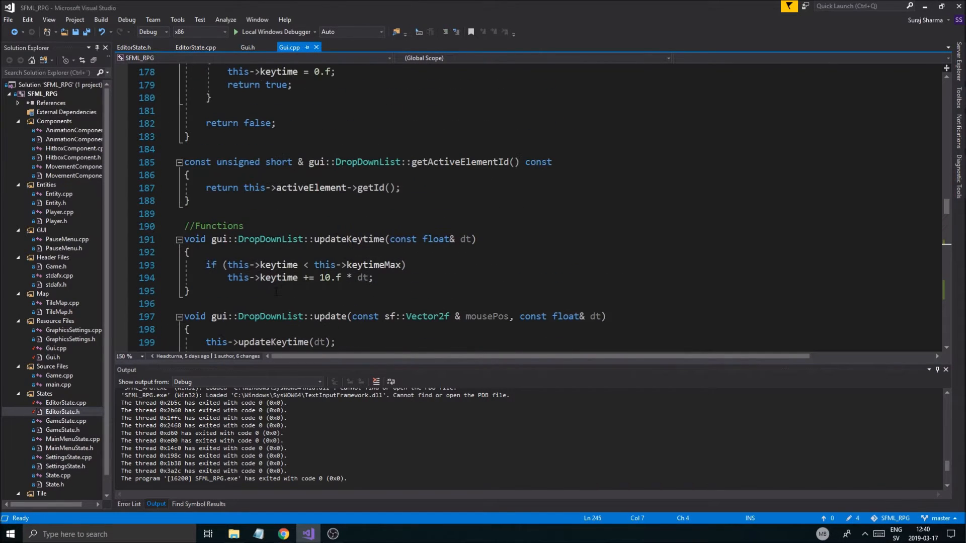
{"action": "left_click", "coordinate": [247, 46]}
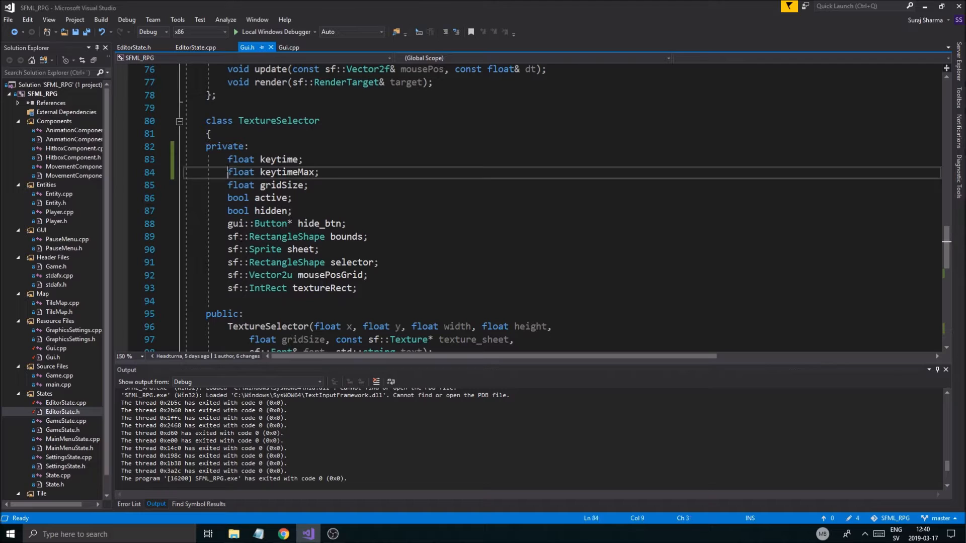
Step: Declare keytimeMax as const float in Gui.h and return to Gui.cpp
{"action": "type", "text": "const"}
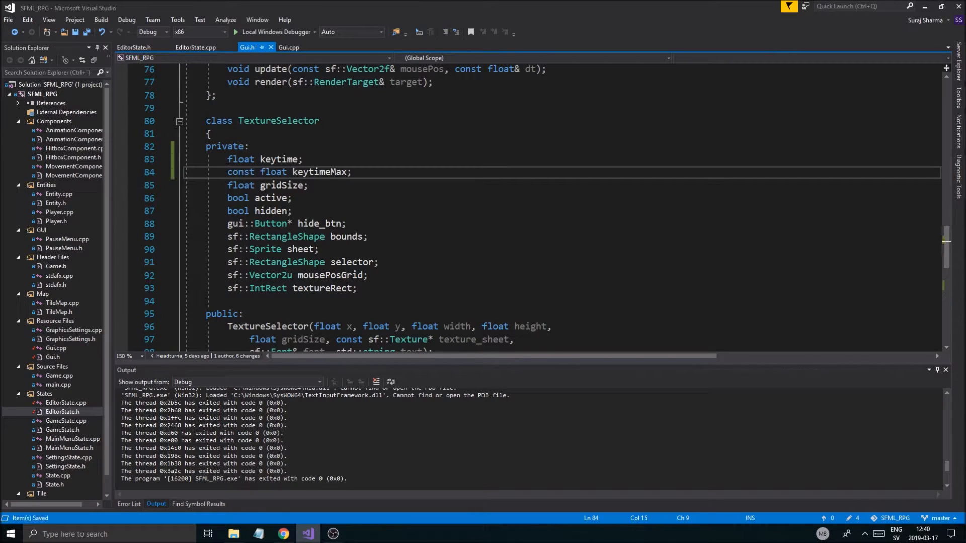
{"action": "left_click", "coordinate": [289, 48]}
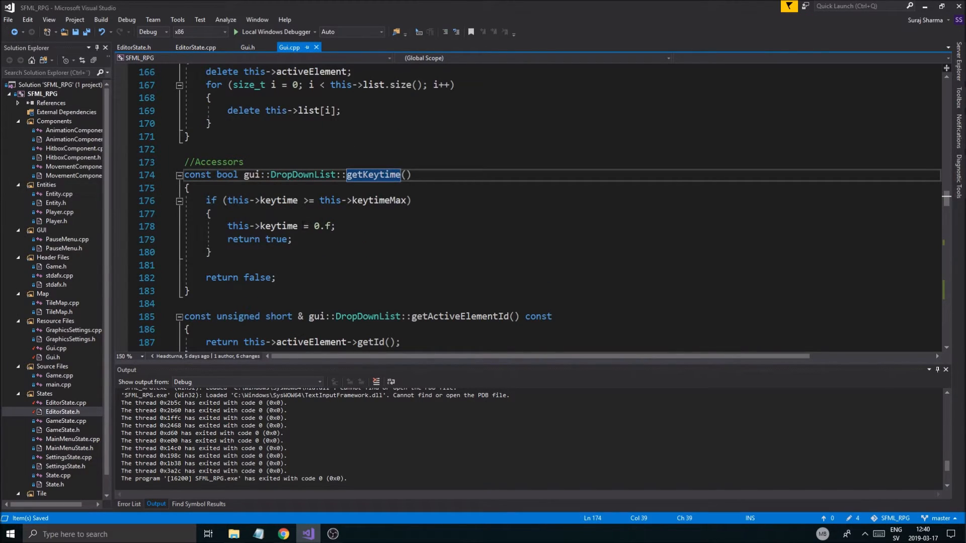
{"action": "scroll", "scroll_direction": "up", "scroll_amount": 3}
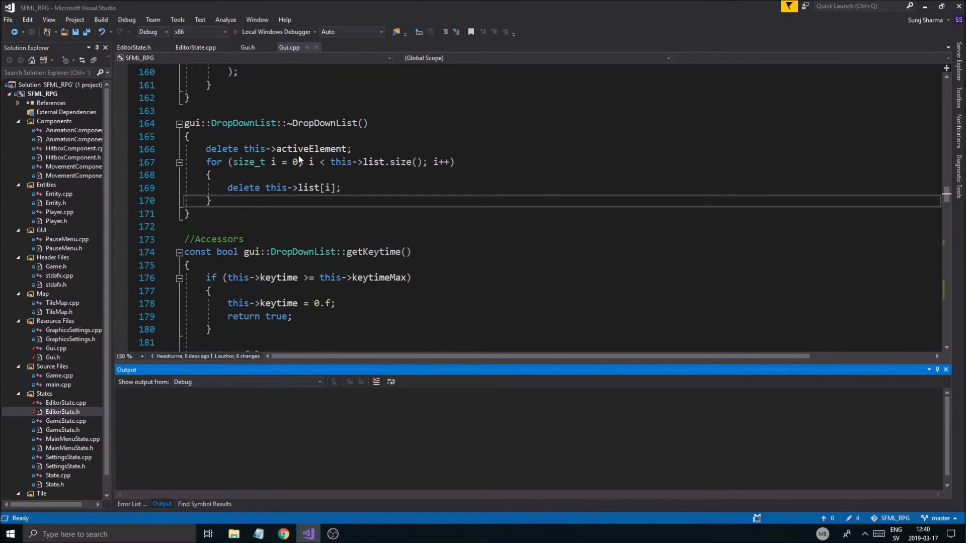
{"action": "key", "text": "F7"}
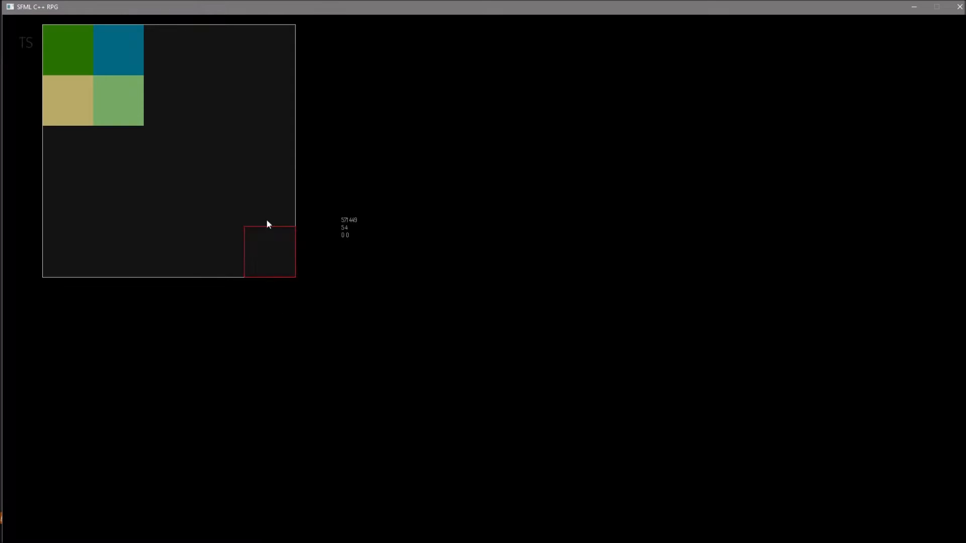
{"action": "mouse_move", "coordinate": [29, 49]}
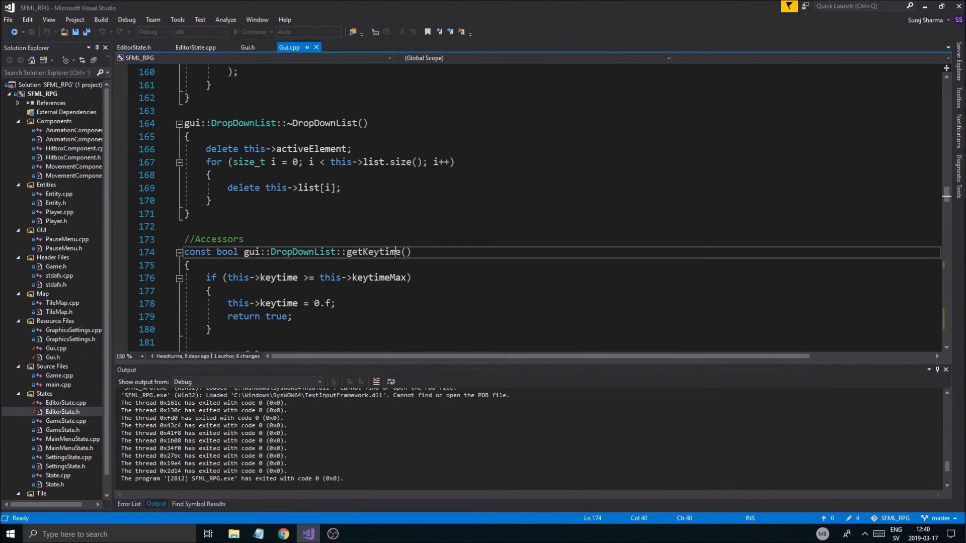
Step: Bring up EditorState.h at the TileMap pointer member
{"action": "left_click", "coordinate": [195, 48]}
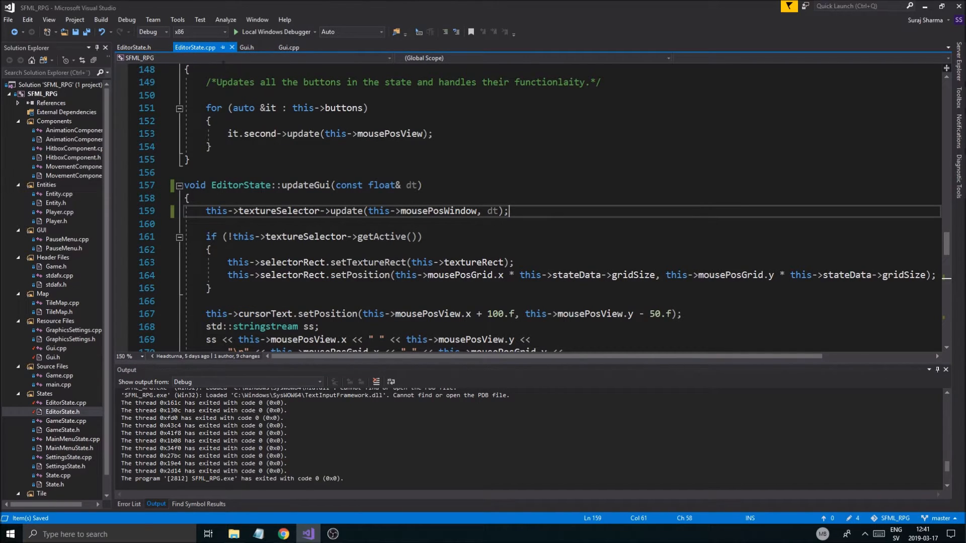
{"action": "mouse_move", "coordinate": [288, 48]}
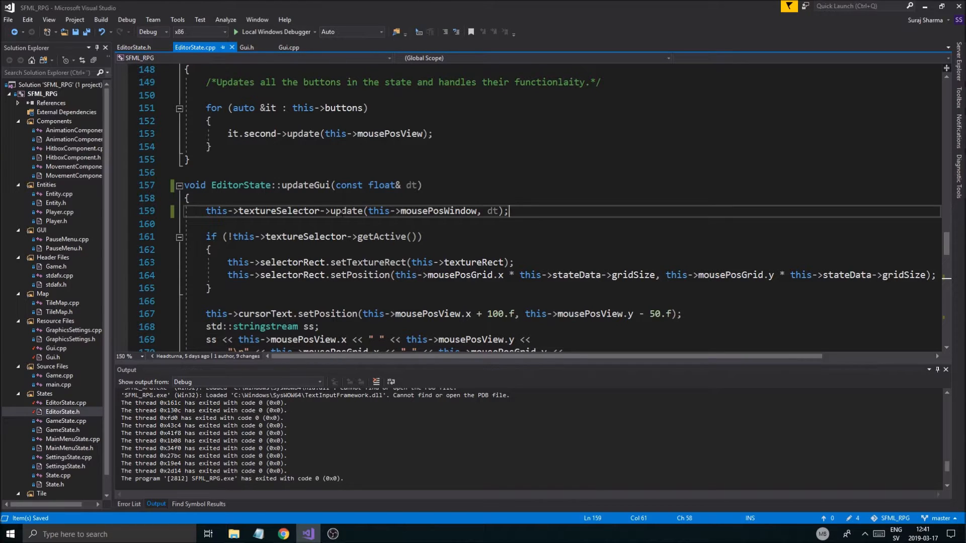
{"action": "left_click", "coordinate": [134, 47]}
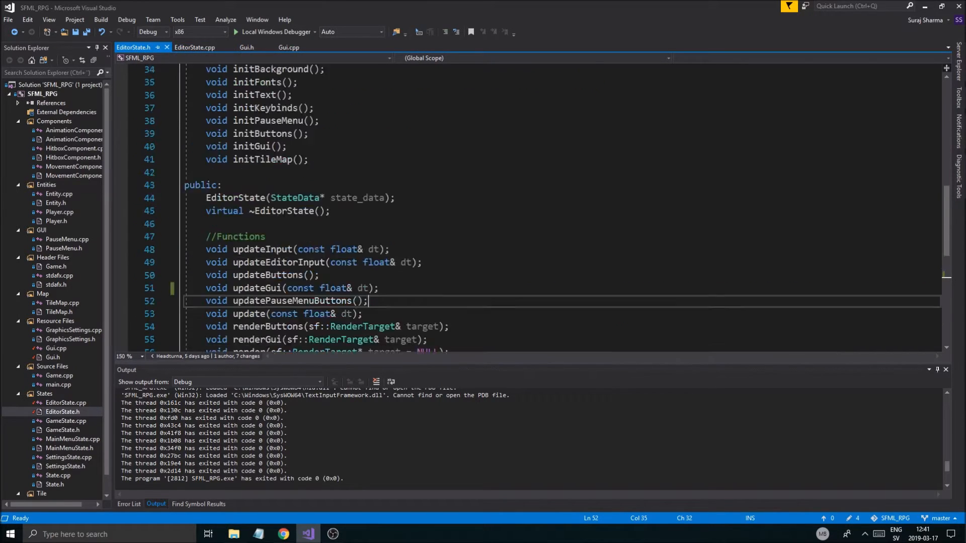
{"action": "scroll", "scroll_direction": "up", "scroll_amount": 3}
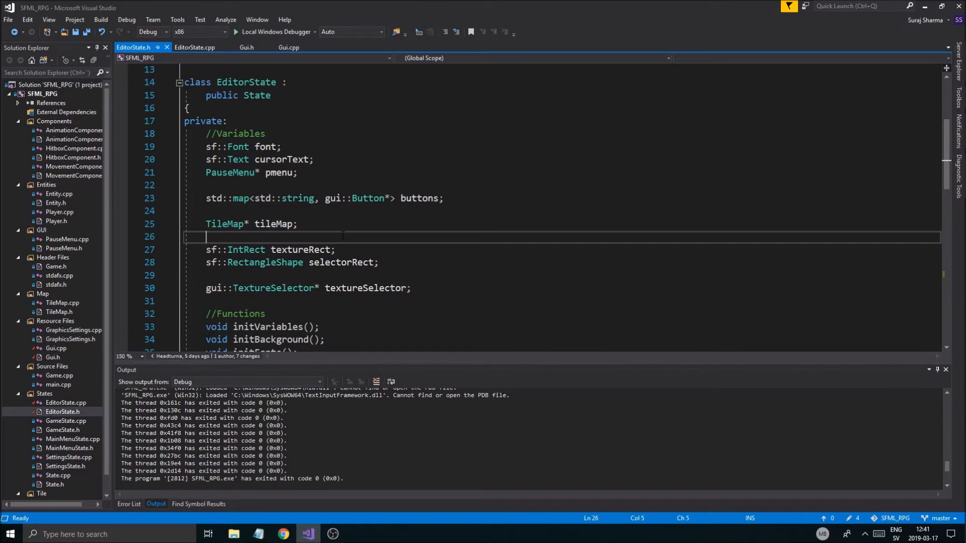
Step: Declare 'sf::RectangleShape sidebar;' below the TileMap pointer in EditorState.h
{"action": "type", "text": "wr"}
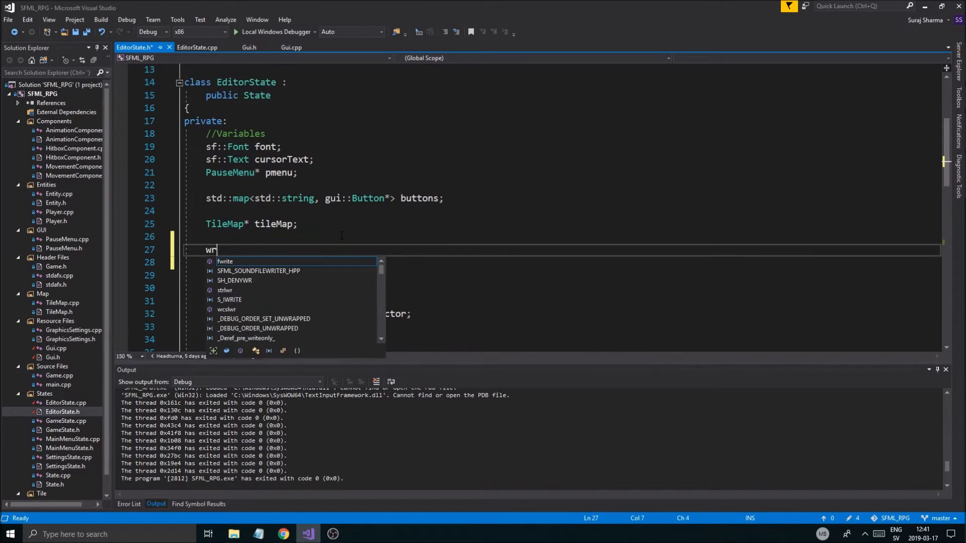
{"action": "type", "text": "SF::rE"}
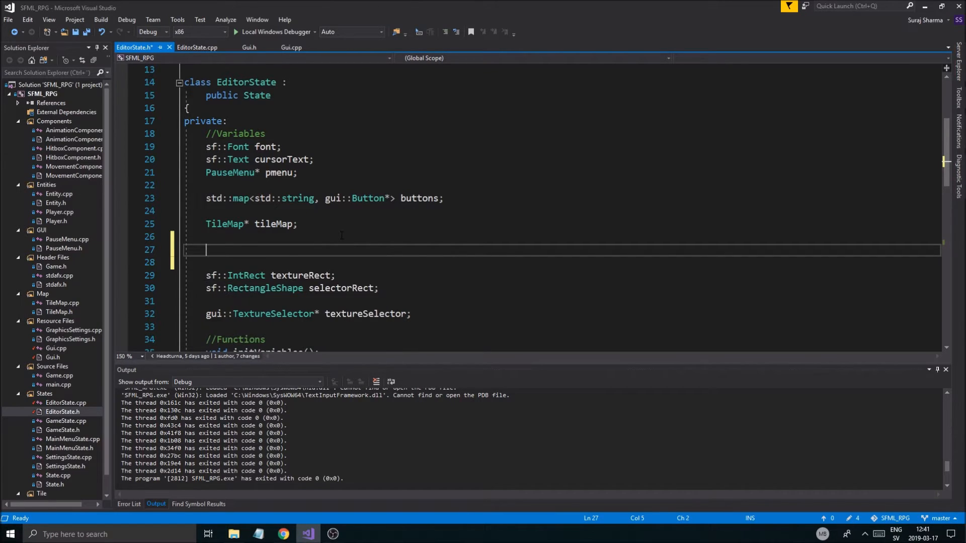
{"action": "type", "text": "sf::"}
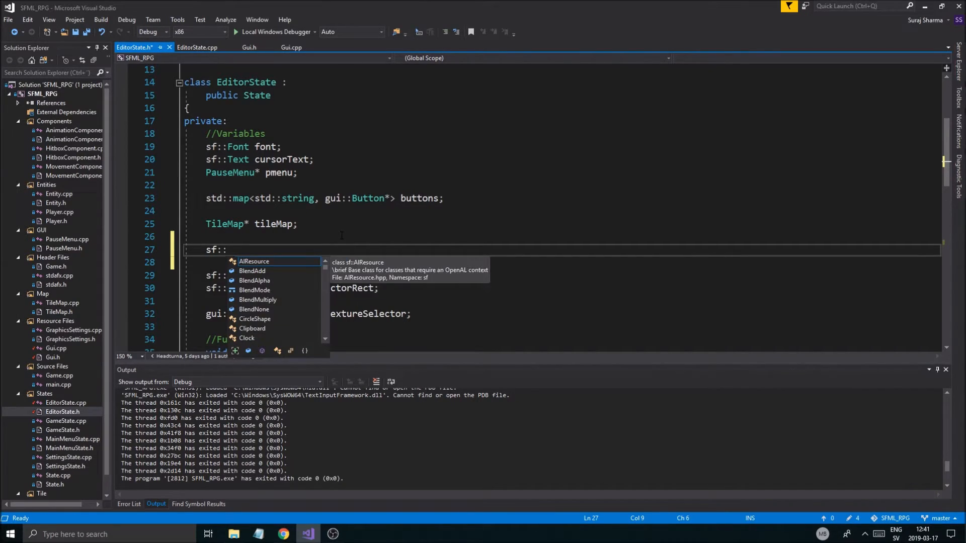
{"action": "type", "text": "s"}
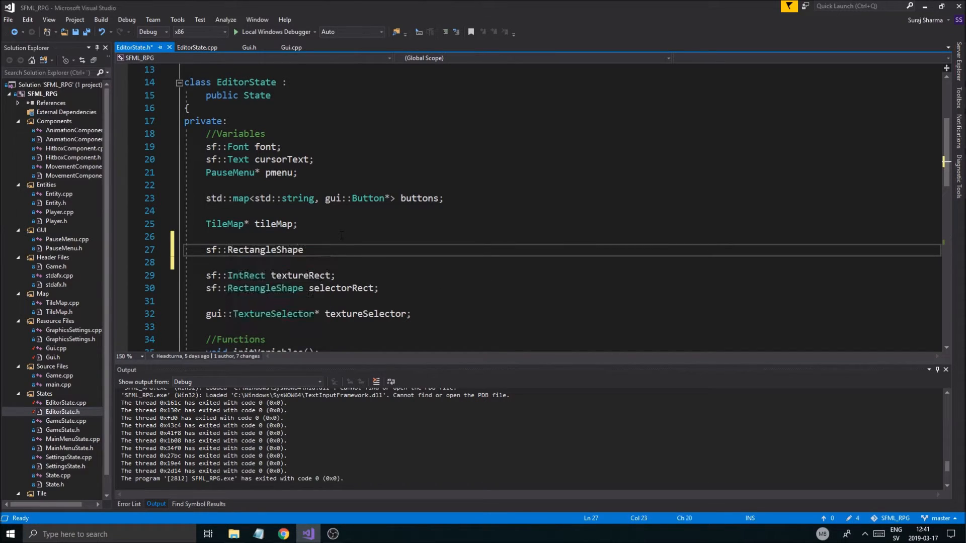
{"action": "type", "text": "::si"}
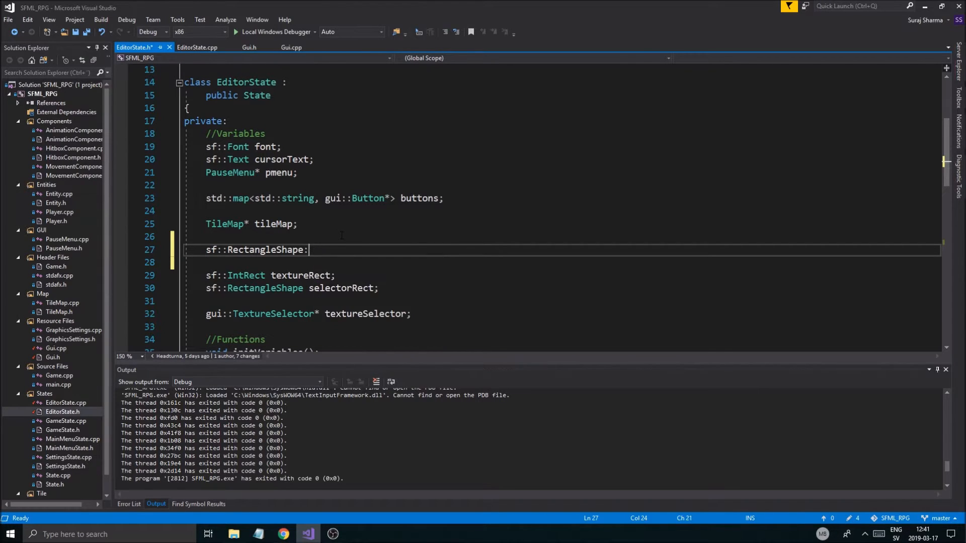
{"action": "type", "text": "sidebar"}
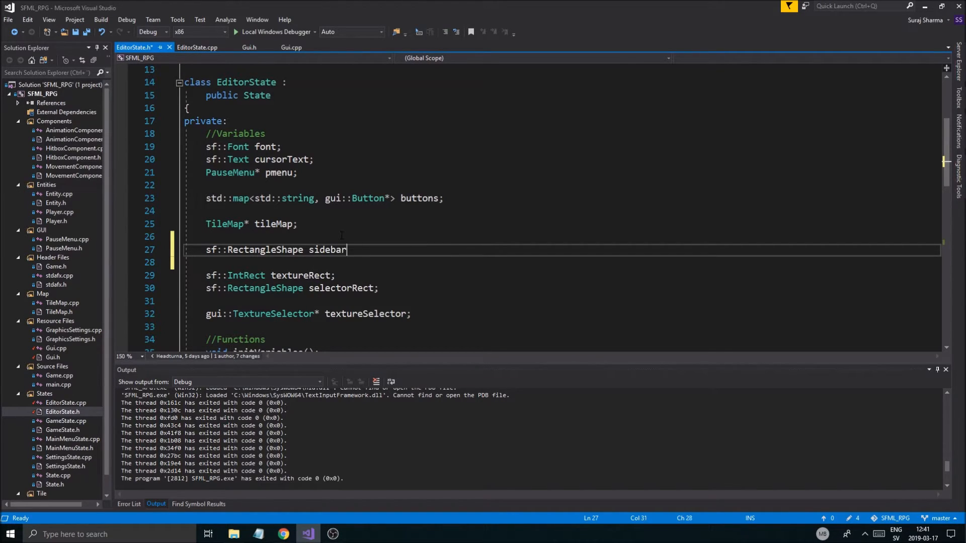
{"action": "type", "text": "M"}
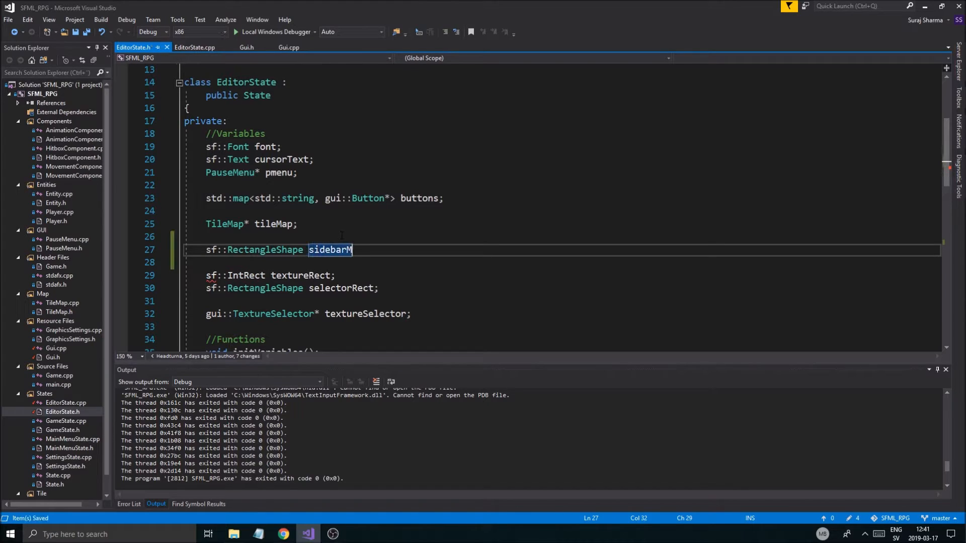
{"action": "type", "text": ";"}
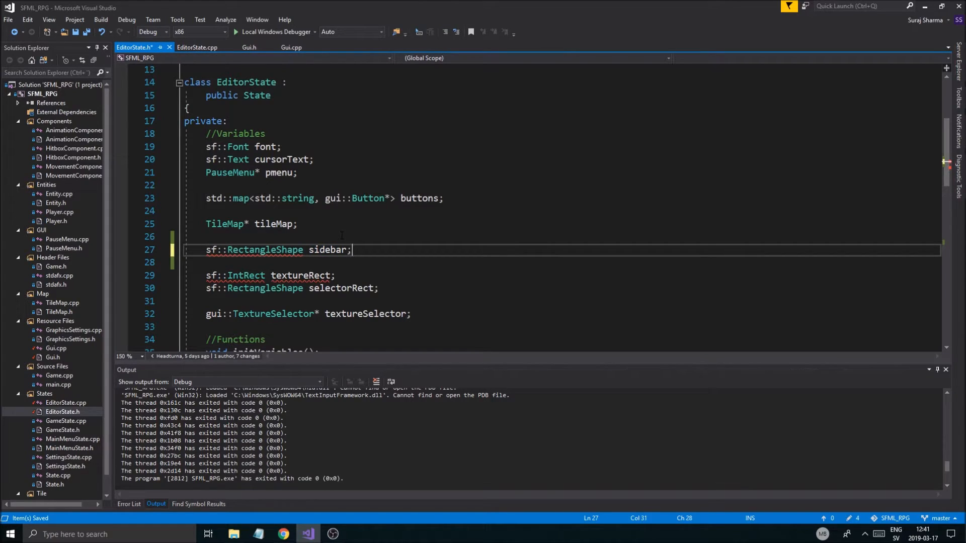
{"action": "scroll", "scroll_direction": "down", "scroll_amount": 3}
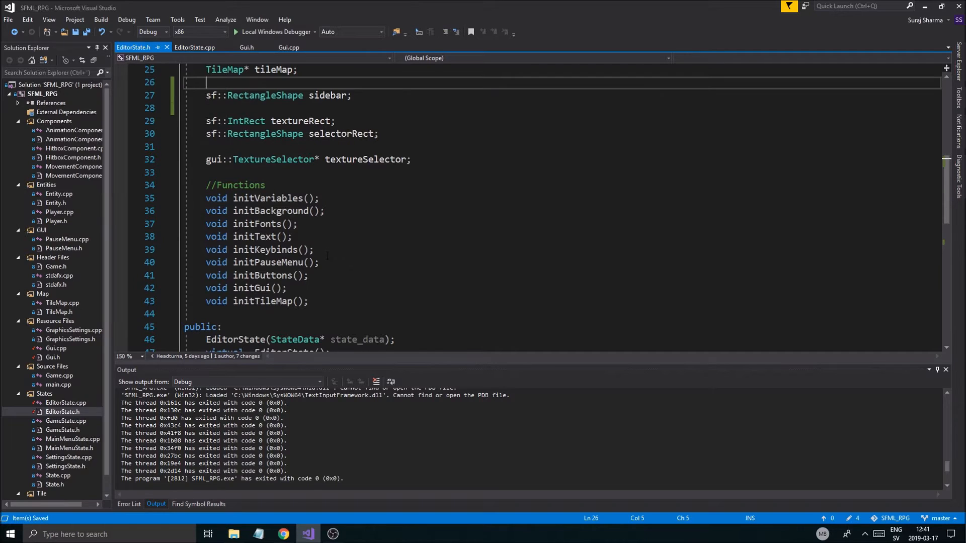
{"action": "scroll", "scroll_direction": "down", "scroll_amount": 3}
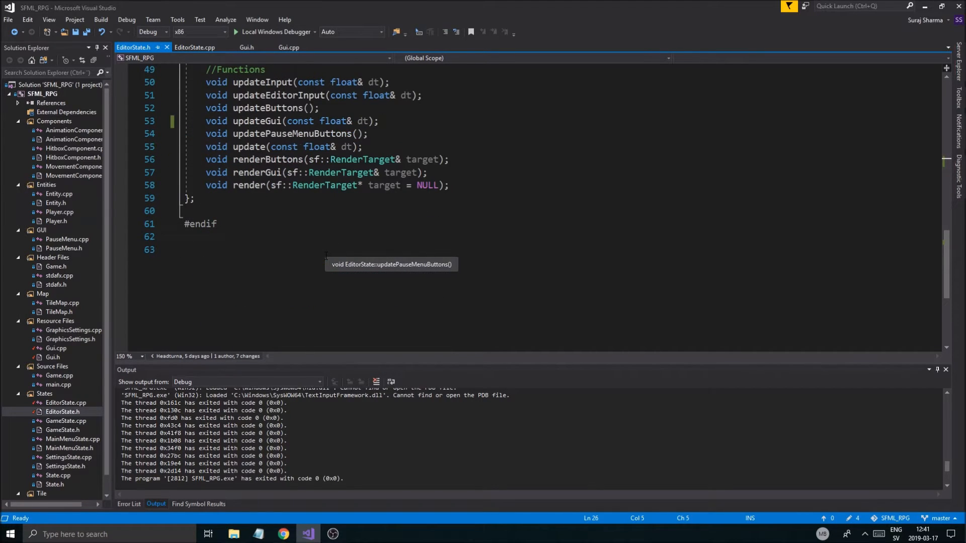
Step: Go to EditorState::initGui in EditorState.cpp and make room for a new first line
{"action": "left_click", "coordinate": [193, 47]}
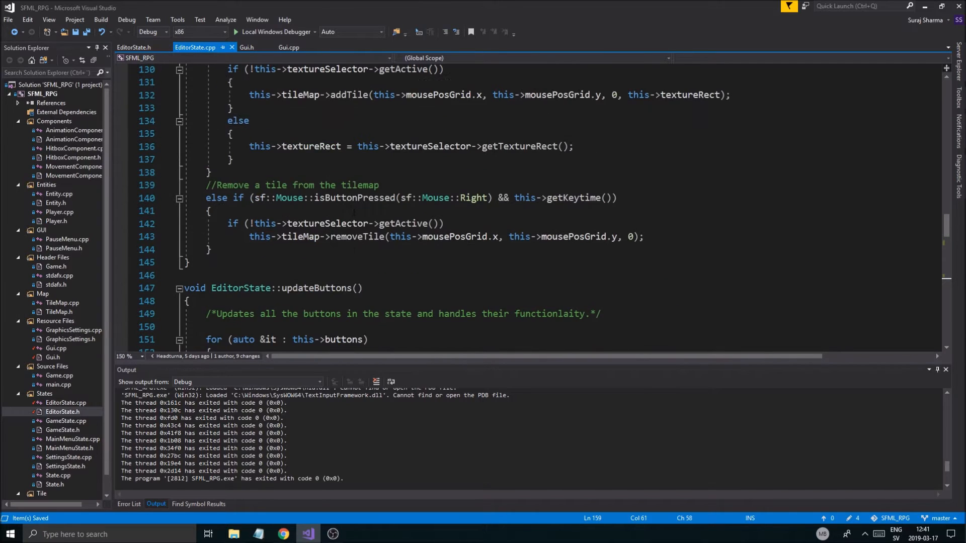
{"action": "scroll", "scroll_direction": "up", "scroll_amount": 3}
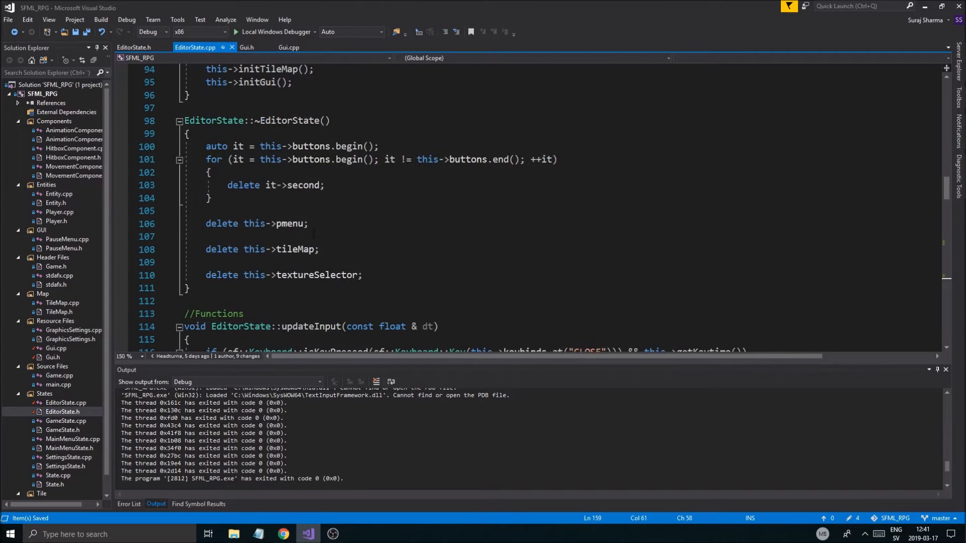
{"action": "scroll", "scroll_direction": "up", "scroll_amount": 3}
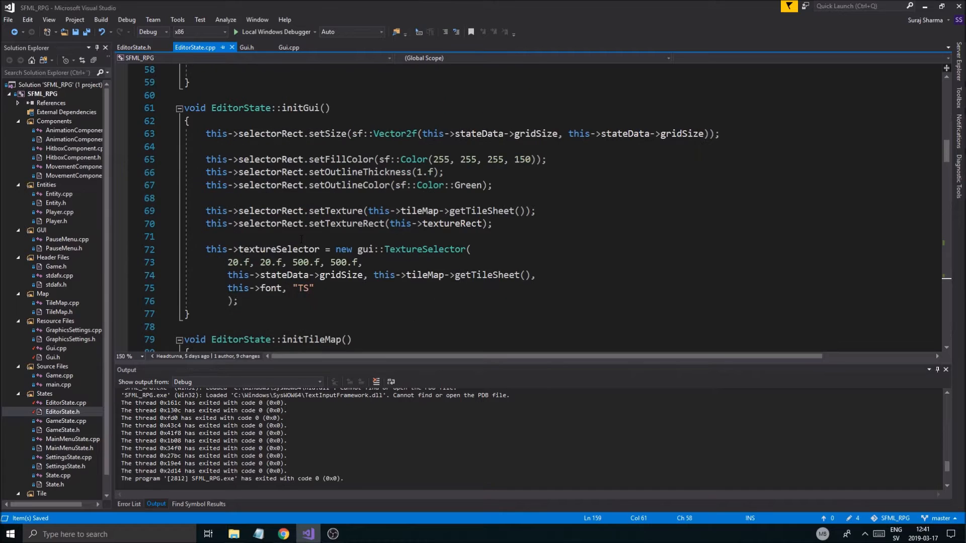
{"action": "scroll", "scroll_direction": "up", "scroll_amount": 3}
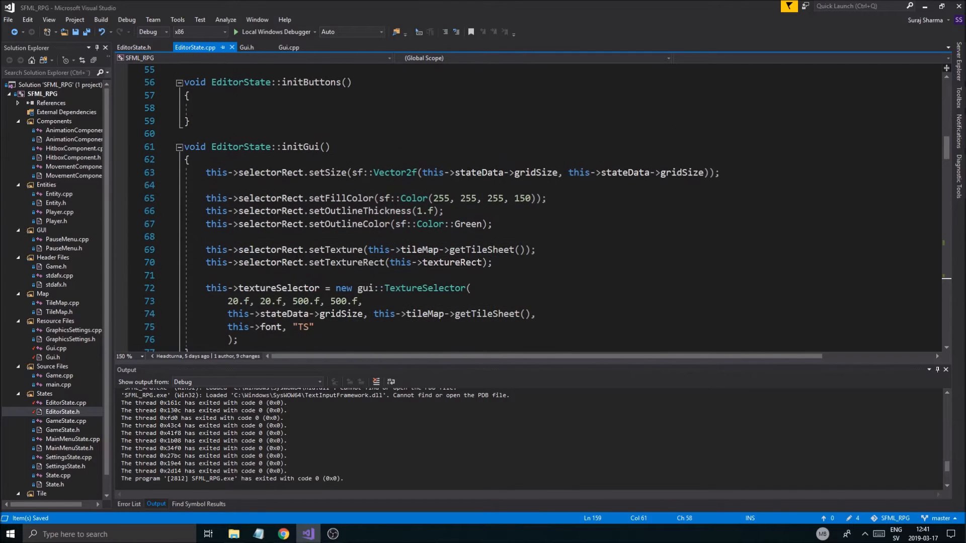
{"action": "key", "text": "enter"}
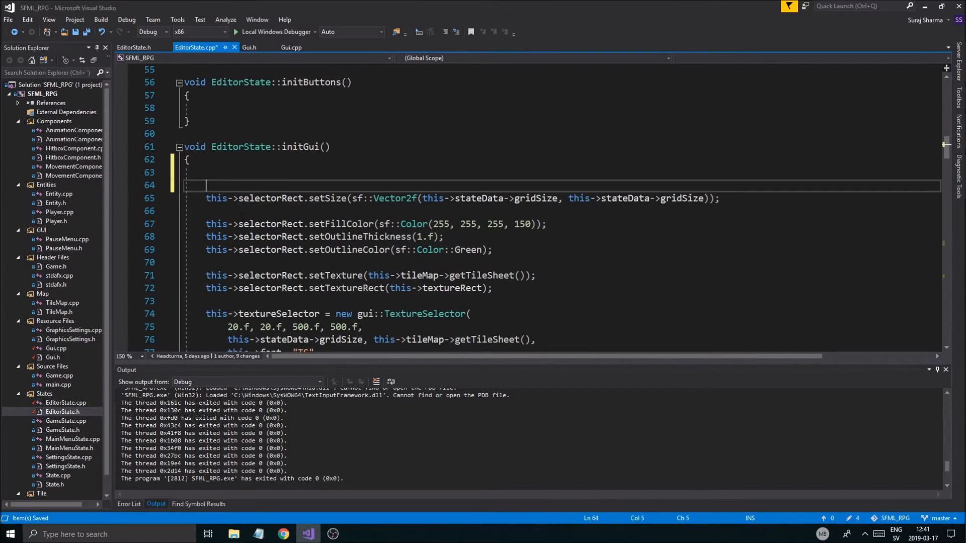
Step: Start a this->sidebar.setSize(sf::Vector2f(...)) call at the top of initGui
{"action": "type", "text": "this->d"}
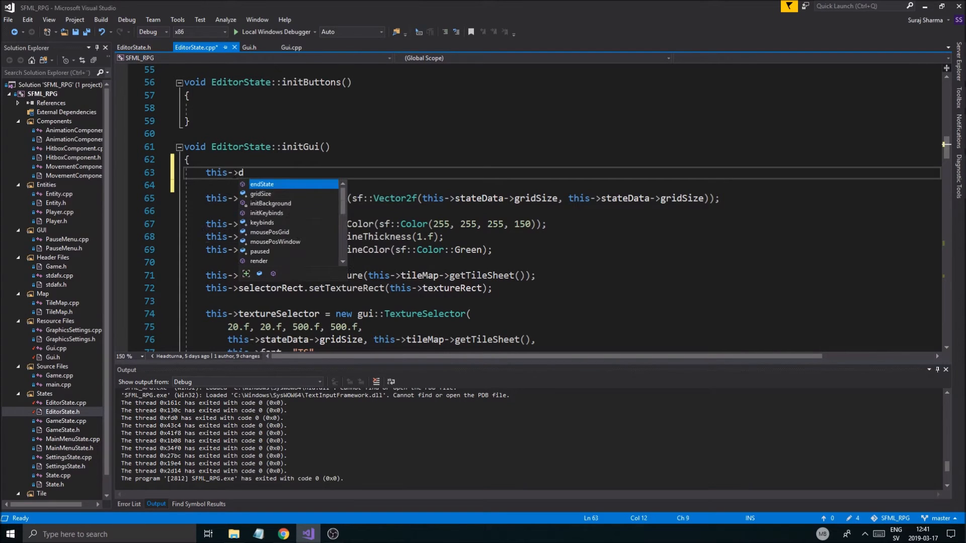
{"action": "type", "text": "sidebar"}
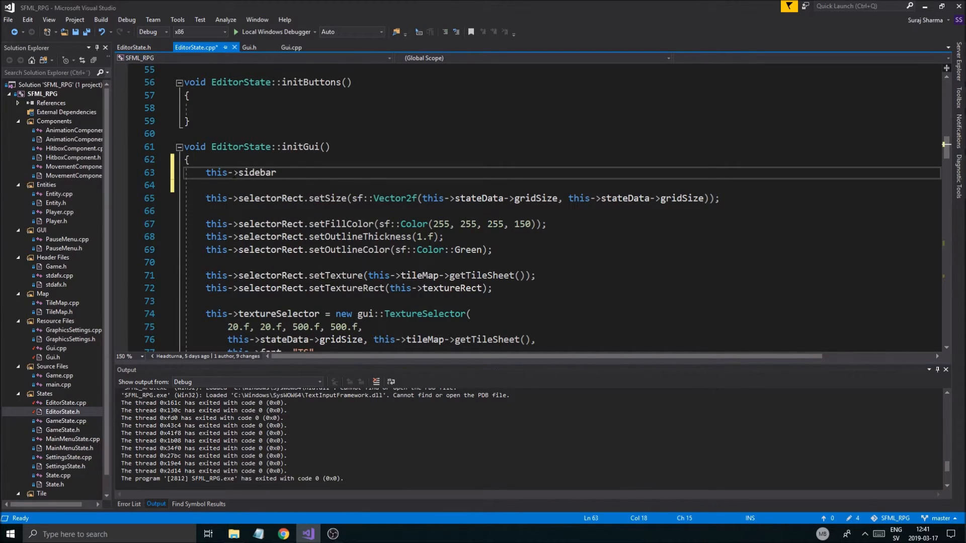
{"action": "type", "text": ".setScale"}
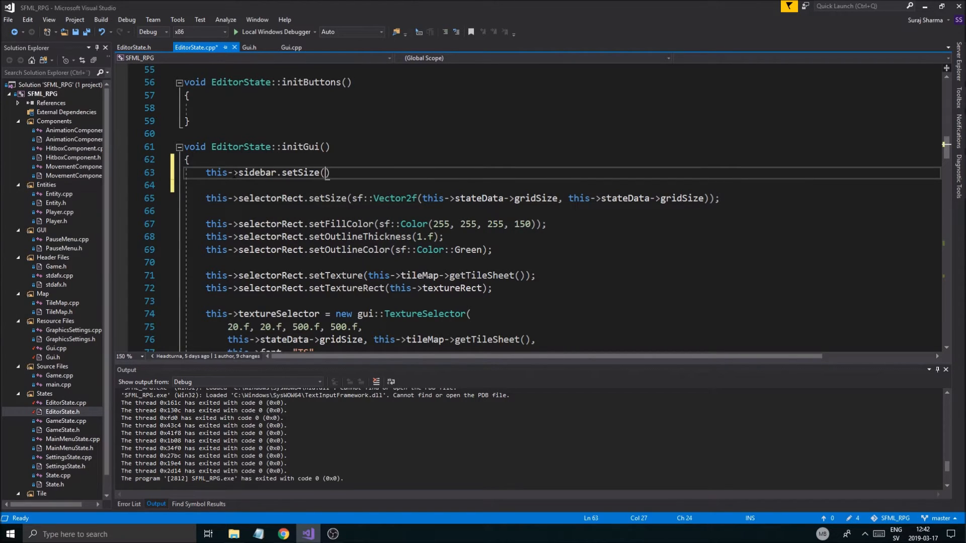
{"action": "type", "text": "sf"}
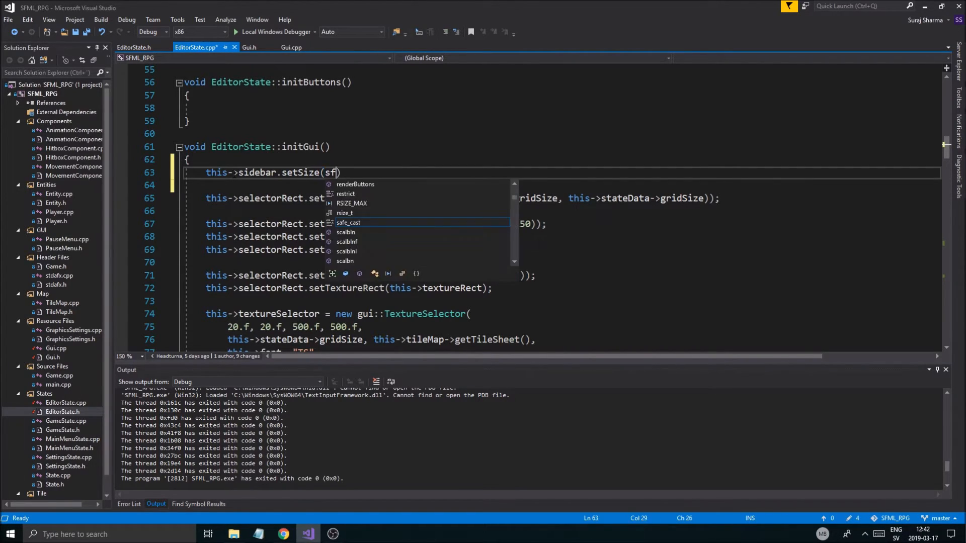
{"action": "type", "text": "::Vector2f("}
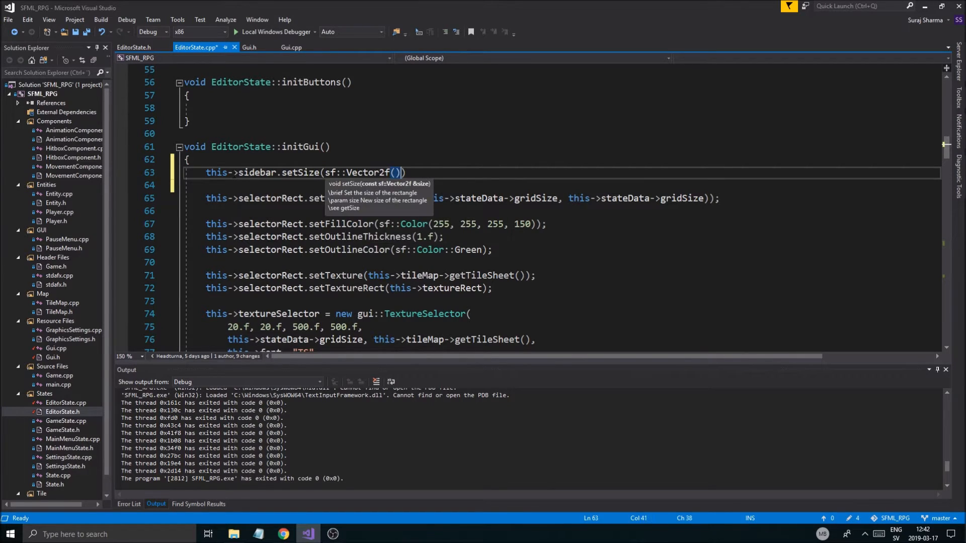
{"action": "key", "text": "Backspace"}
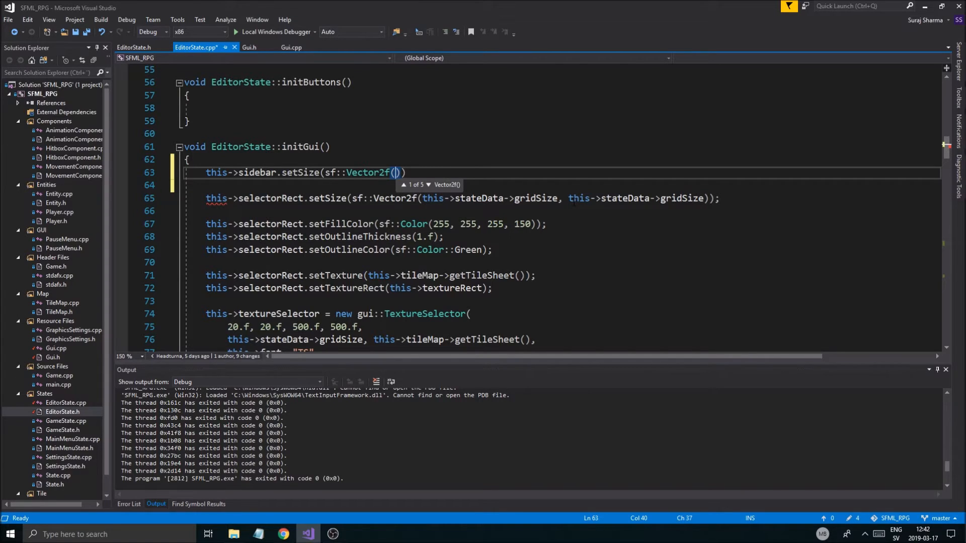
Step: Fill the size as 80.f wide by static_cast<float> of the window resolution height
{"action": "type", "text": "this->stateData"}
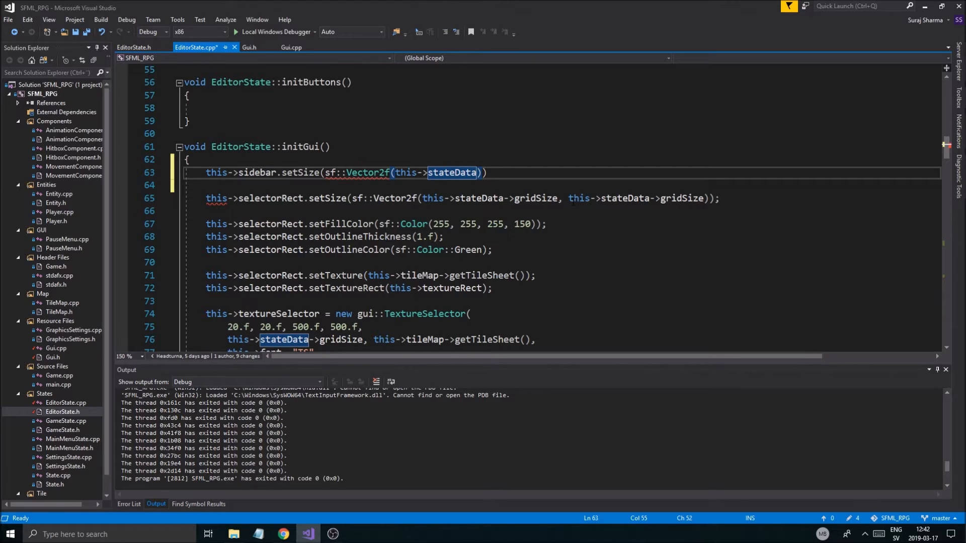
{"action": "type", "text": "->gfxSettings"}
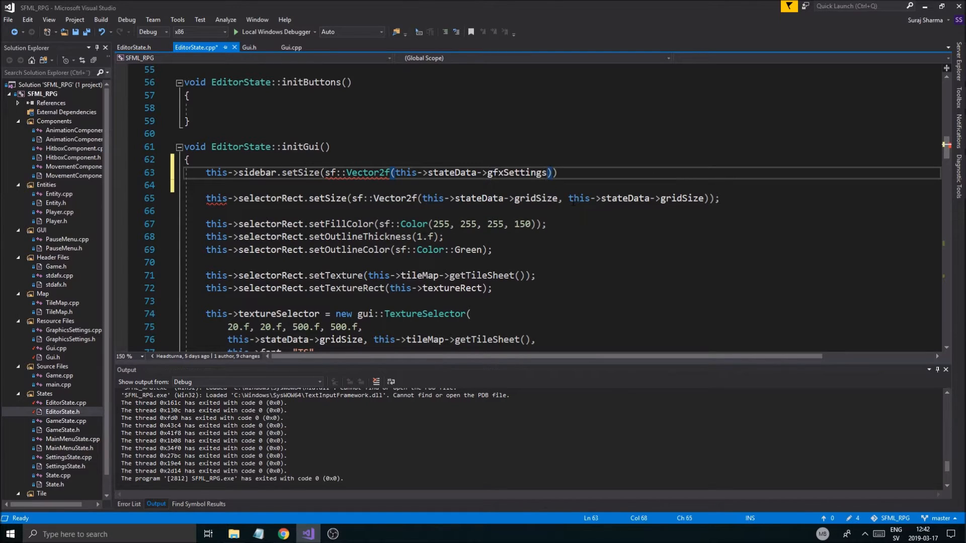
{"action": "type", "text": "->resolution"}
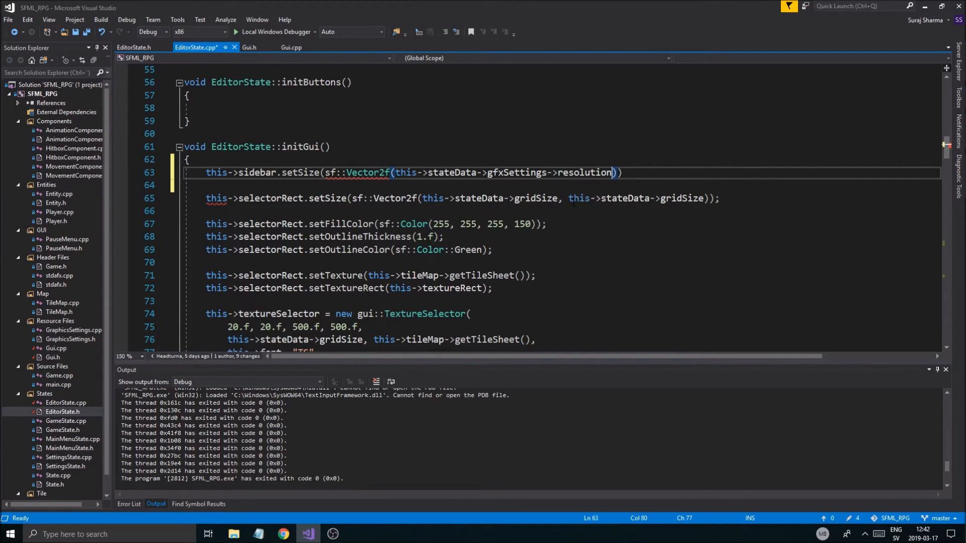
{"action": "type", "text": ".height"}
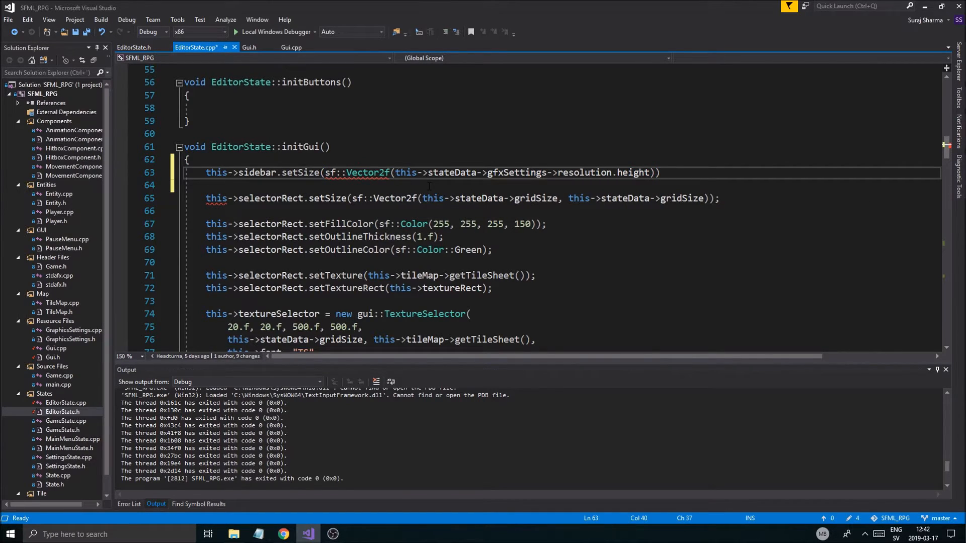
{"action": "type", "text": "static_cast<float>"}
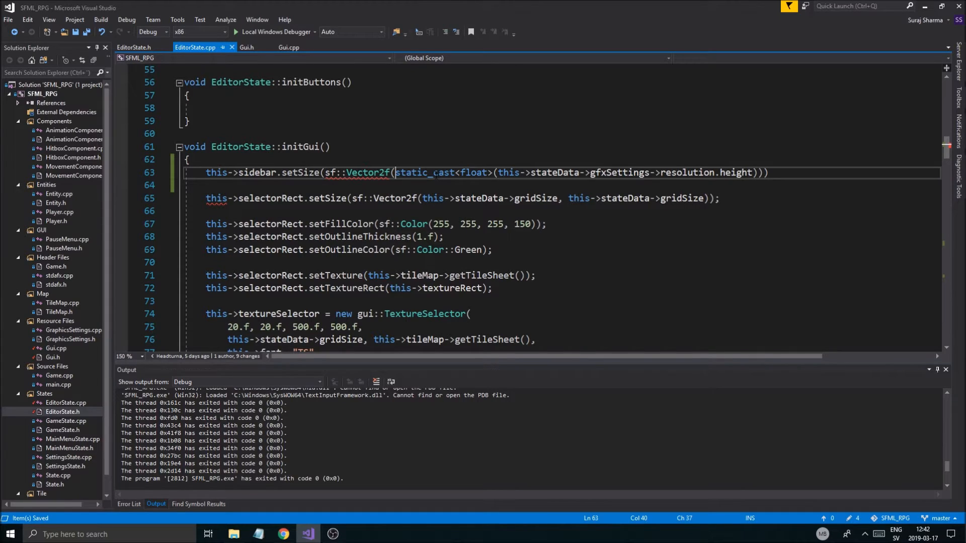
{"action": "type", "text": "80.f,"}
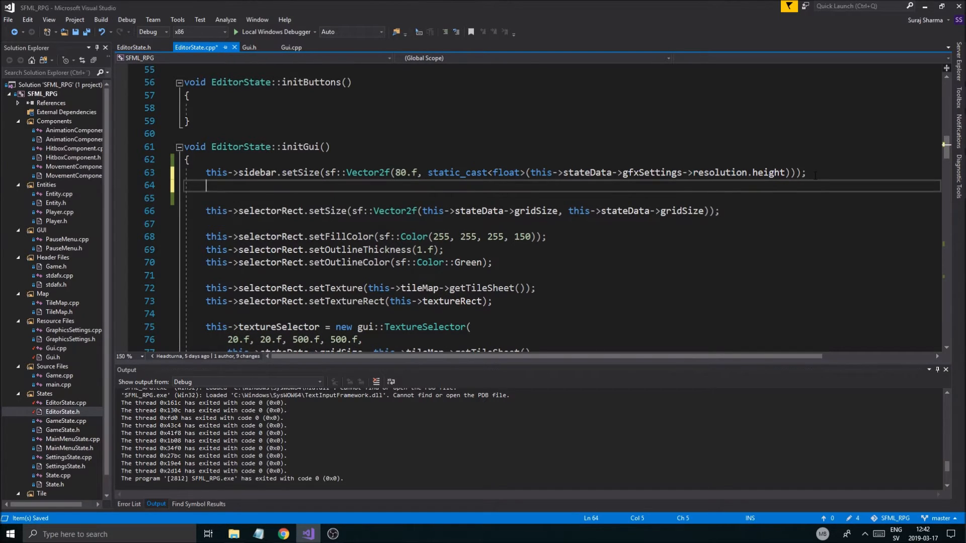
Step: Give the sidebar a dark sf::Color fill of 50, 50, 50 with alpha 100
{"action": "type", "text": "this->sidebar."}
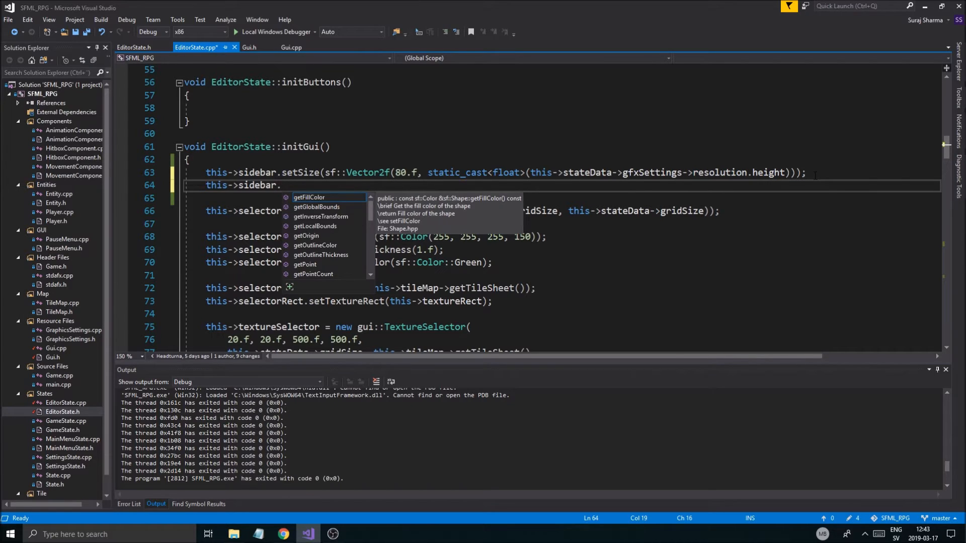
{"action": "type", "text": "setFillColor("}
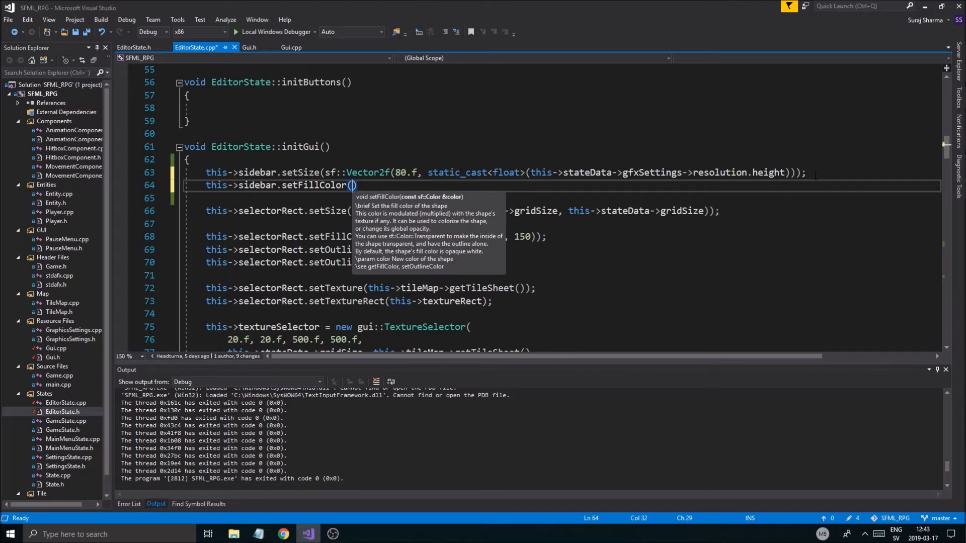
{"action": "type", "text": "sf::Color::"}
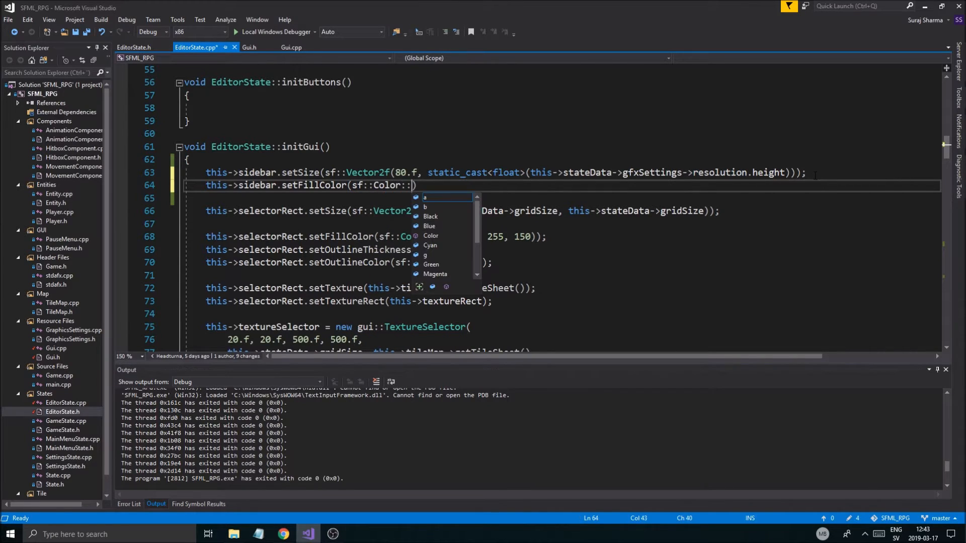
{"action": "mouse_move", "coordinate": [425, 197]}
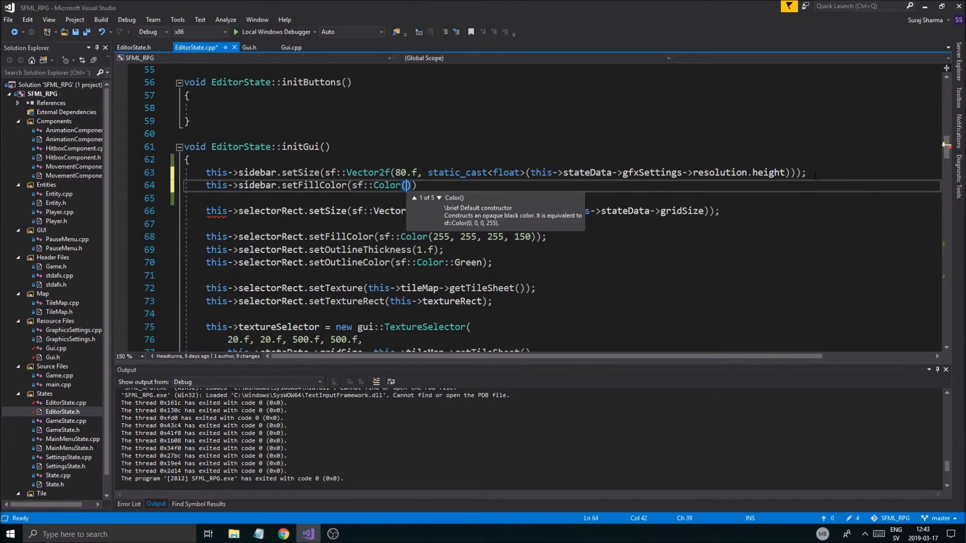
{"action": "type", "text": "50.5"}
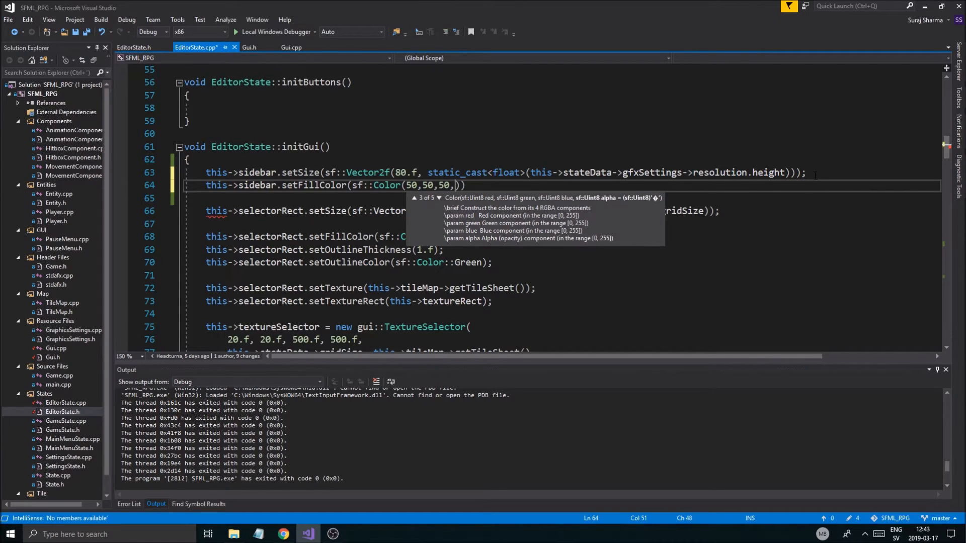
{"action": "type", "text": "100"}
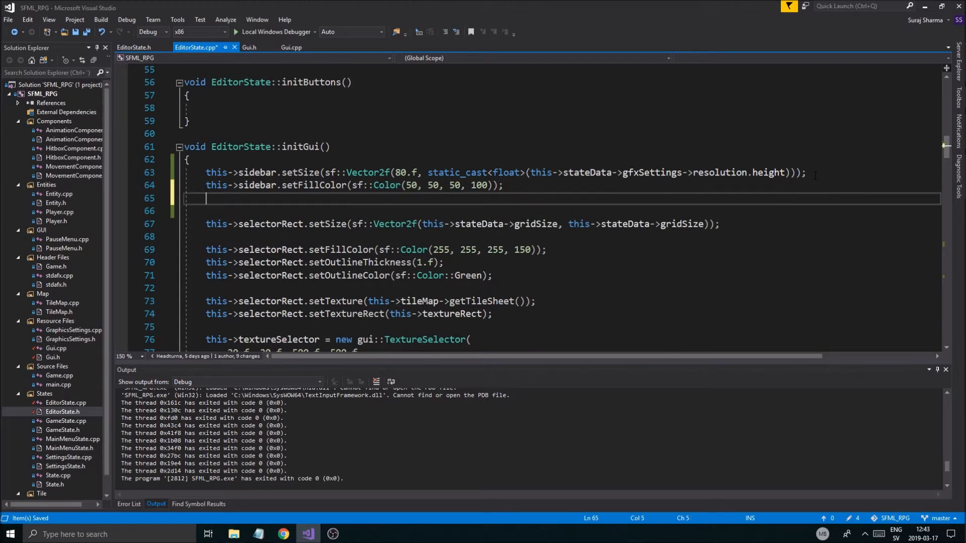
Step: Give the sidebar a light sf::Color outline of 200, 200, 200
{"action": "type", "text": "this->sidebar"}
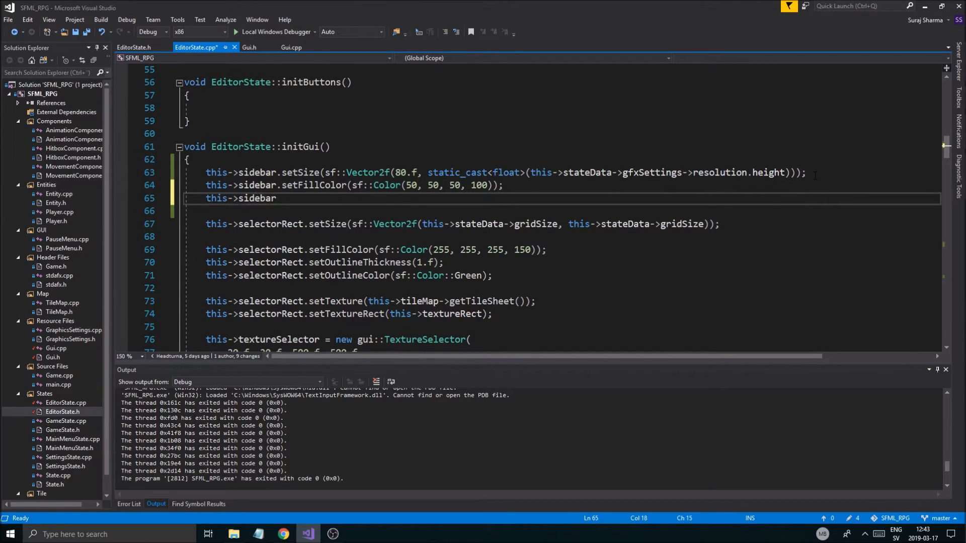
{"action": "type", "text": ".setOutlineColor"}
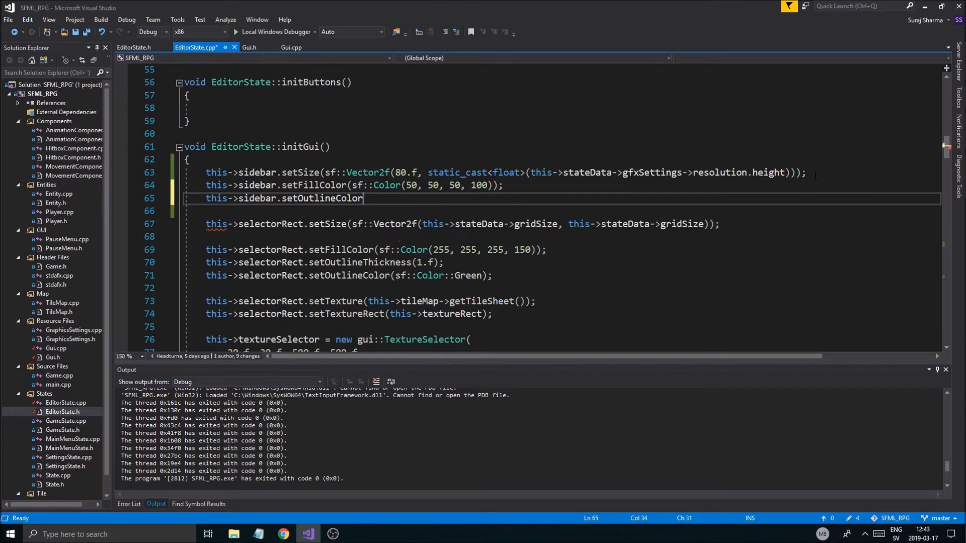
{"action": "type", "text": "(sf::Color"}
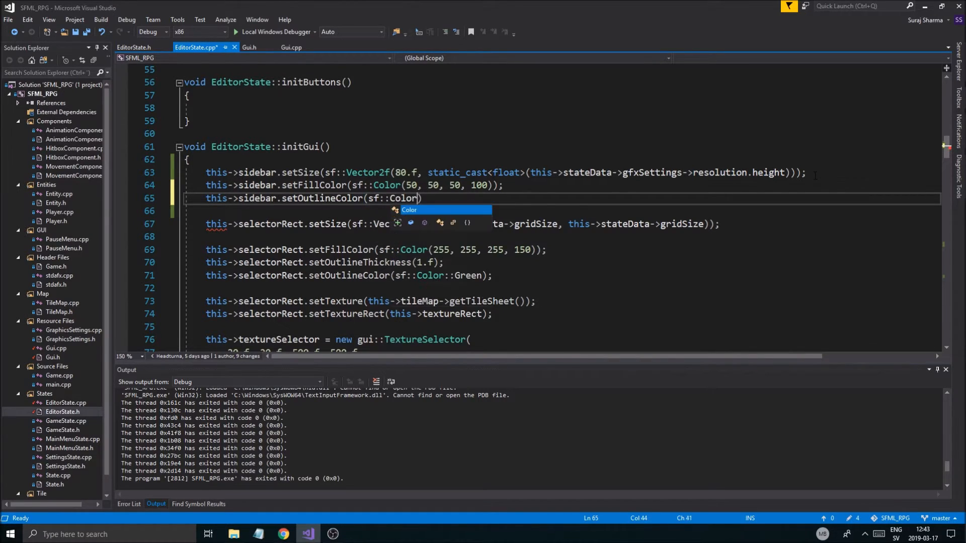
{"action": "type", "text": "200"}
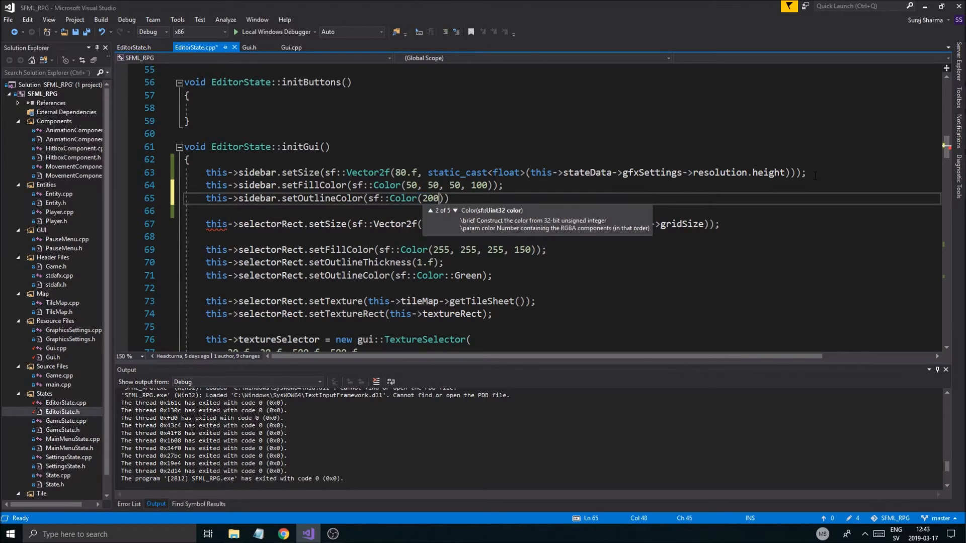
{"action": "type", "text": ", 200, 200, 150"}
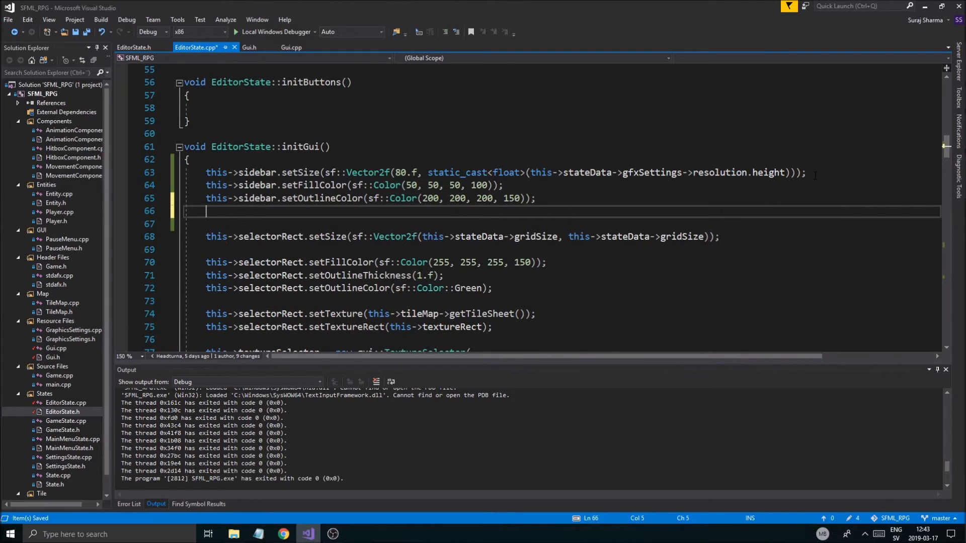
Step: Add a sidebar setOutlineThickness(1.f) call, fixing get to set, and save
{"action": "type", "text": "this->sidebar"}
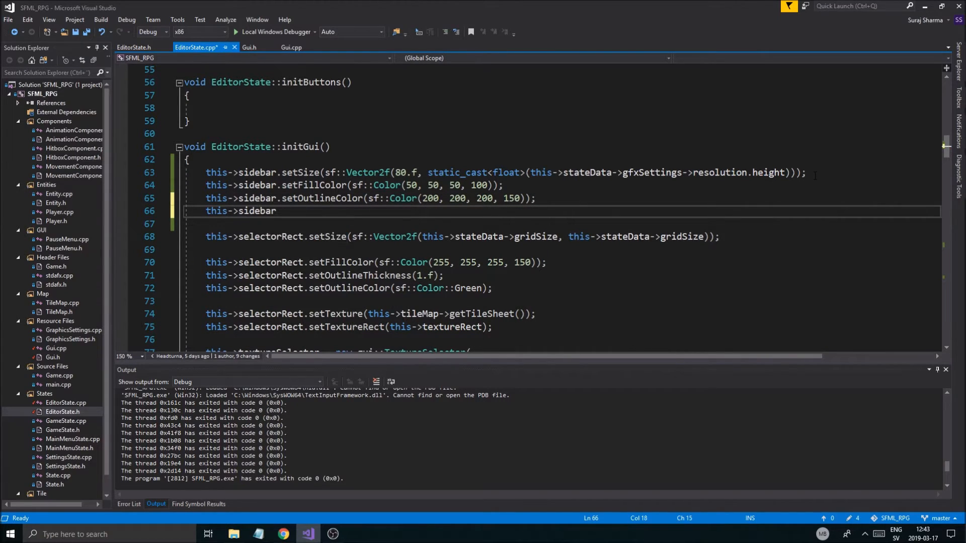
{"action": "type", "text": "setOutlineThickness(1.f"}
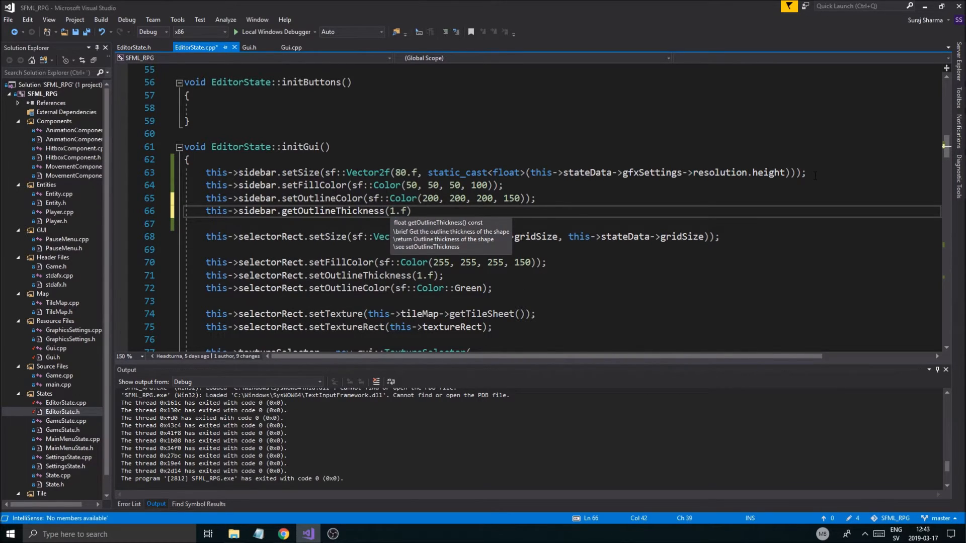
{"action": "key", "text": "ctrl+s"}
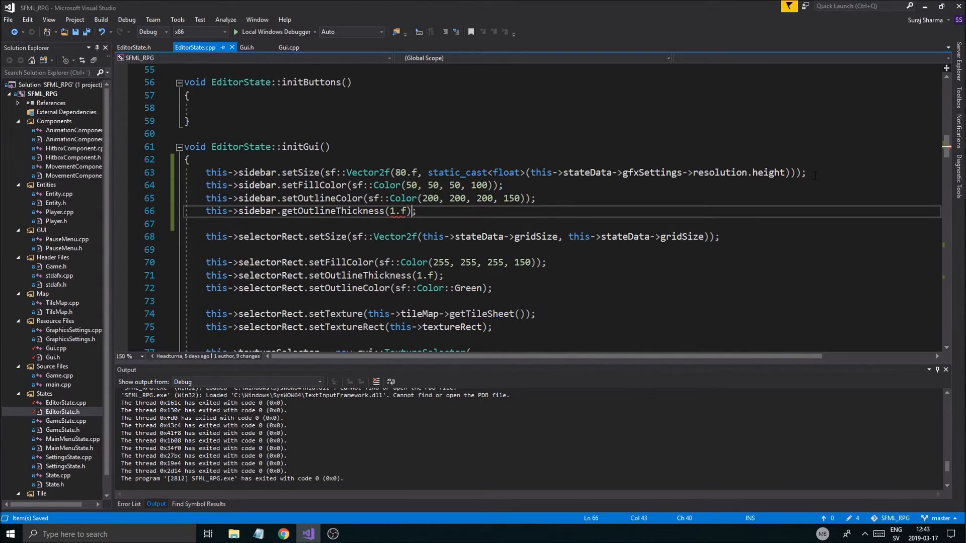
{"action": "double_click", "coordinate": [332, 211]}
{"action": "type", "text": "s"}
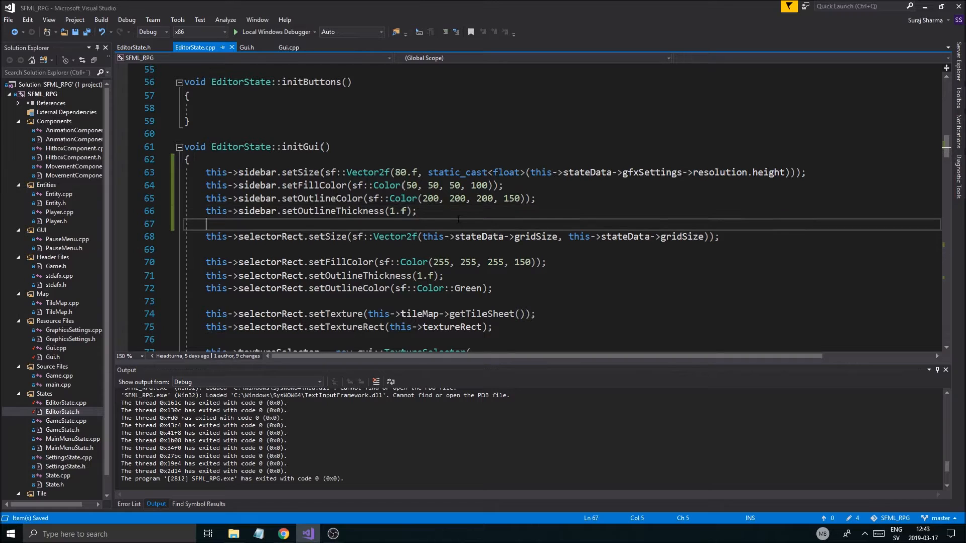
Step: Add target.draw(this->sidebar); after the cursor text draw in EditorState::renderGui
{"action": "scroll", "scroll_direction": "down", "scroll_amount": 3}
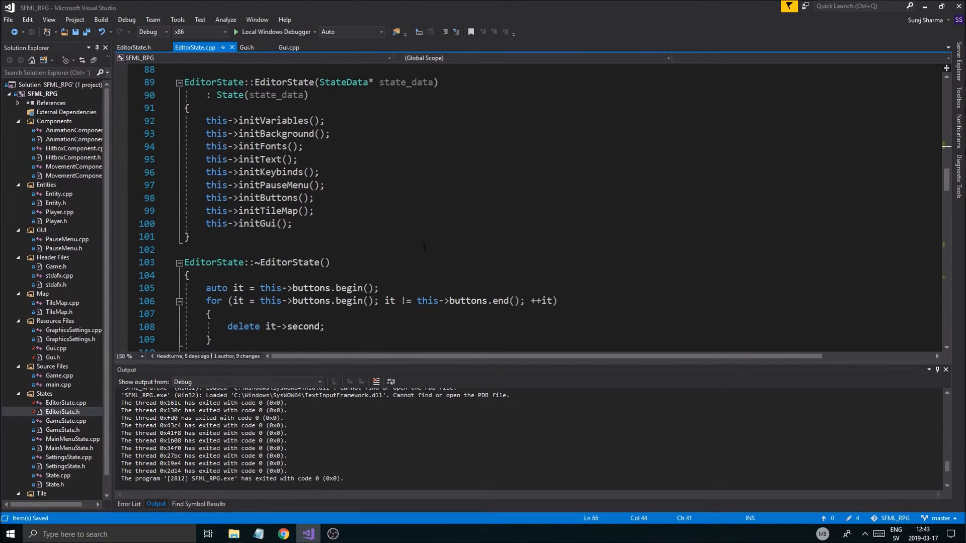
{"action": "scroll", "scroll_direction": "down", "scroll_amount": 3}
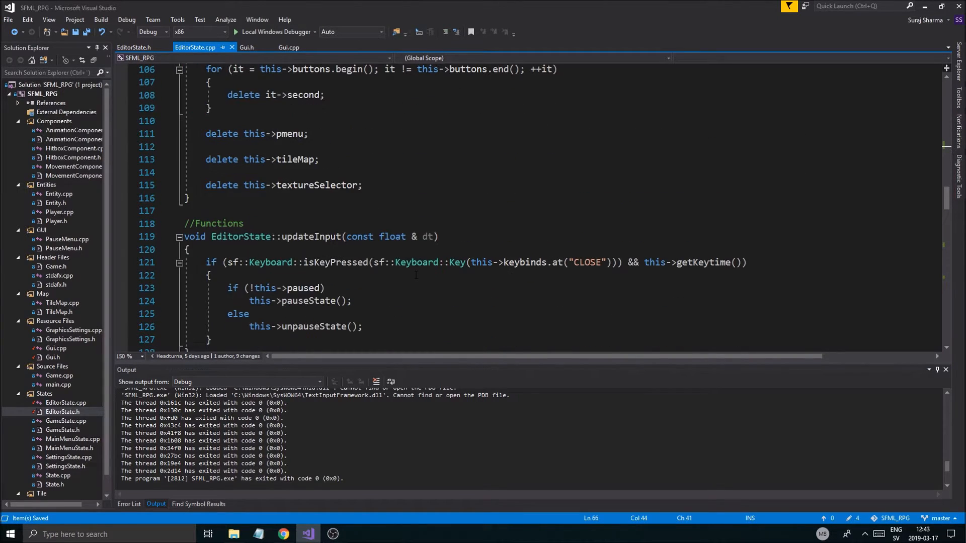
{"action": "scroll", "scroll_direction": "down", "scroll_amount": 3}
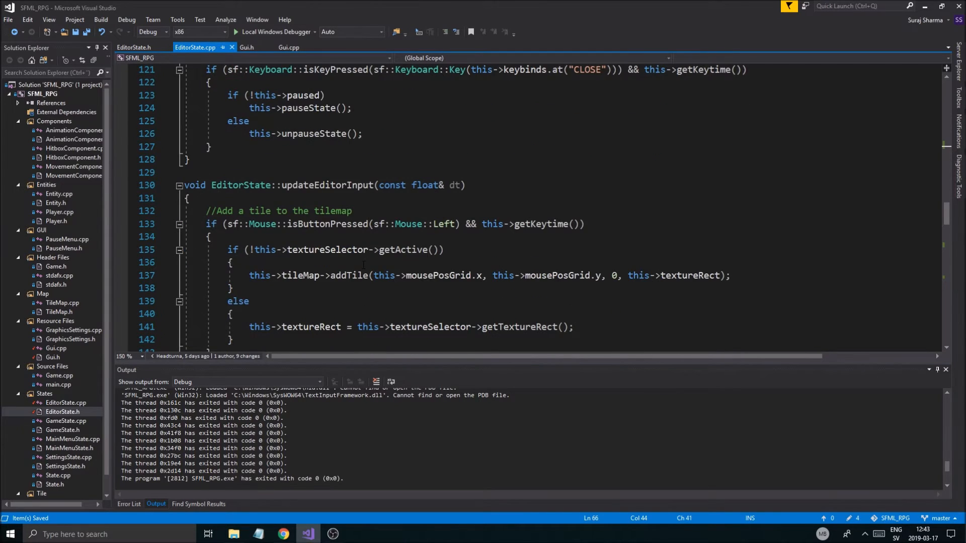
{"action": "scroll", "scroll_direction": "down", "scroll_amount": 3}
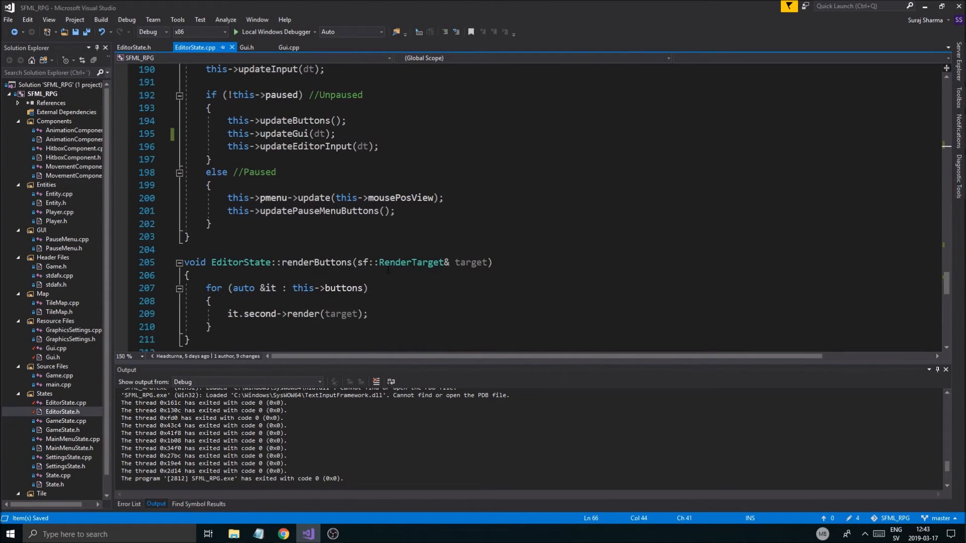
{"action": "scroll", "scroll_direction": "down", "scroll_amount": 3}
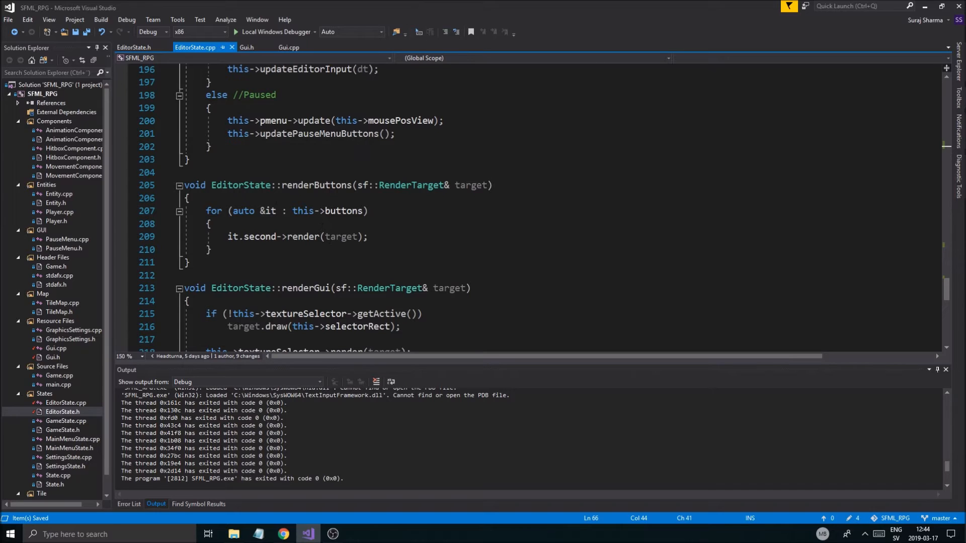
{"action": "scroll", "scroll_direction": "down", "scroll_amount": 3}
{"action": "type", "text": "target.draw(this->cursorText);}"}
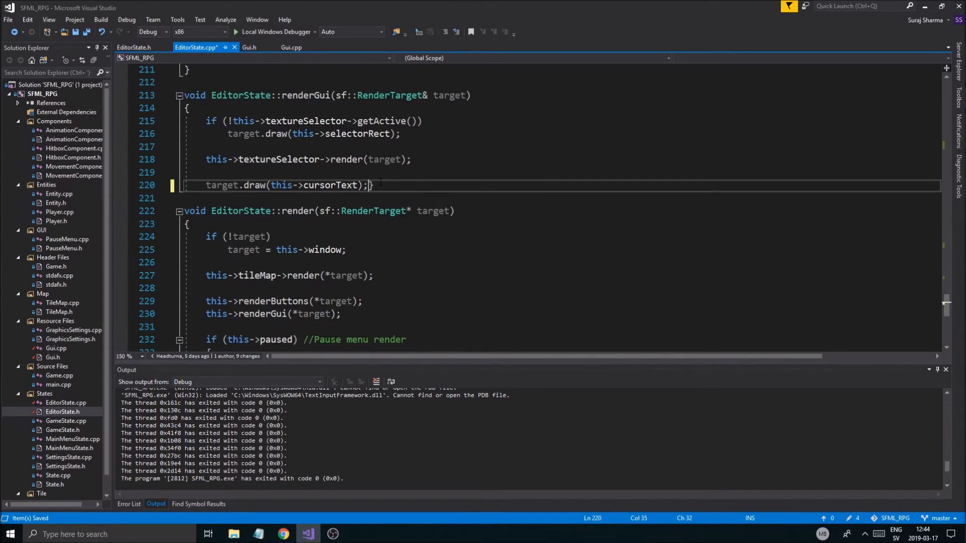
{"action": "key", "text": "Enter"}
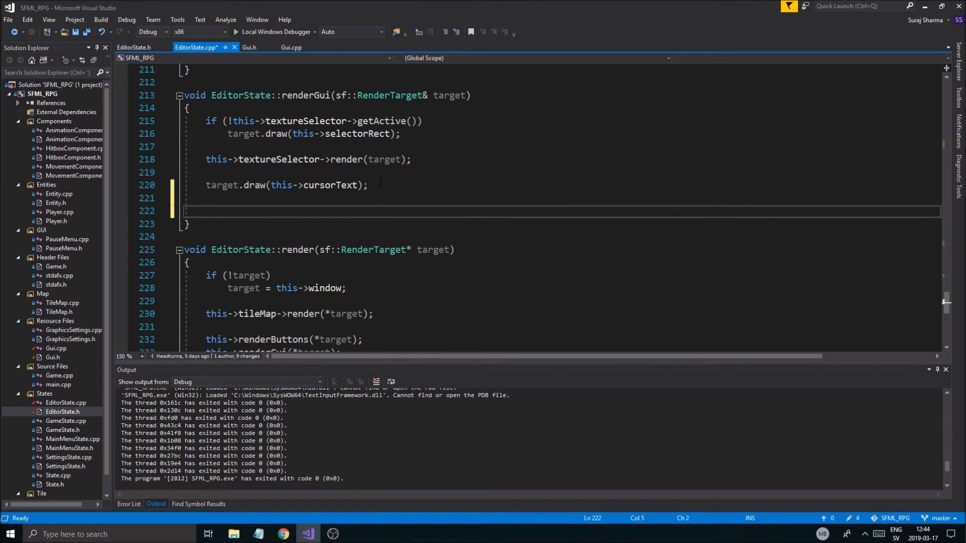
{"action": "type", "text": "target"}
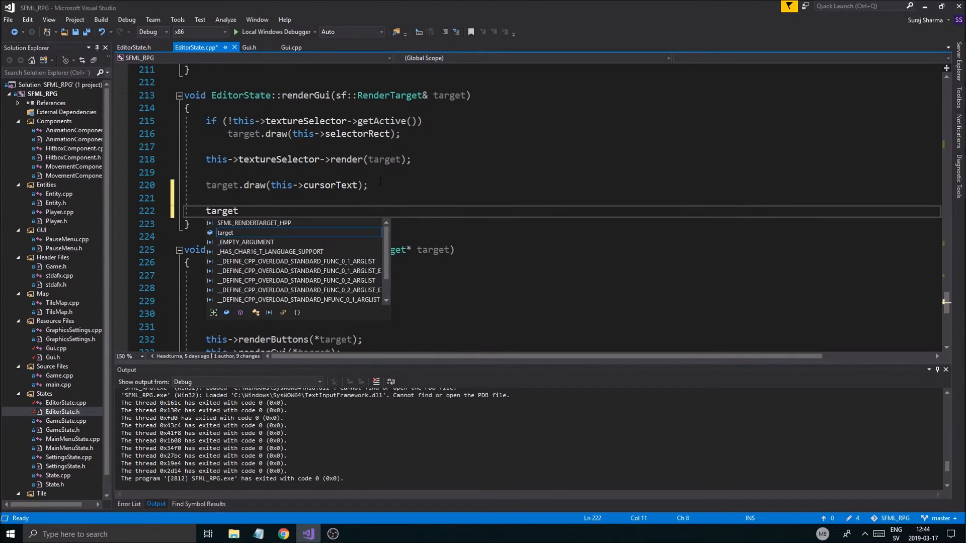
{"action": "type", "text": ".draw(t"}
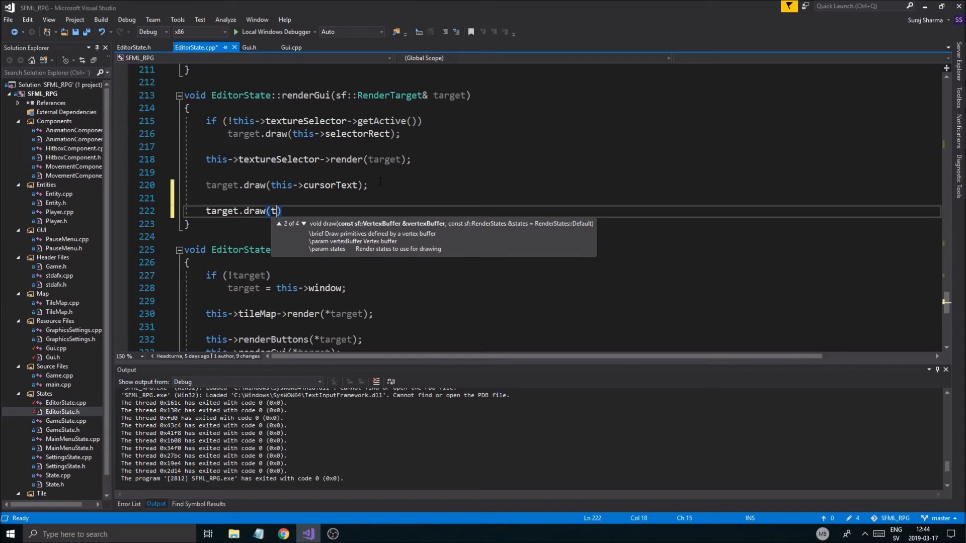
{"action": "type", "text": "his->sidebar)"}
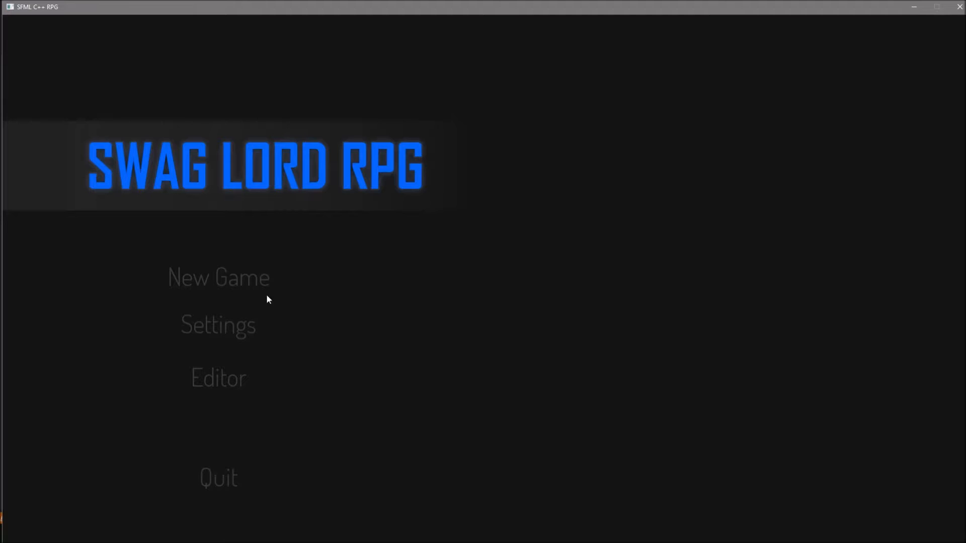
Step: Enter the Editor from the main menu, pick the green grass tile and paint it on the map
{"action": "left_click", "coordinate": [218, 377]}
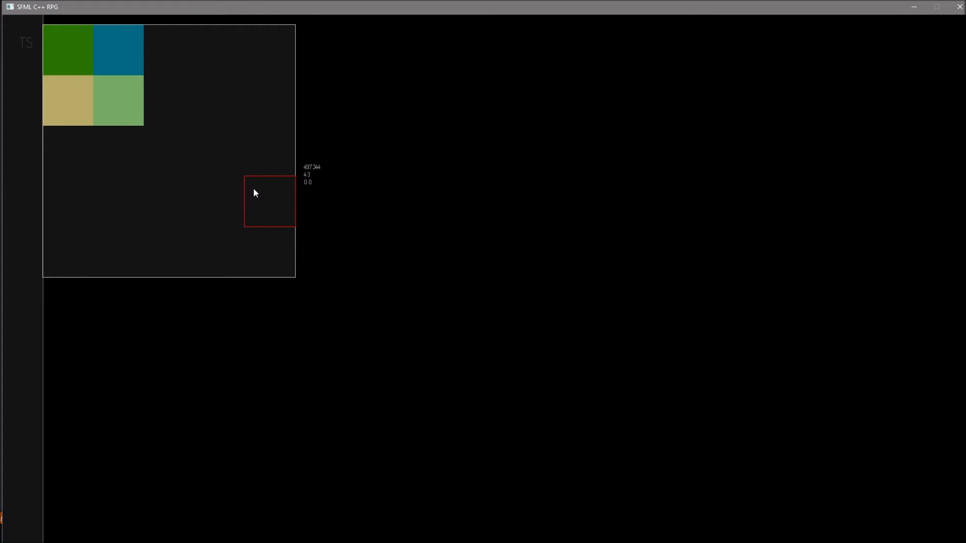
{"action": "left_click", "coordinate": [25, 41]}
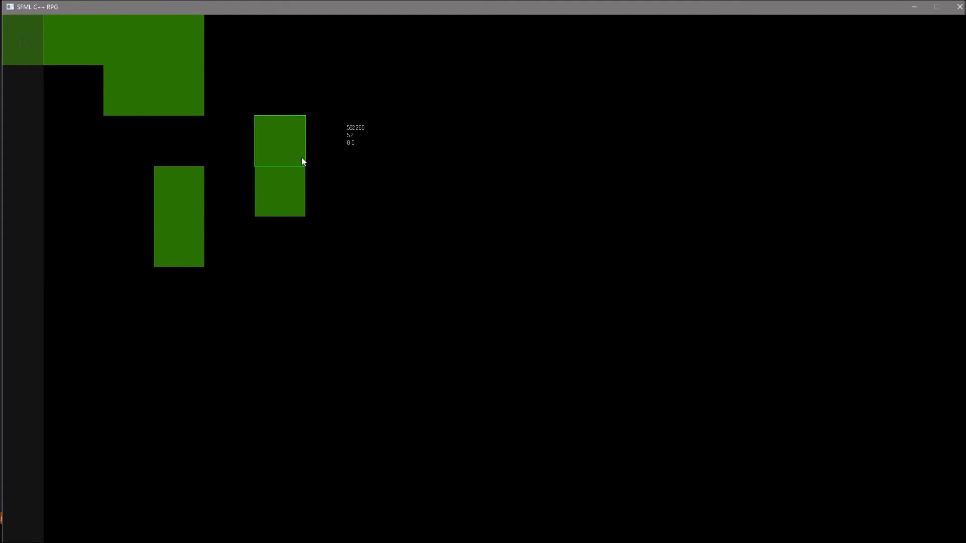
{"action": "left_click", "coordinate": [356, 533]}
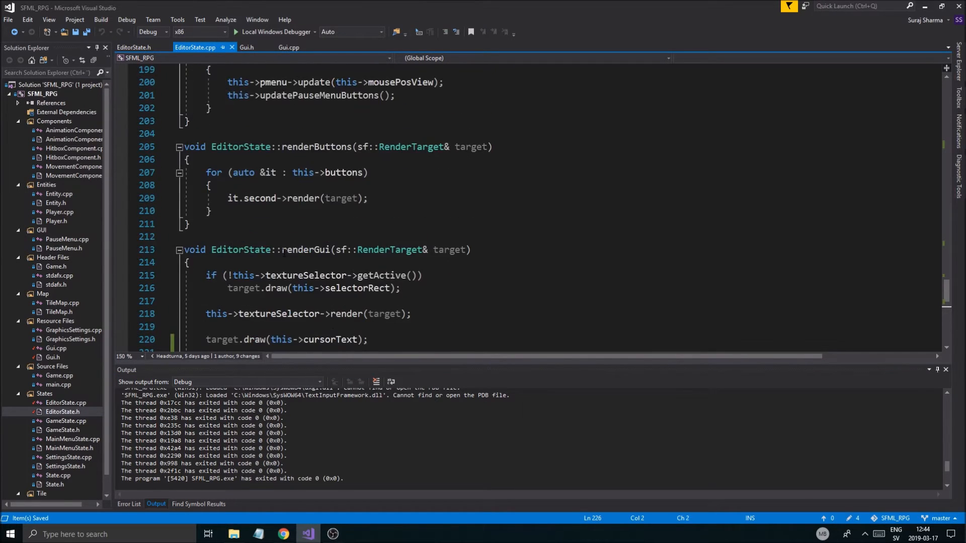
{"action": "scroll", "scroll_direction": "down", "scroll_amount": 3}
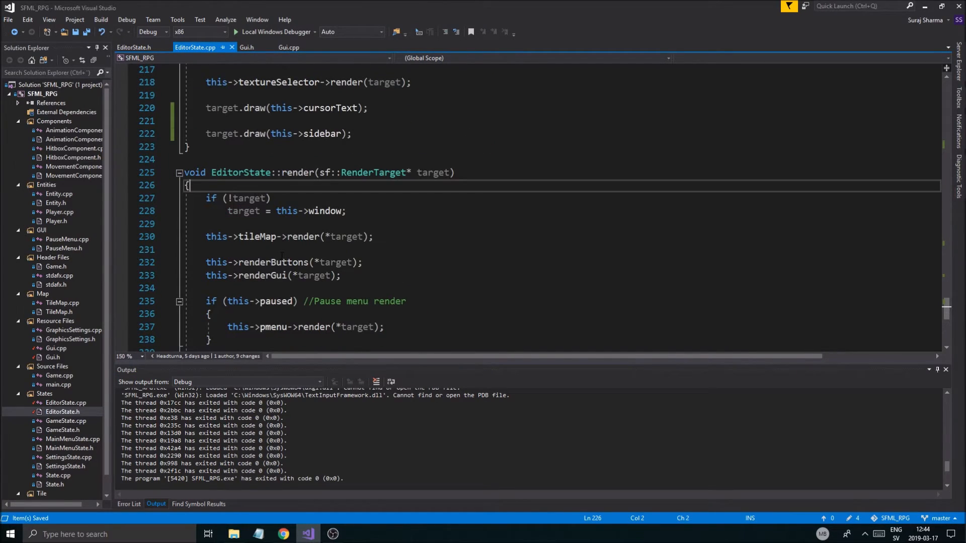
{"action": "scroll", "scroll_direction": "up", "scroll_amount": 3}
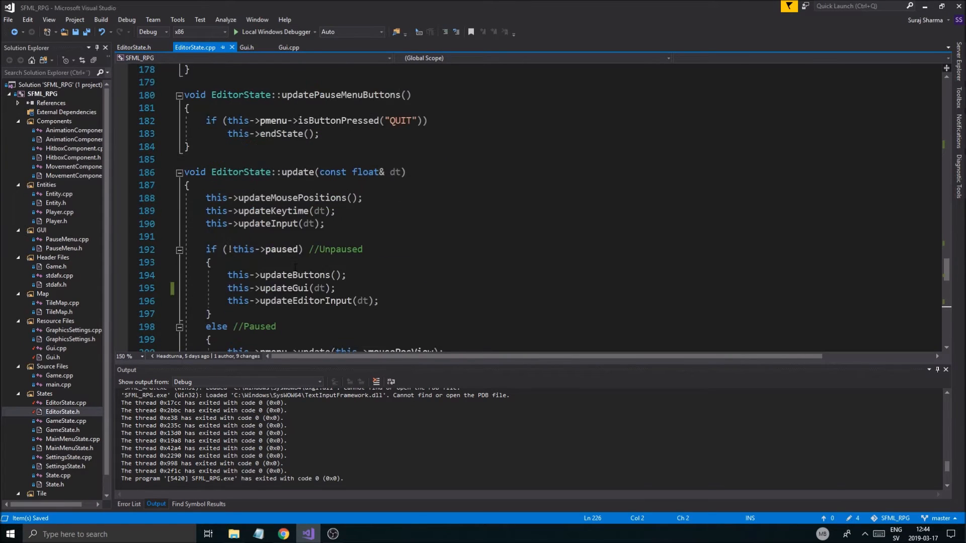
{"action": "scroll", "scroll_direction": "up", "scroll_amount": 3}
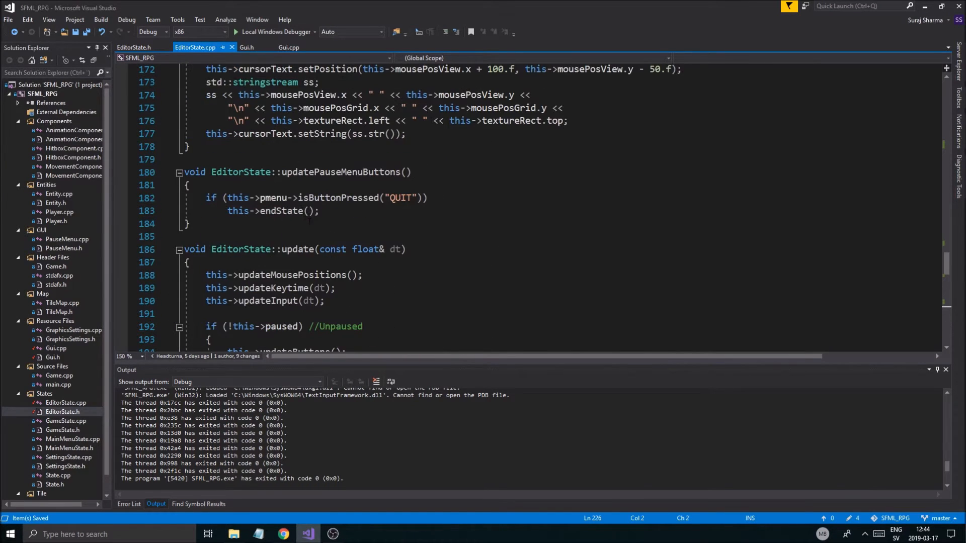
{"action": "scroll", "scroll_direction": "up", "scroll_amount": 3}
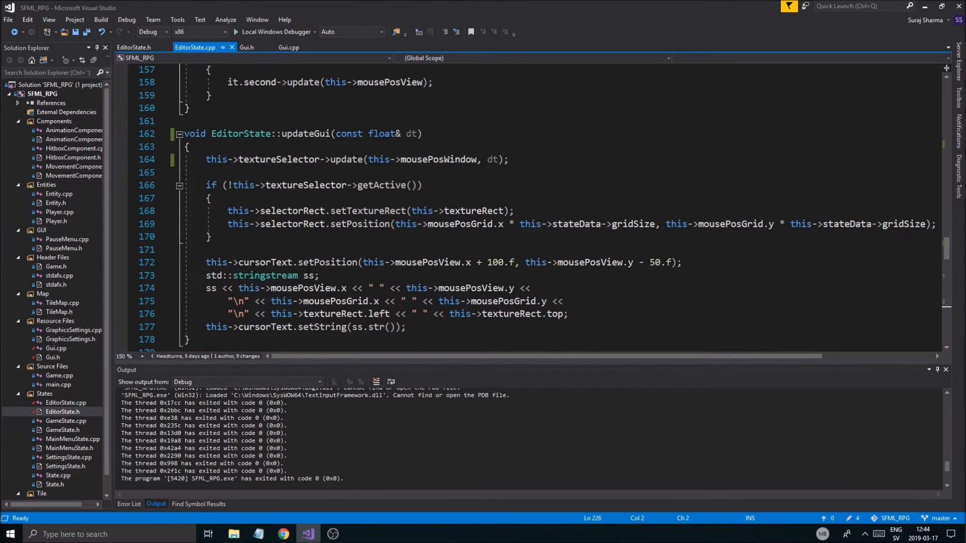
{"action": "scroll", "scroll_direction": "up", "scroll_amount": 3}
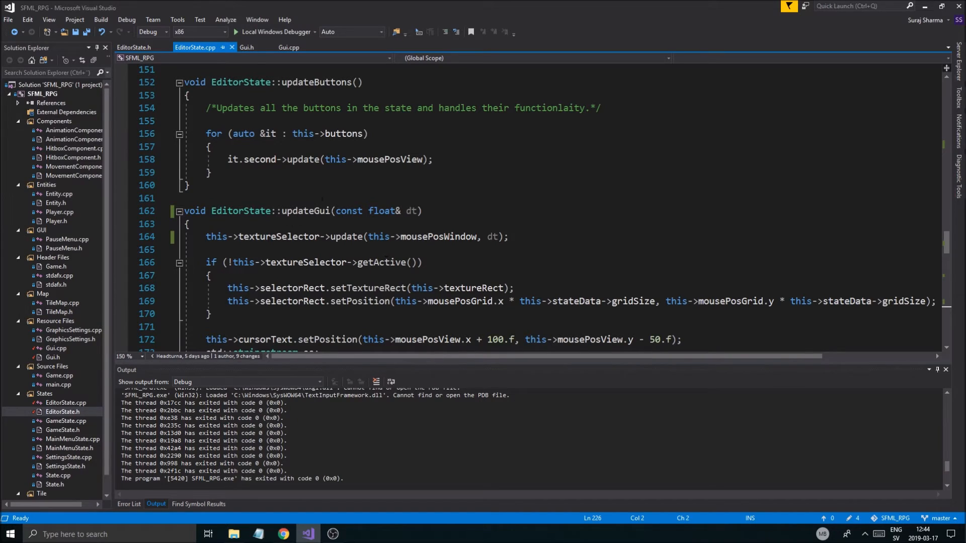
{"action": "scroll", "scroll_direction": "down", "scroll_amount": 3}
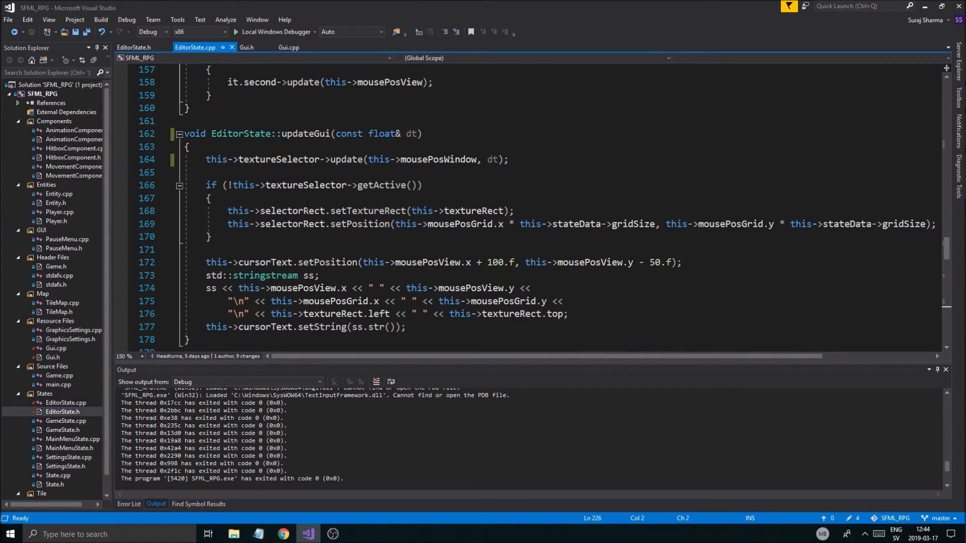
{"action": "scroll", "scroll_direction": "down", "scroll_amount": 3}
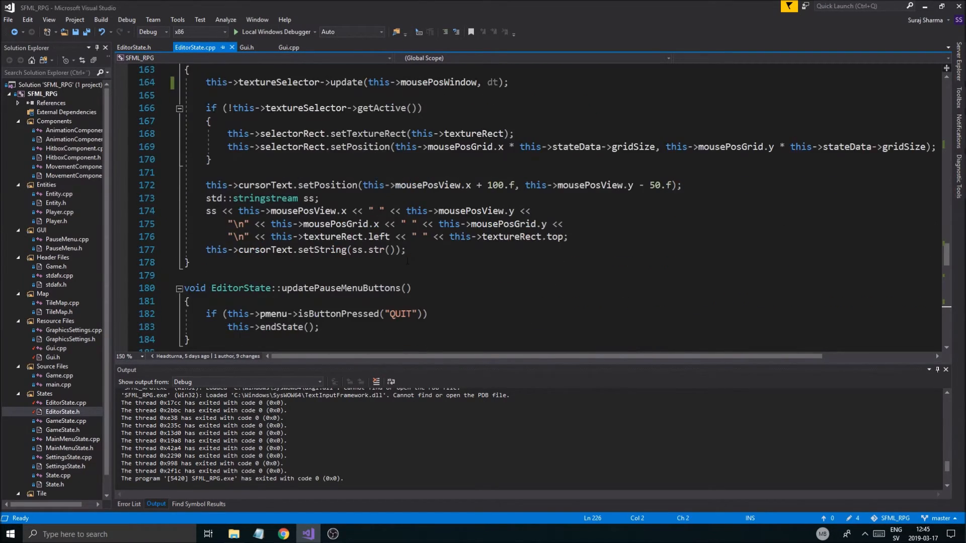
{"action": "scroll", "scroll_direction": "up", "scroll_amount": 3}
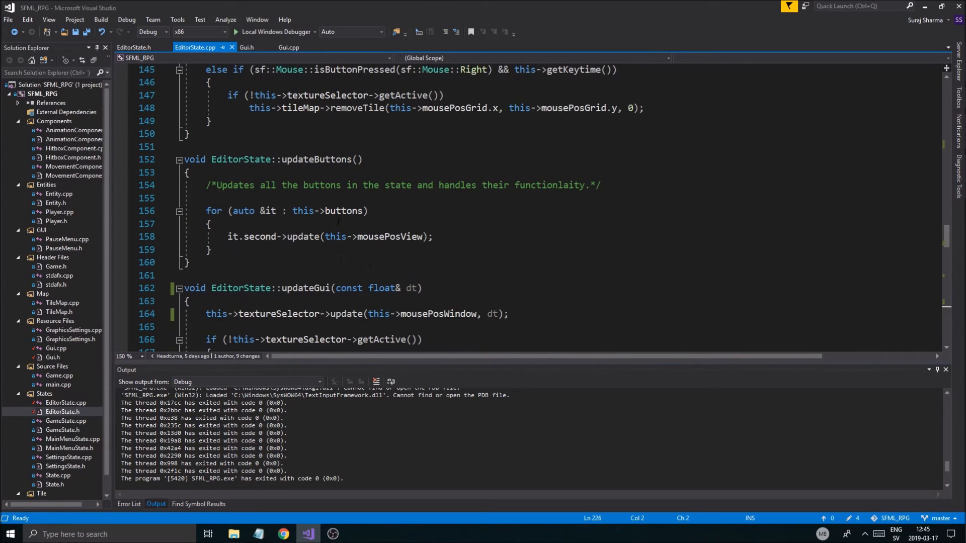
{"action": "scroll", "scroll_direction": "up", "scroll_amount": 3}
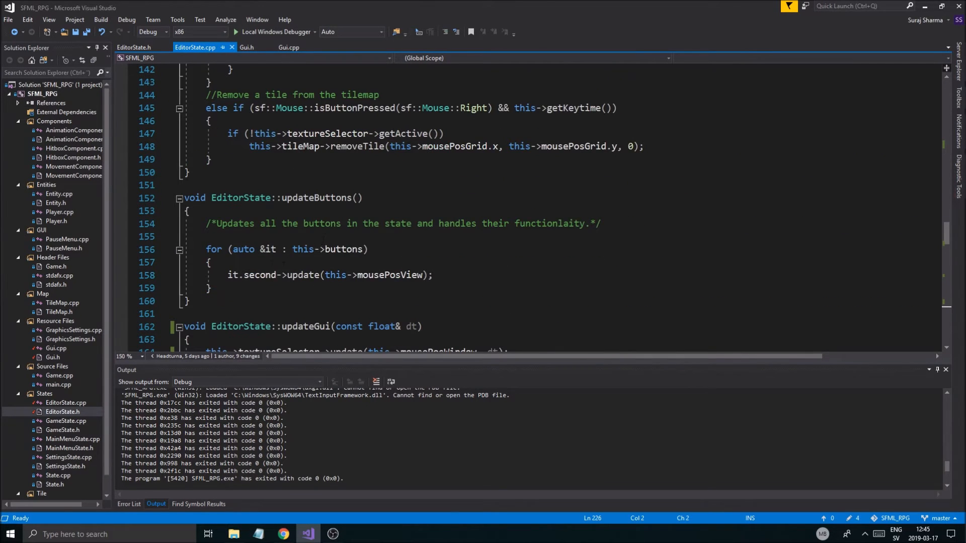
{"action": "scroll", "scroll_direction": "up", "scroll_amount": 3}
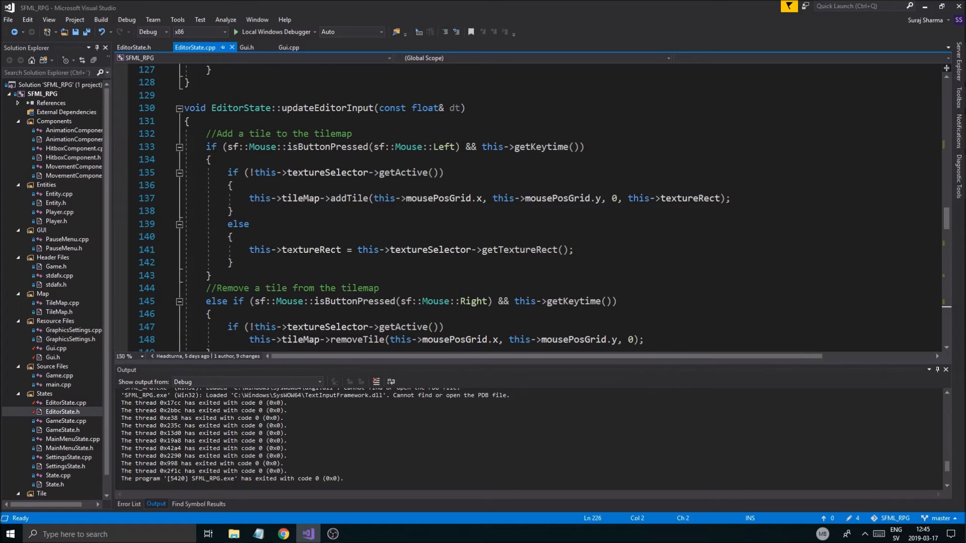
{"action": "mouse_move", "coordinate": [368, 249]}
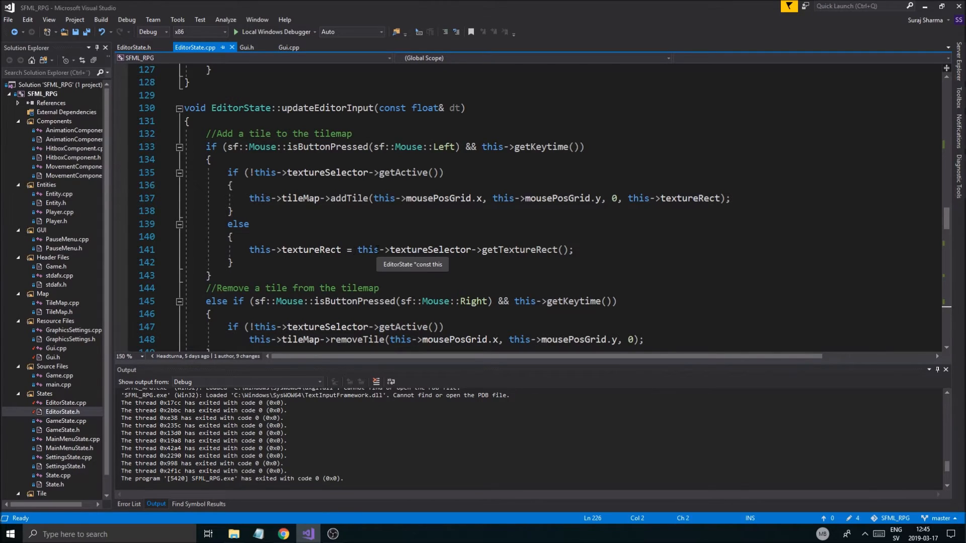
{"action": "mouse_move", "coordinate": [341, 182]}
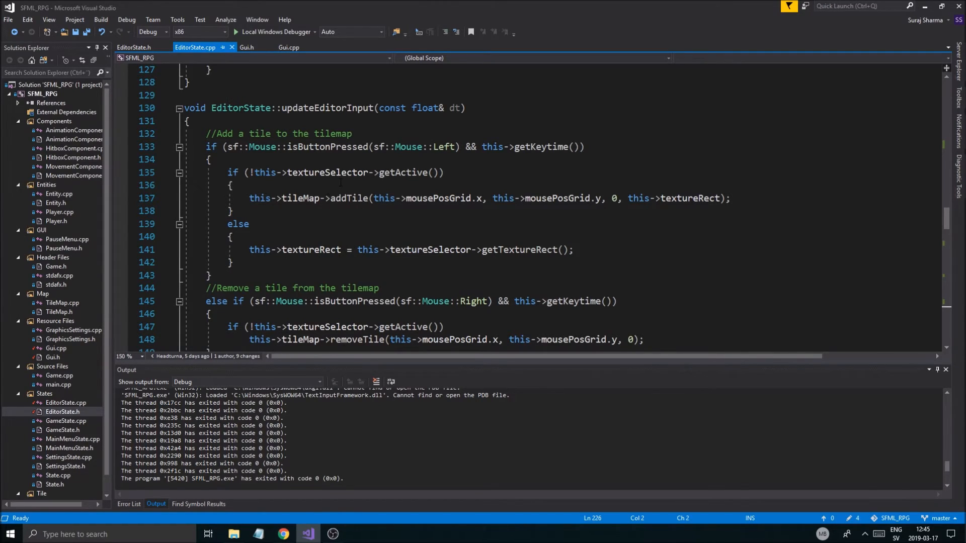
Step: Append '&& !this->sidebar.getGlobalBounds().contains(' to the add-tile condition on line 135
{"action": "left_click", "coordinate": [439, 172]}
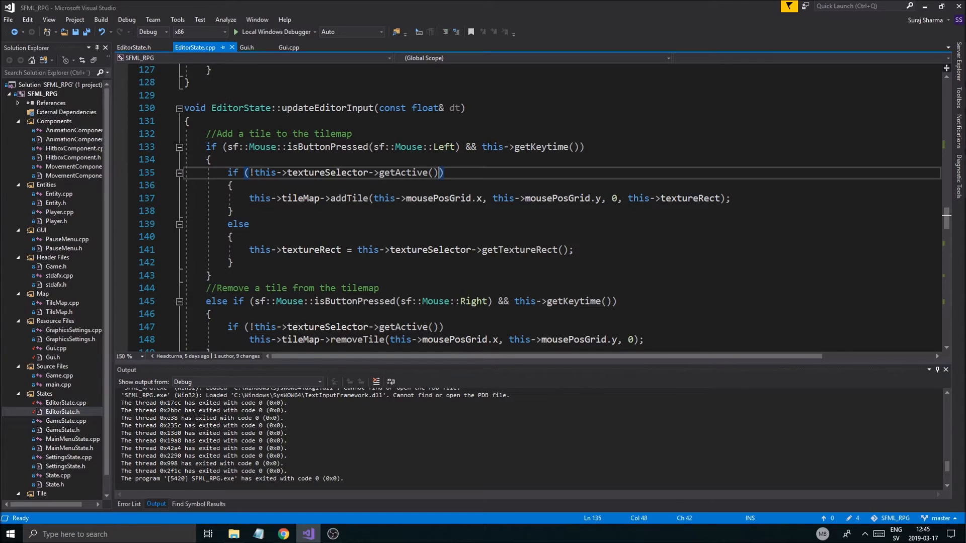
{"action": "scroll", "scroll_direction": "up", "scroll_amount": 3}
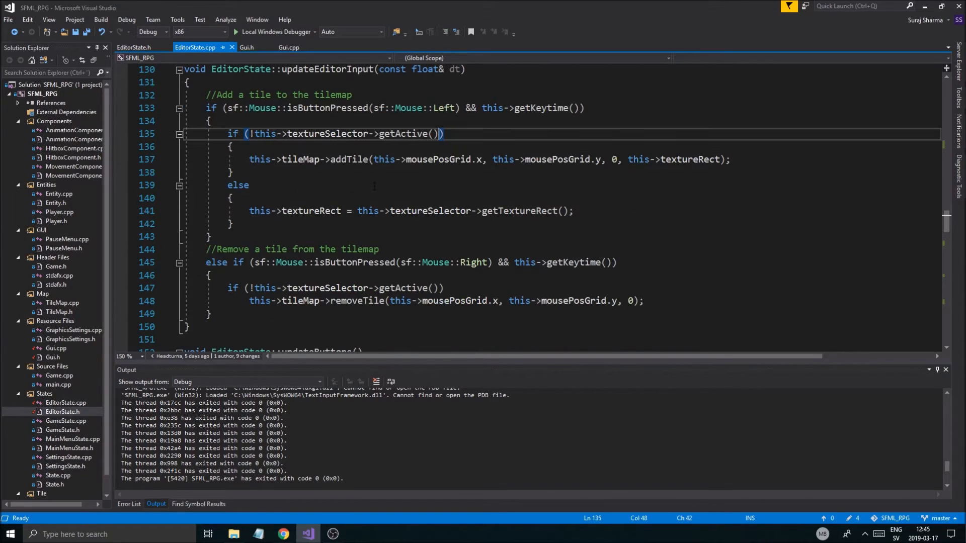
{"action": "type", "text": "&&"}
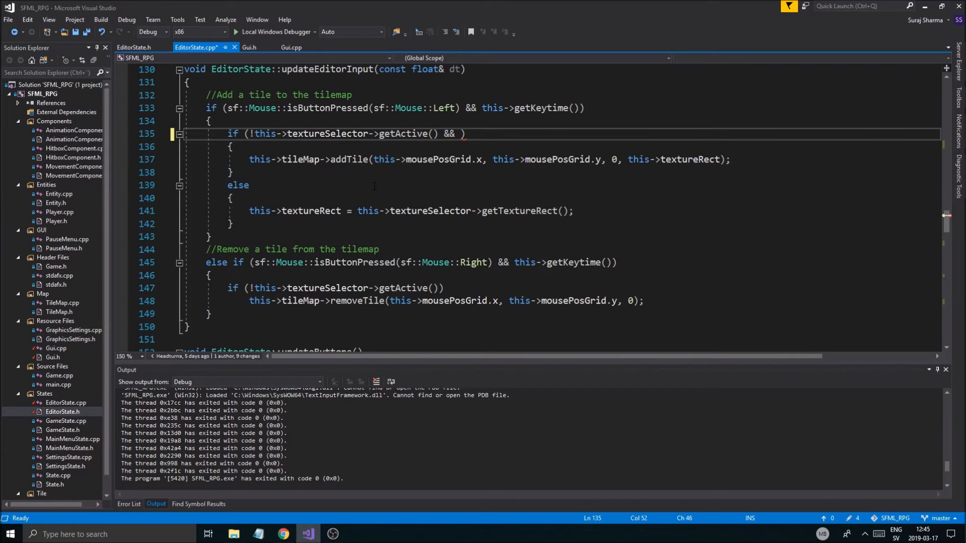
{"action": "type", "text": "!this->"}
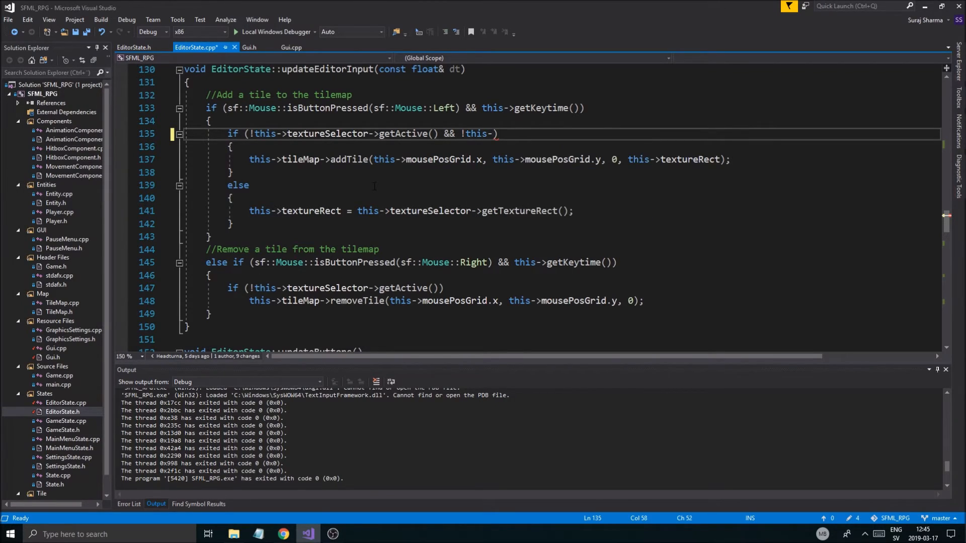
{"action": "type", "text": "mousePosWindow"}
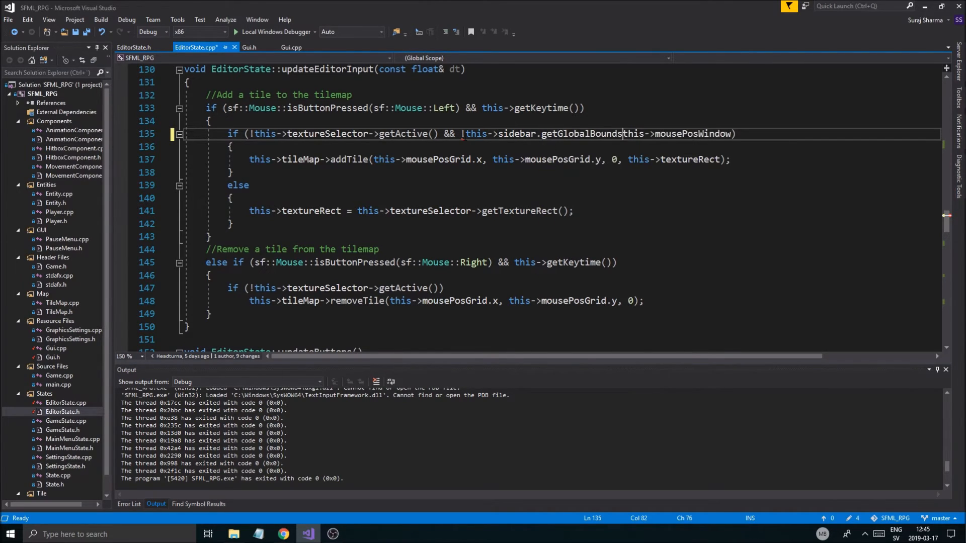
{"action": "type", "text": ".contains("}
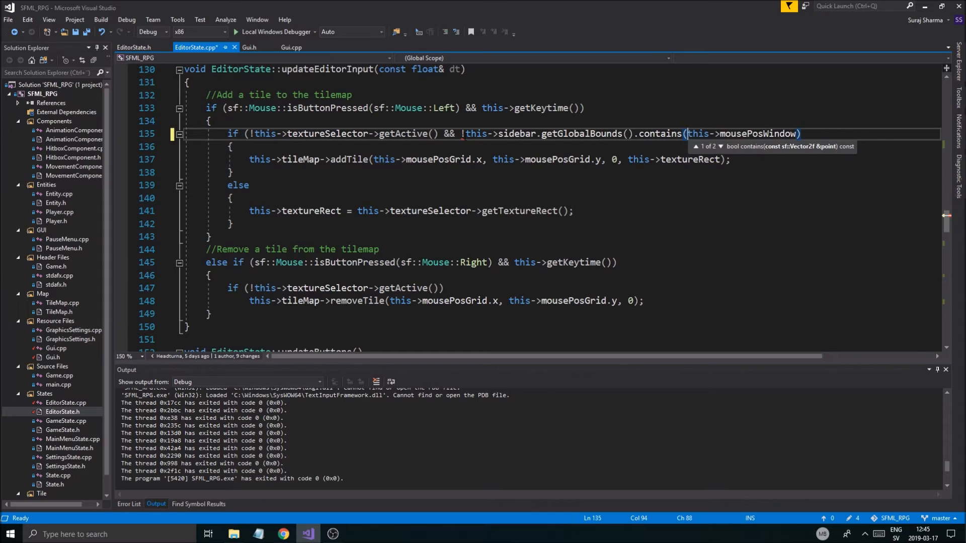
Step: Wrap the mousePosWindow argument in sf::Vector2f and save the file
{"action": "double_click", "coordinate": [760, 134]}
{"action": "type", "text": ")"}
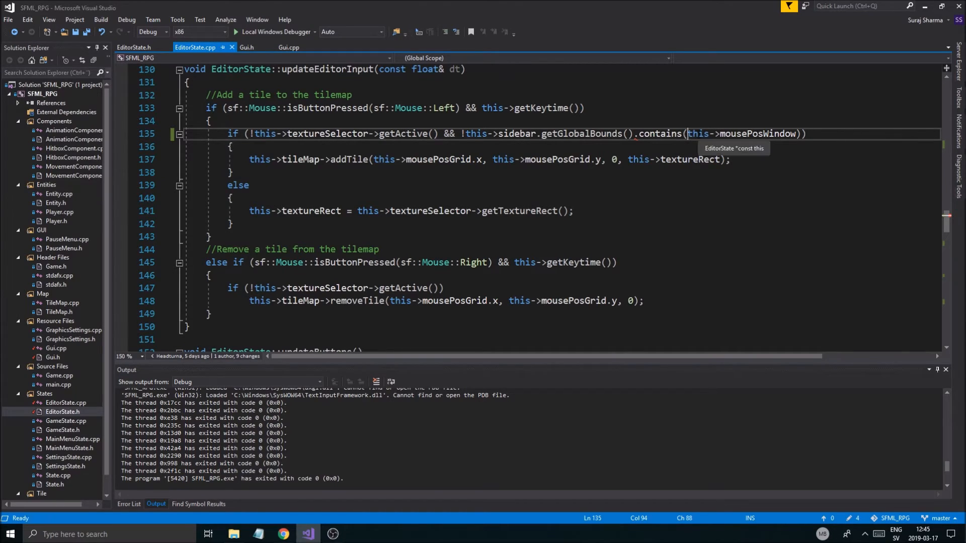
{"action": "type", "text": "SF::v"}
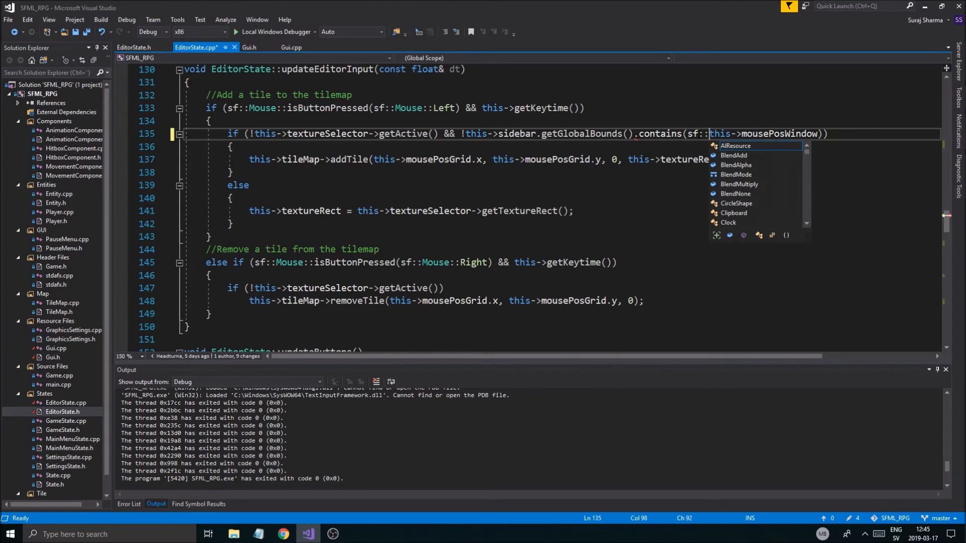
{"action": "type", "text": "Vector2f("}
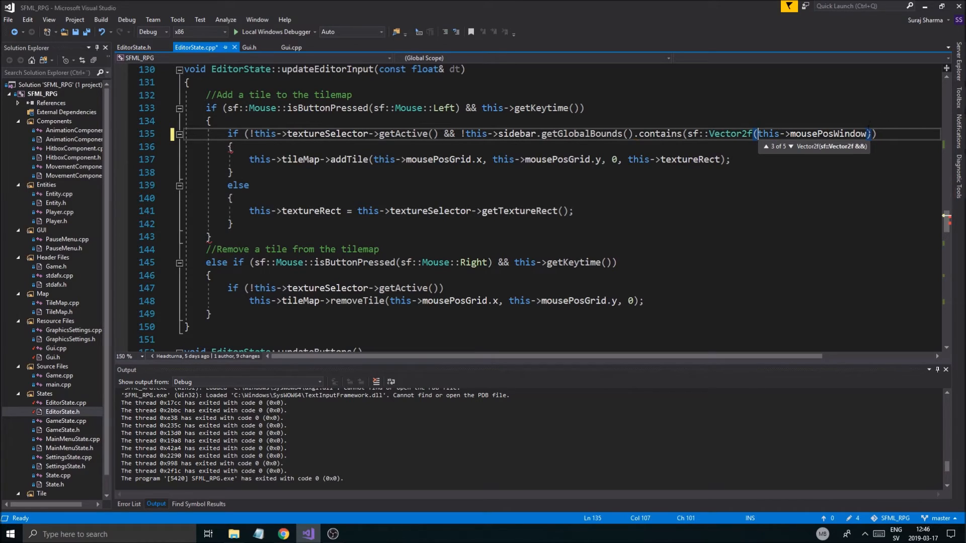
{"action": "key", "text": "ctrl+s"}
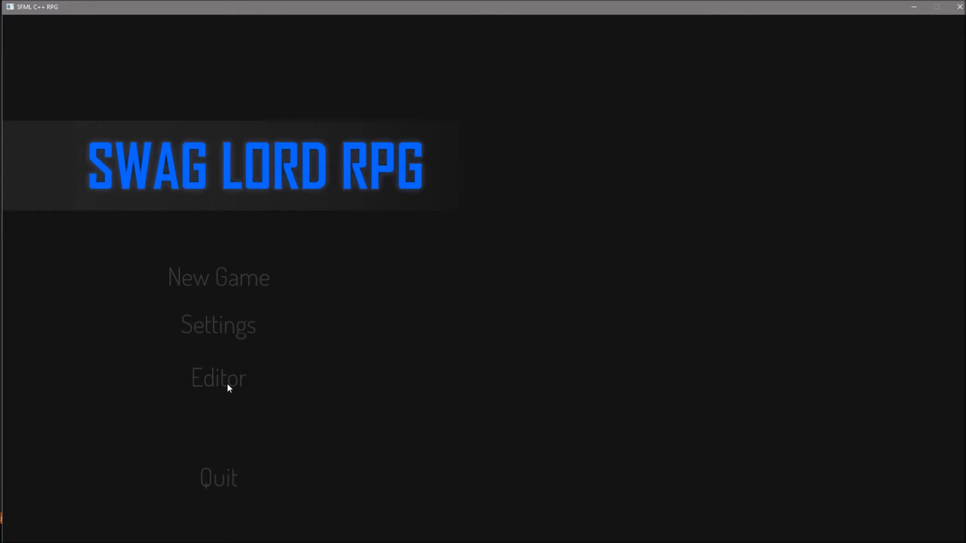
Step: Enter the Editor and try painting a tile over the left sidebar
{"action": "left_click", "coordinate": [218, 378]}
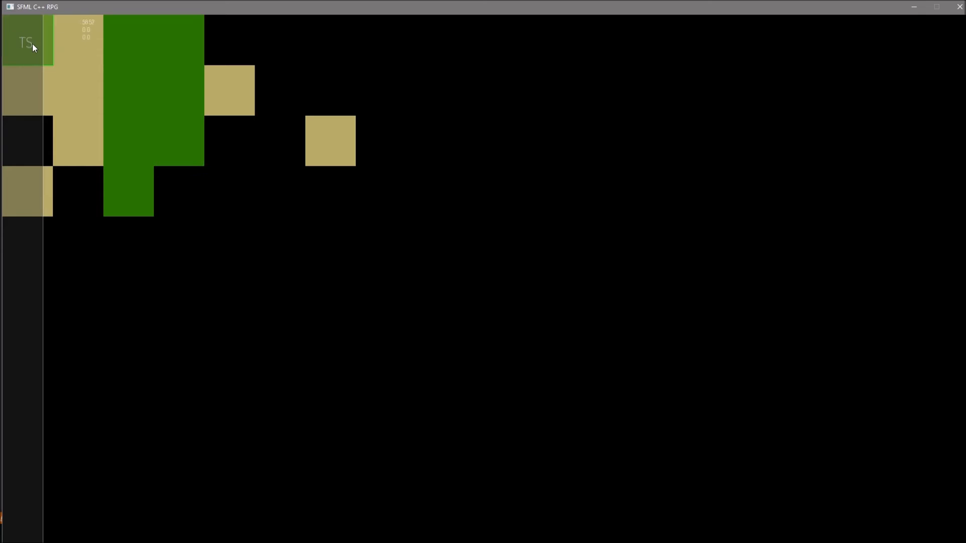
{"action": "left_click", "coordinate": [118, 49]}
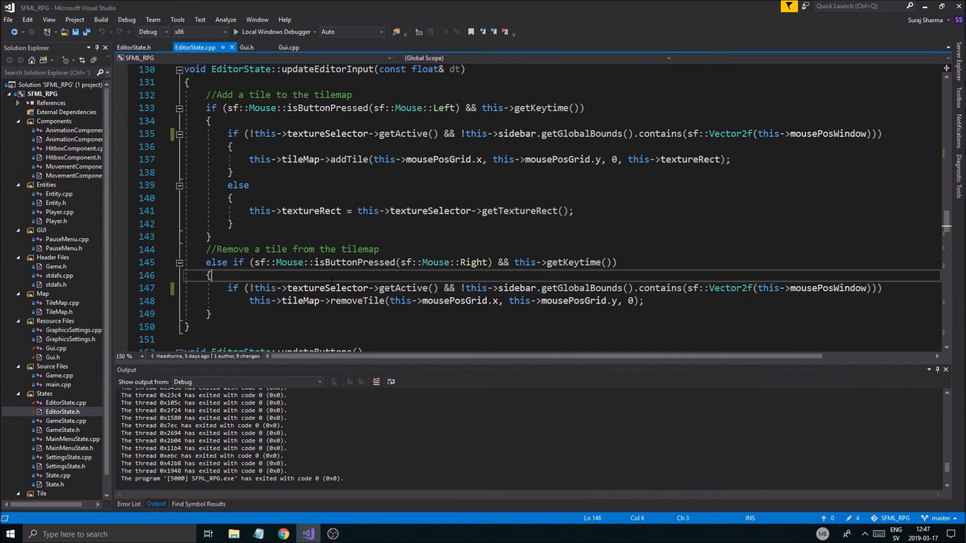
Step: Wrap the add-tile block in an outer if on !sidebar.getGlobalBounds().contains(mousePosWindow) and save
{"action": "scroll", "scroll_direction": "up", "scroll_amount": 3}
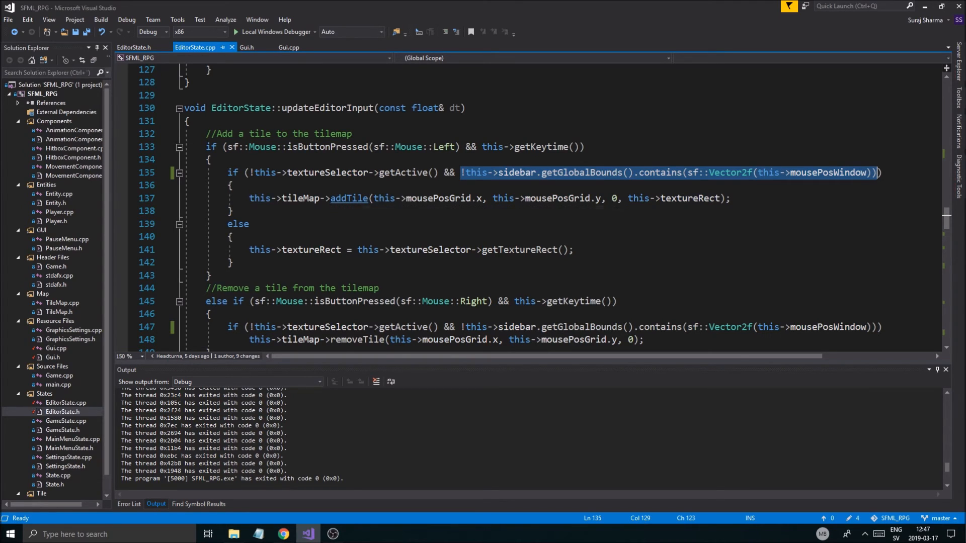
{"action": "mouse_move", "coordinate": [299, 197]}
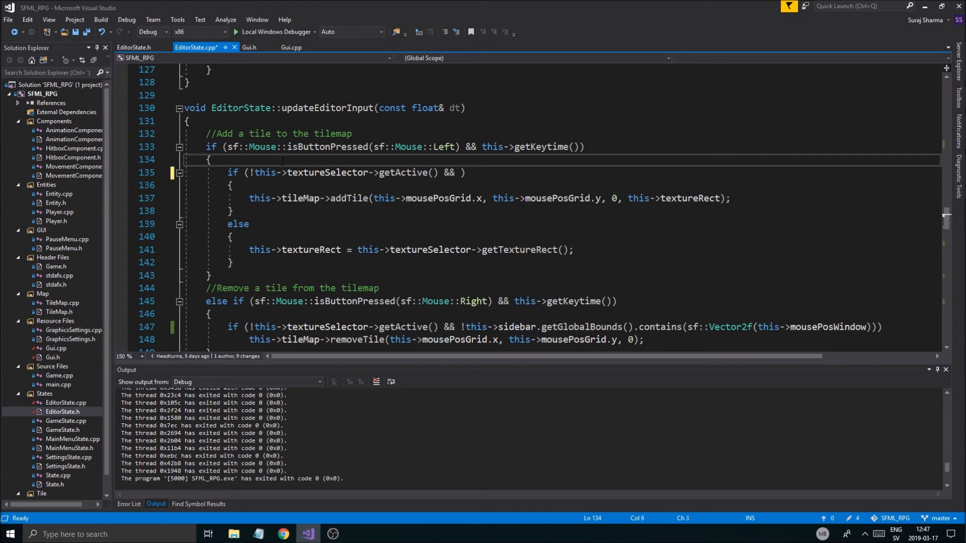
{"action": "type", "text": "of"}
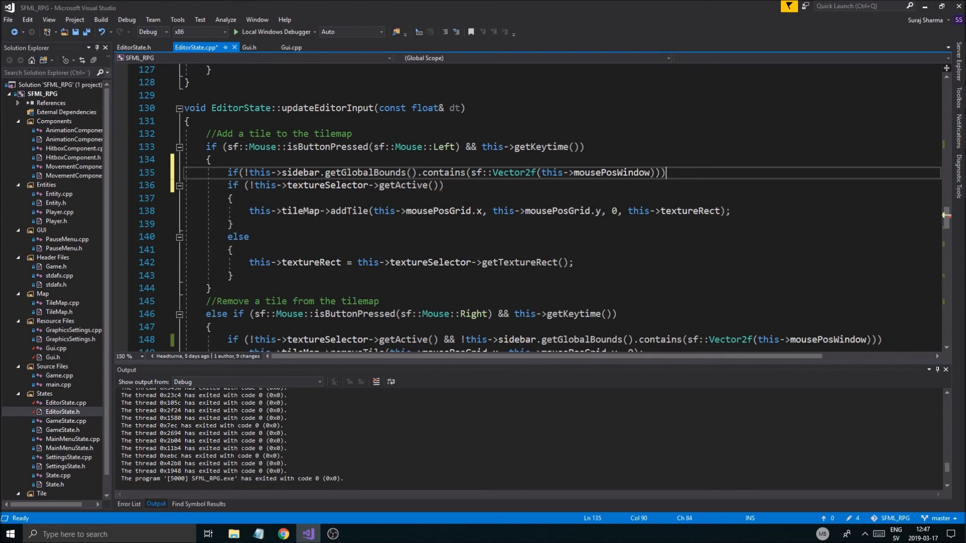
{"action": "key", "text": "enter"}
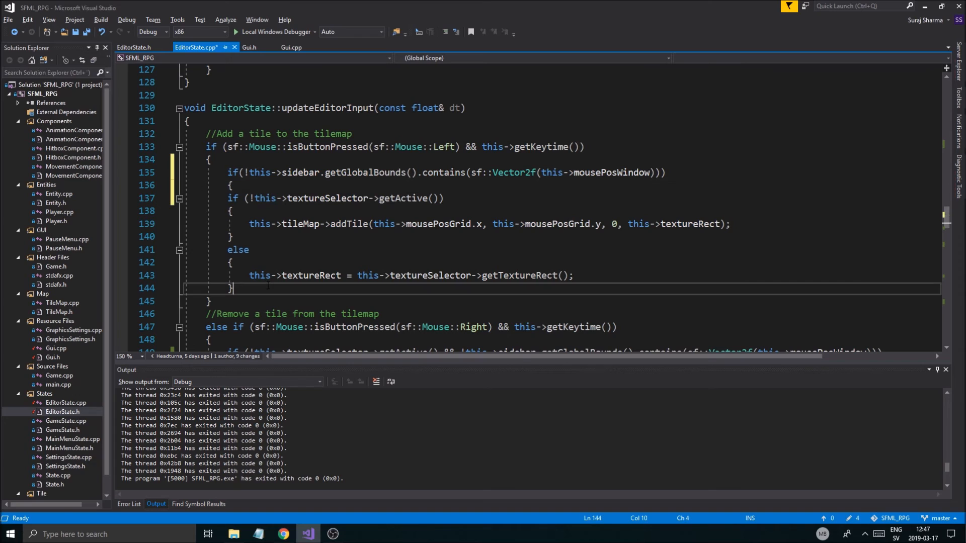
{"action": "key", "text": "ctrl+s"}
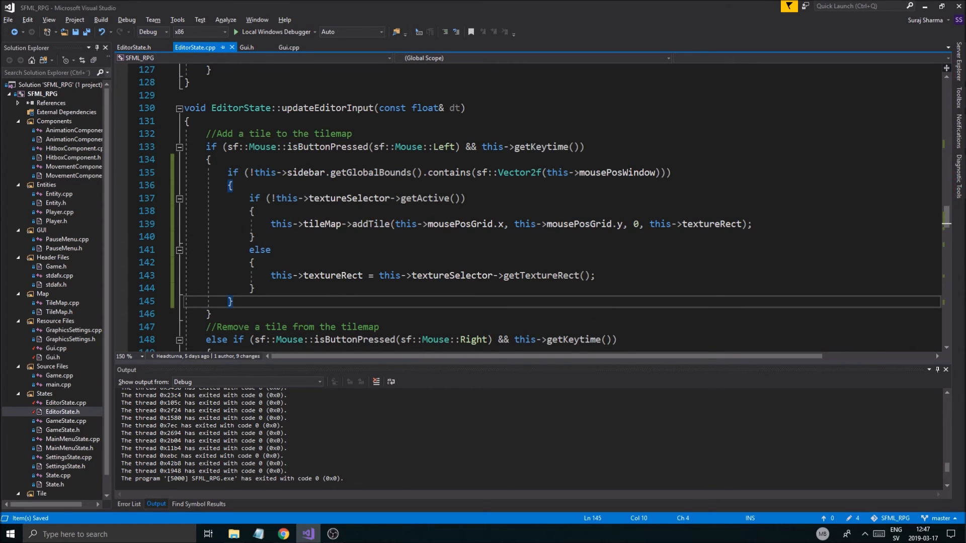
Step: Nest the remove-tile block inside the same sidebar check and launch the game to test
{"action": "scroll", "scroll_direction": "down", "scroll_amount": 3}
{"action": "type", "text": "if (!this->textureSelector->getActive())"}
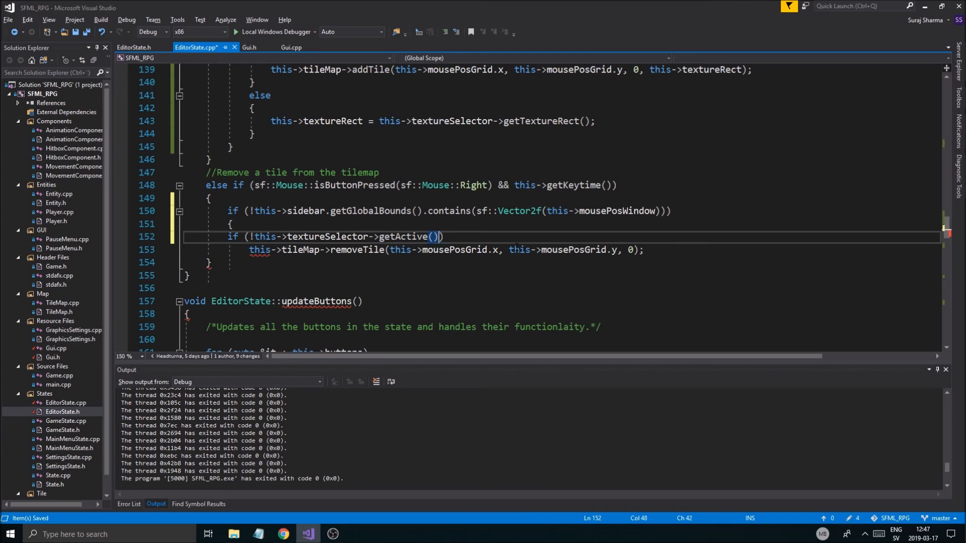
{"action": "key", "text": "enter"}
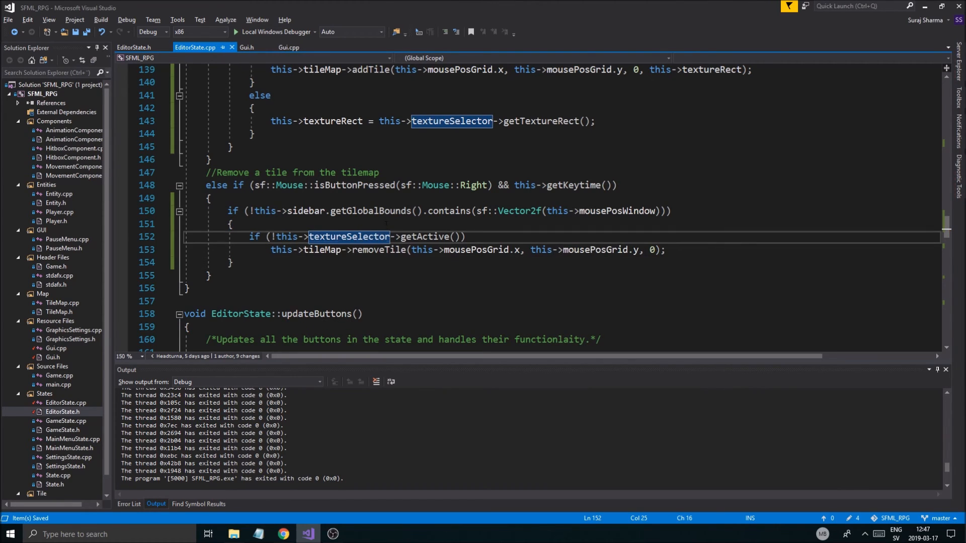
{"action": "key", "text": "F7"}
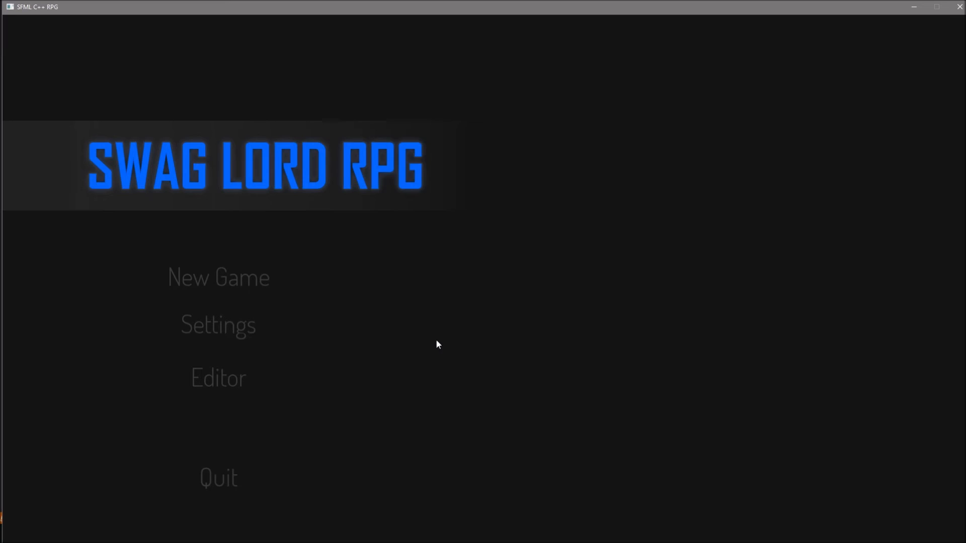
Step: Enter the Editor and paint grass around a water shape, leaving the sidebar tile-free
{"action": "left_click", "coordinate": [218, 378]}
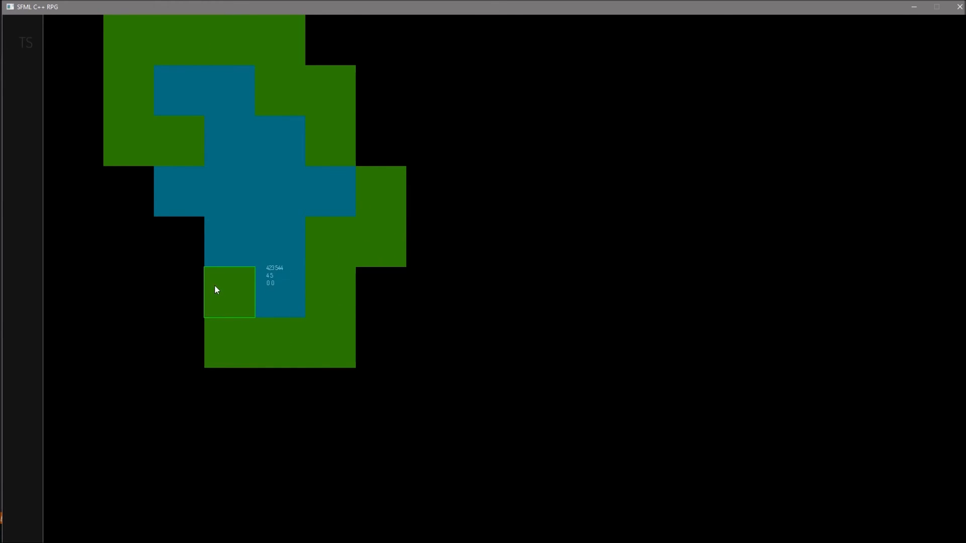
{"action": "mouse_move", "coordinate": [367, 277]}
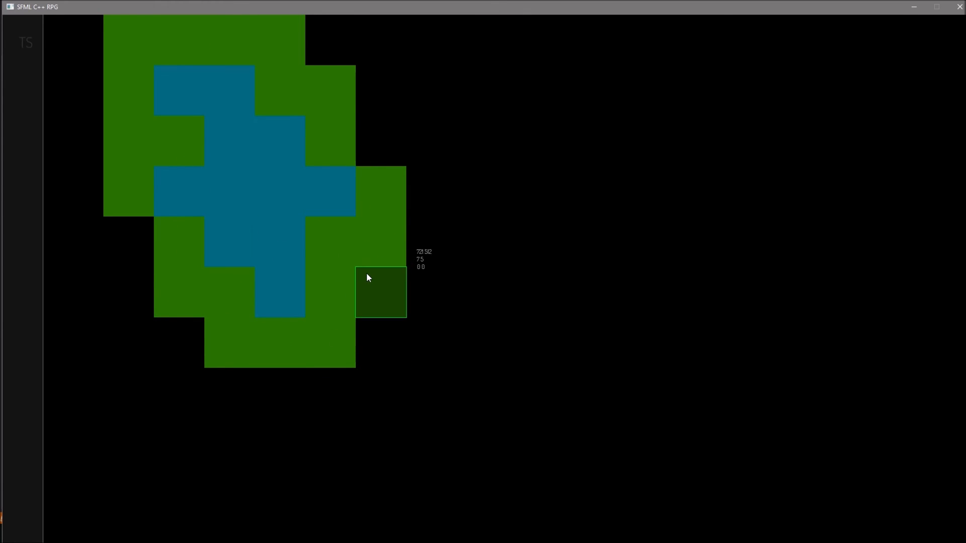
{"action": "mouse_move", "coordinate": [604, 126]}
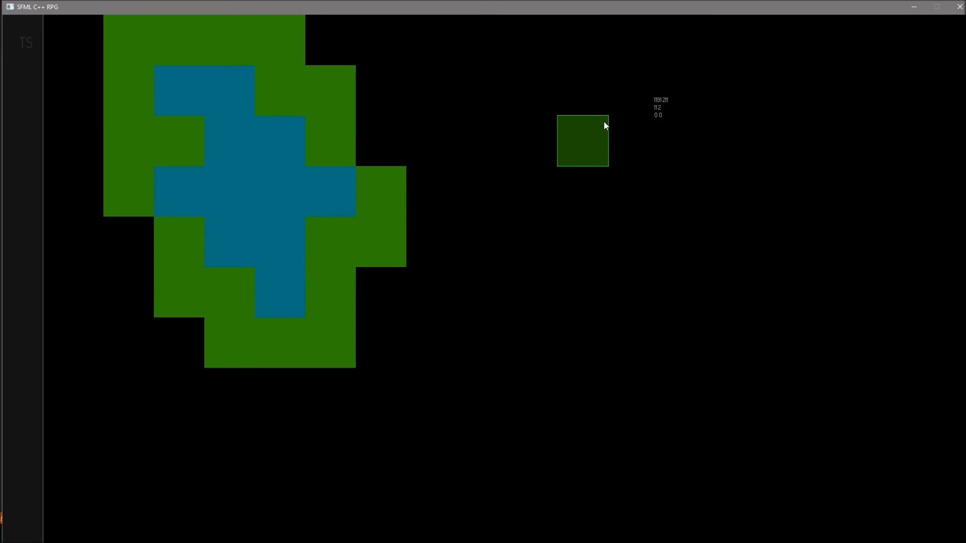
{"action": "mouse_move", "coordinate": [716, 209]}
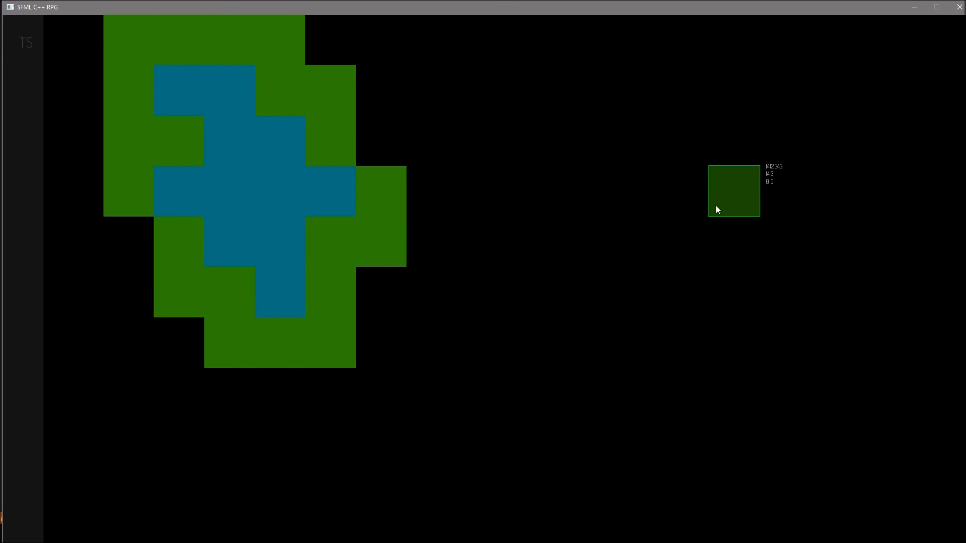
{"action": "mouse_move", "coordinate": [633, 342]}
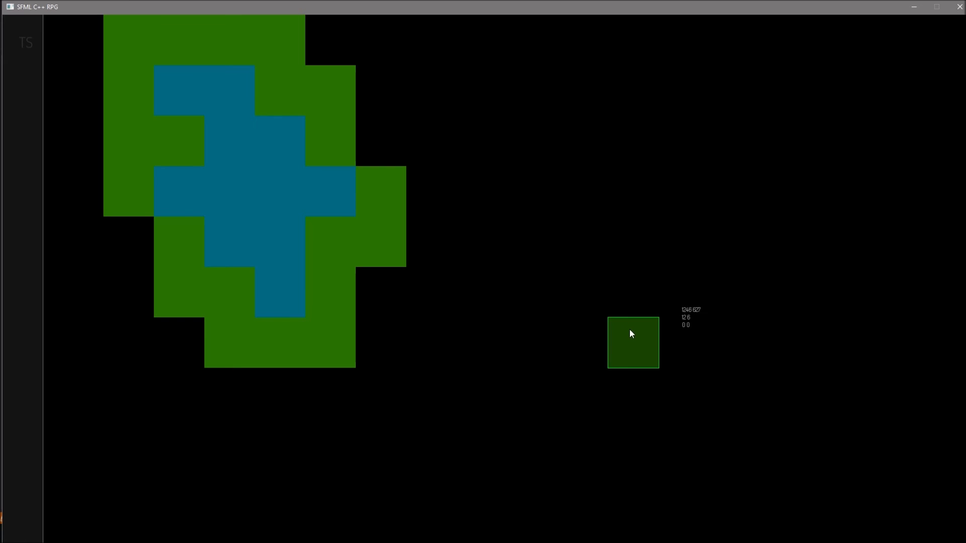
{"action": "mouse_move", "coordinate": [239, 301]}
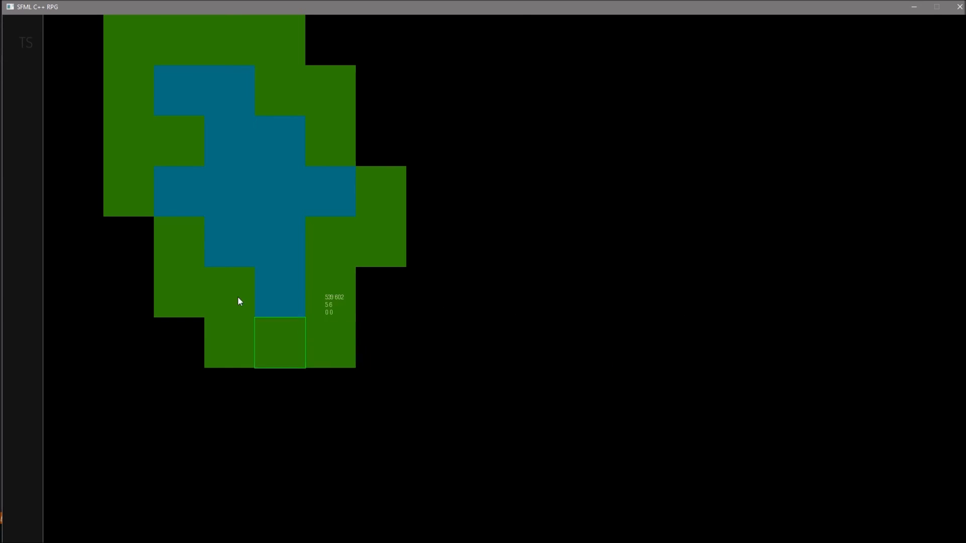
{"action": "mouse_move", "coordinate": [584, 169]}
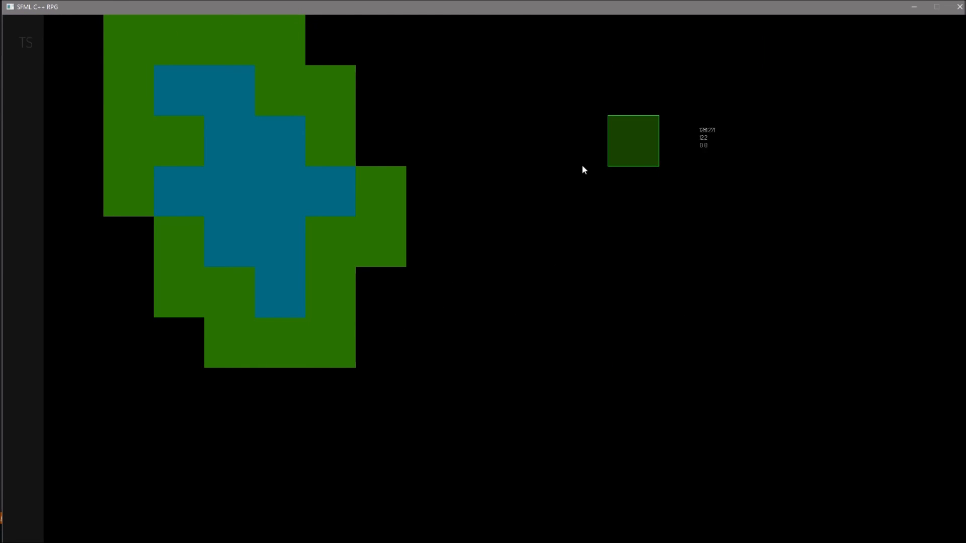
{"action": "mouse_move", "coordinate": [409, 101]}
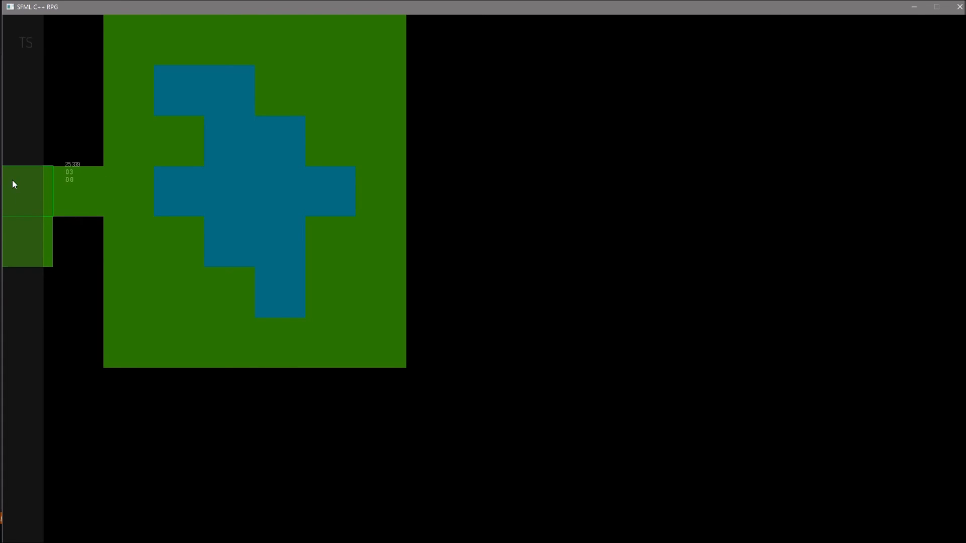
{"action": "mouse_move", "coordinate": [393, 312]}
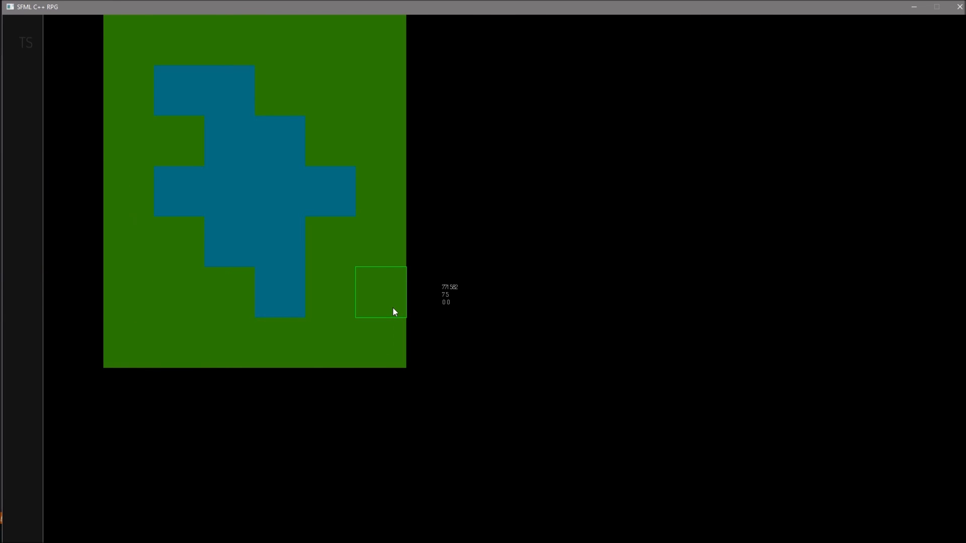
{"action": "mouse_move", "coordinate": [411, 299]}
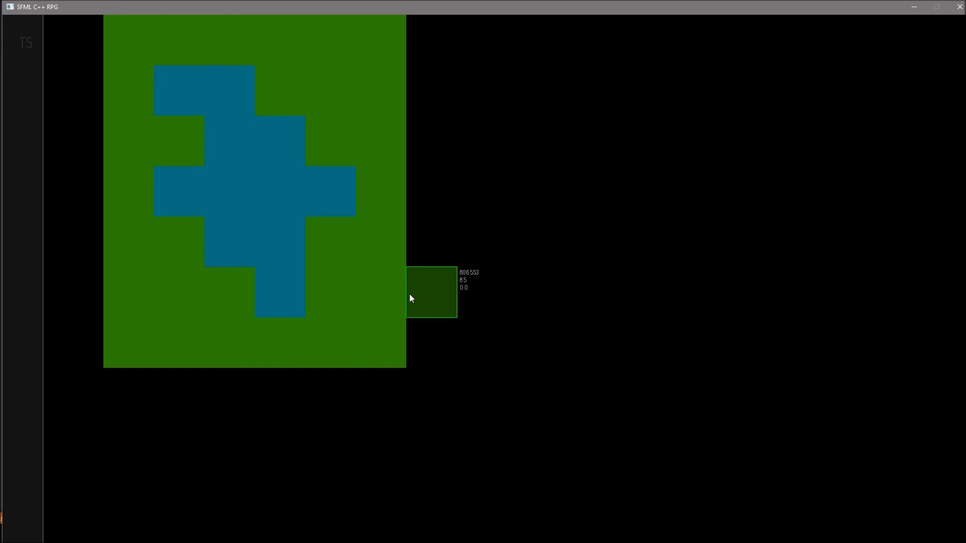
{"action": "mouse_move", "coordinate": [181, 389]}
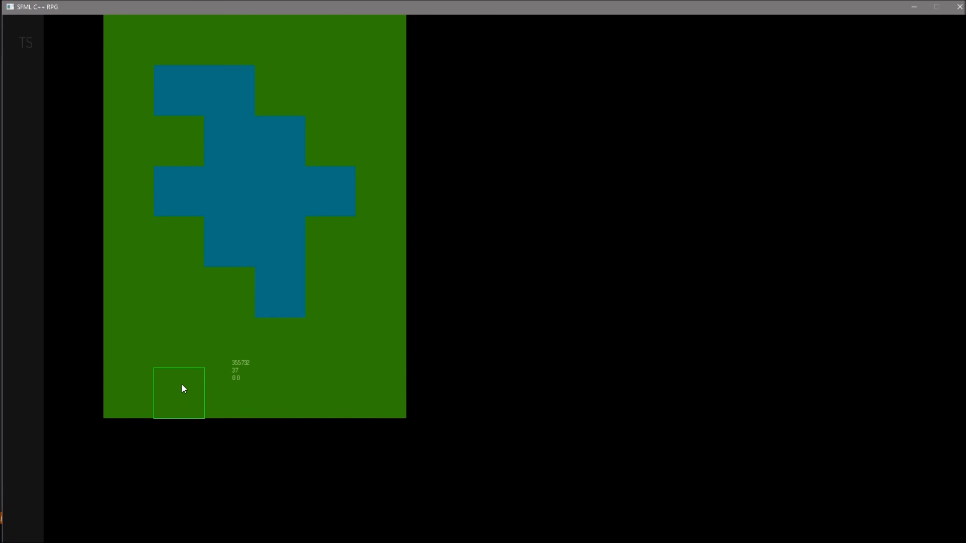
{"action": "mouse_move", "coordinate": [447, 177]}
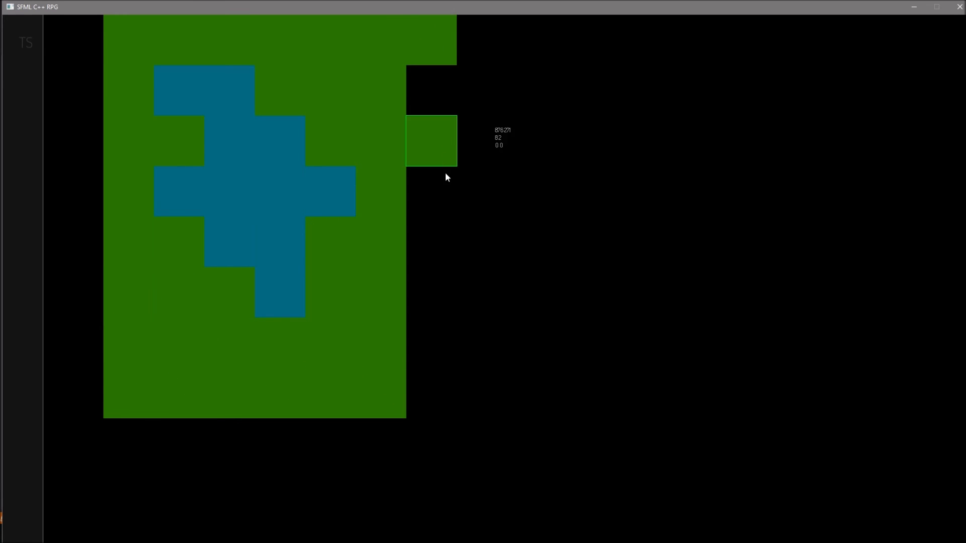
{"action": "mouse_move", "coordinate": [473, 395]}
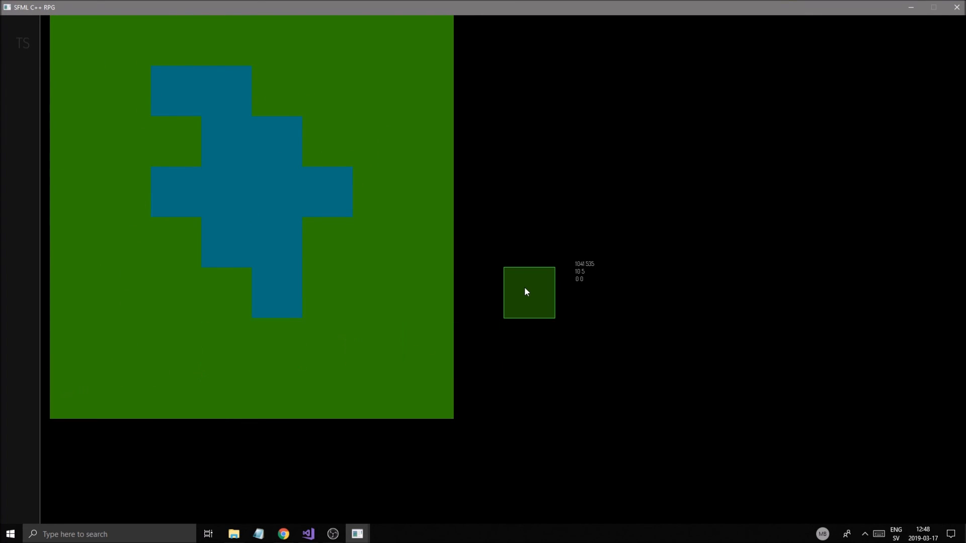
{"action": "mouse_move", "coordinate": [336, 490]}
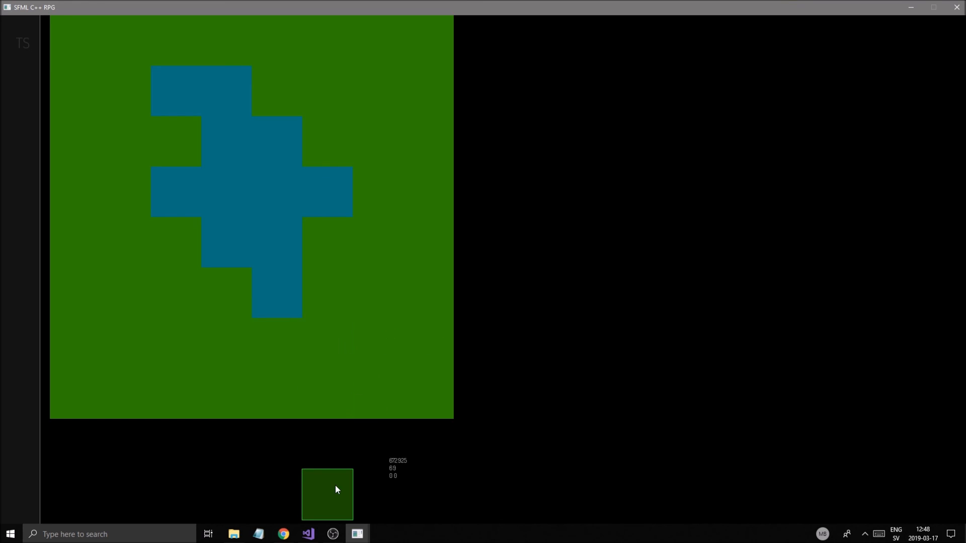
{"action": "left_click", "coordinate": [332, 534]}
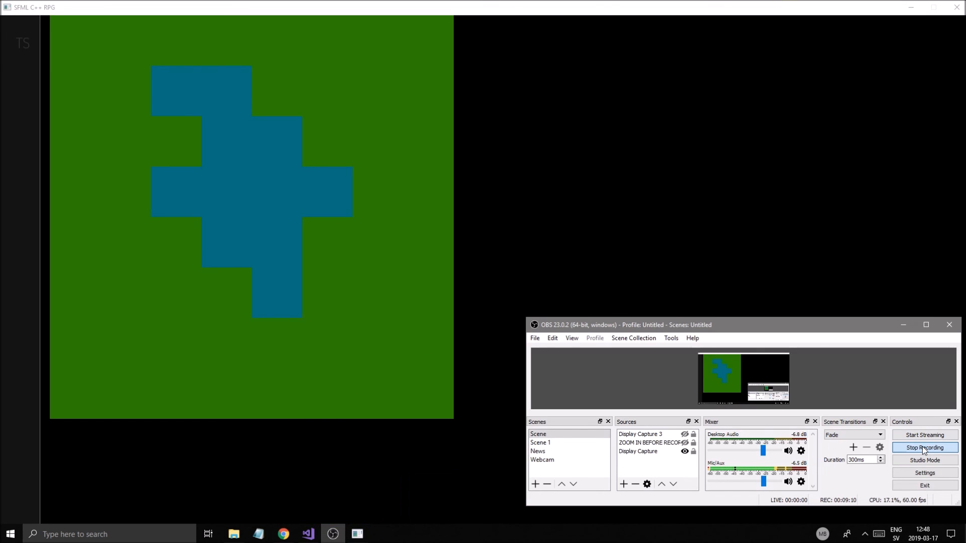